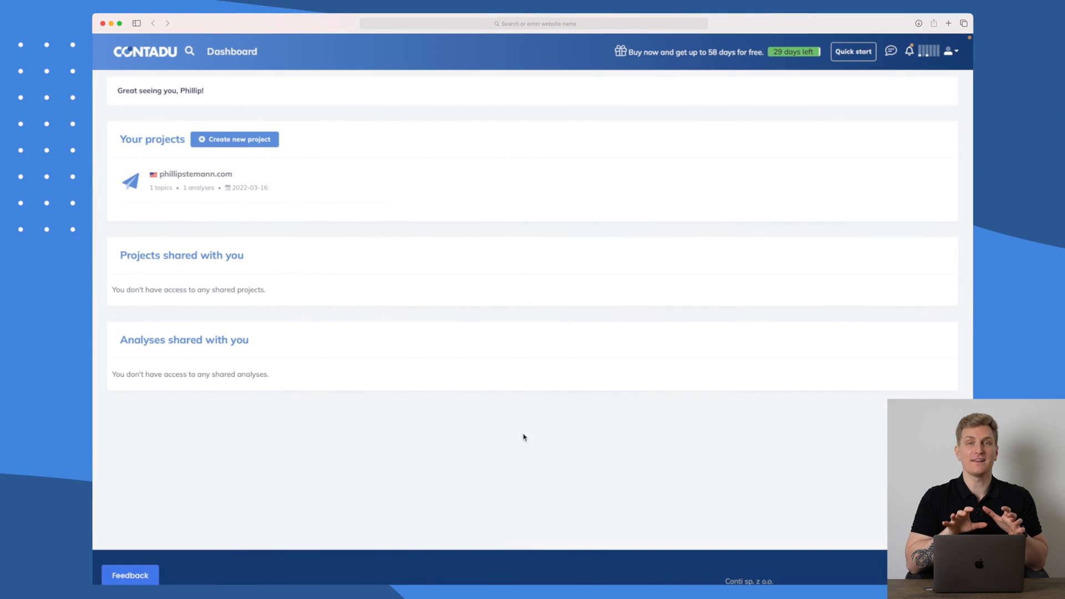
mouse_move(340, 238)
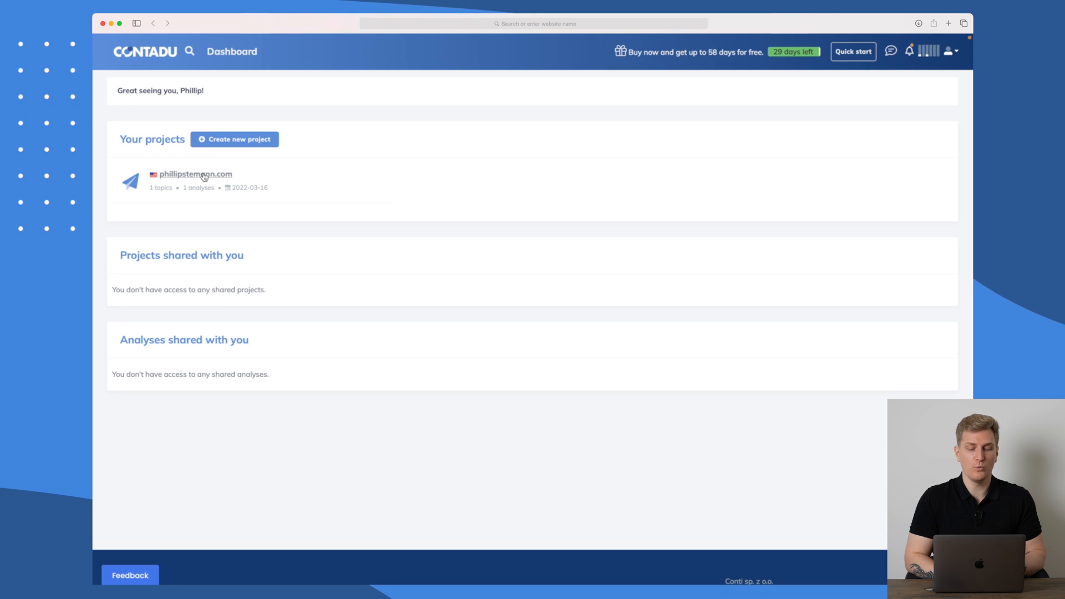
Open the phillipstemann.com project from the dashboard's project list.
click(196, 174)
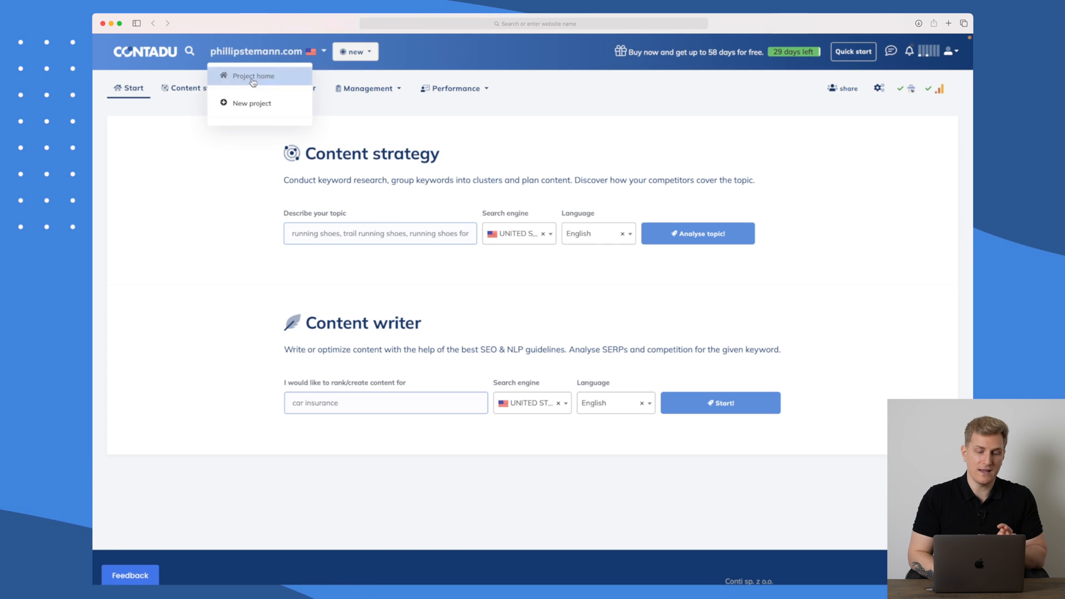
click(253, 102)
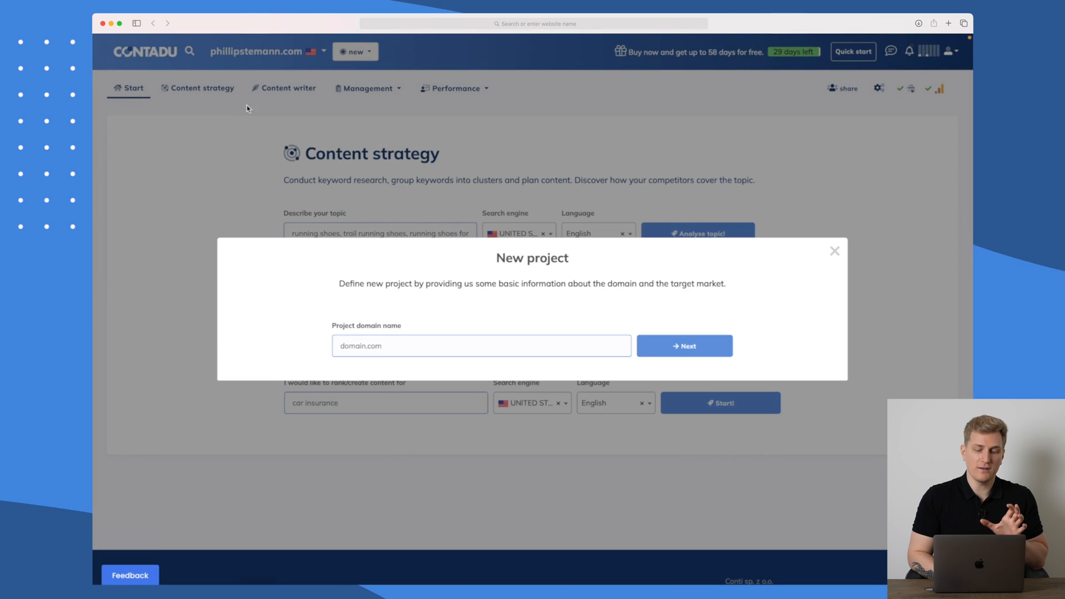
text(phillipstemann.co)
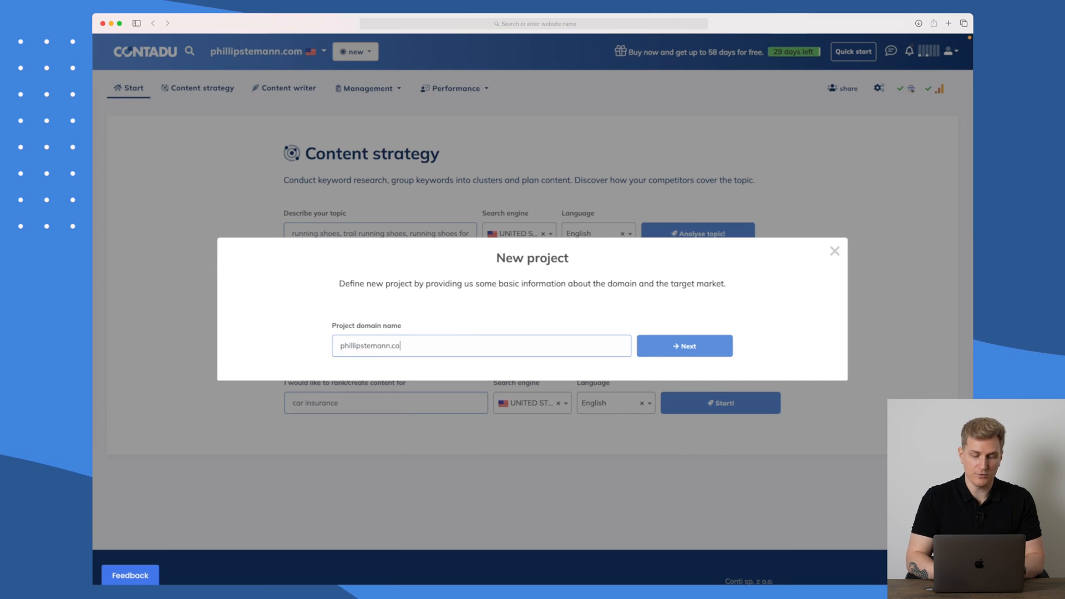
click(685, 346)
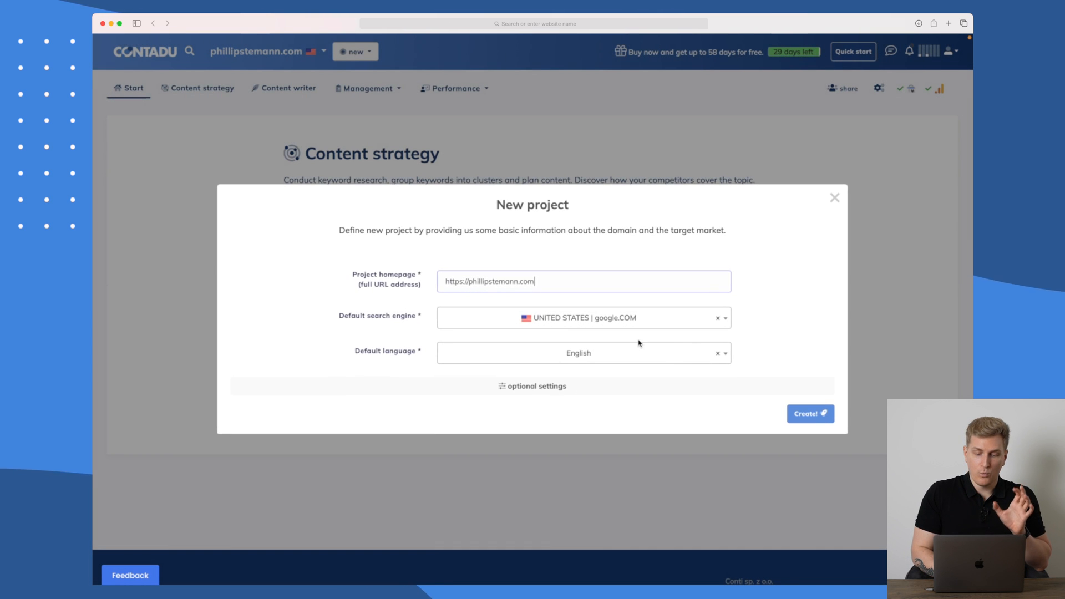
click(582, 318)
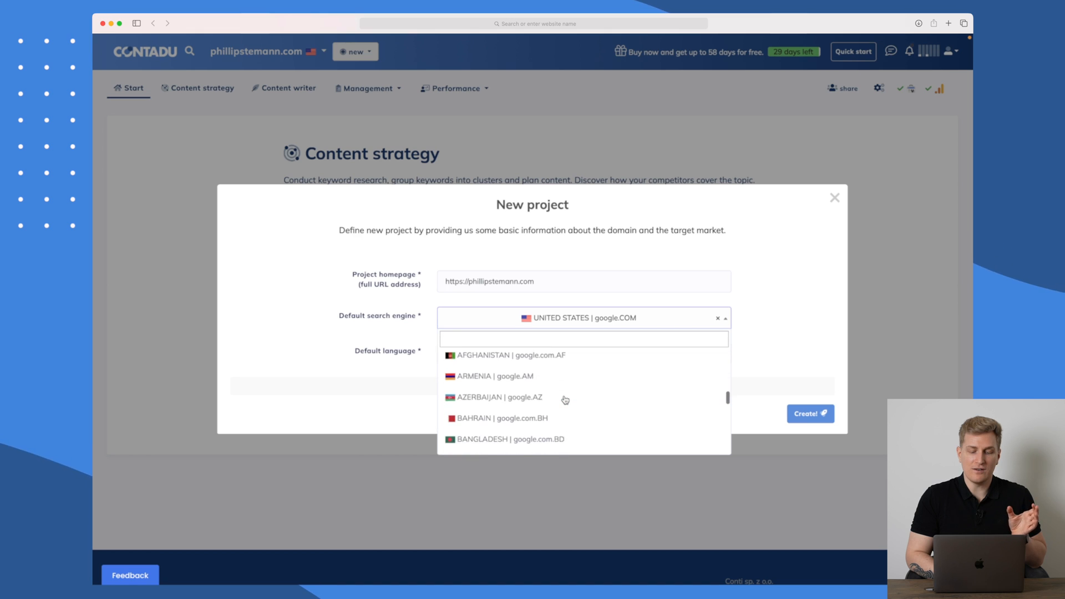
click(583, 352)
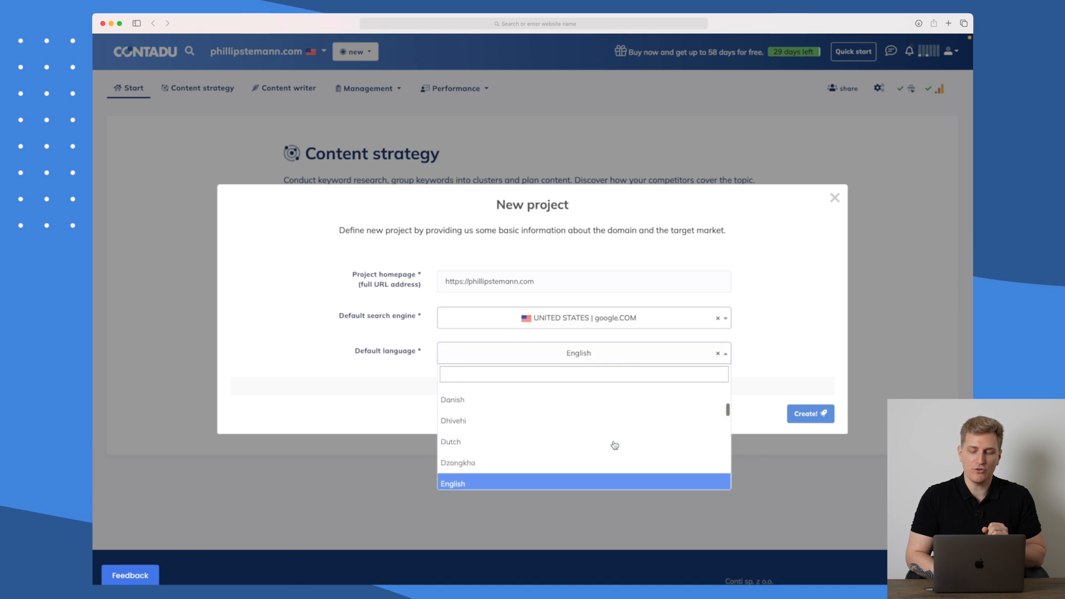
scroll(down, 3)
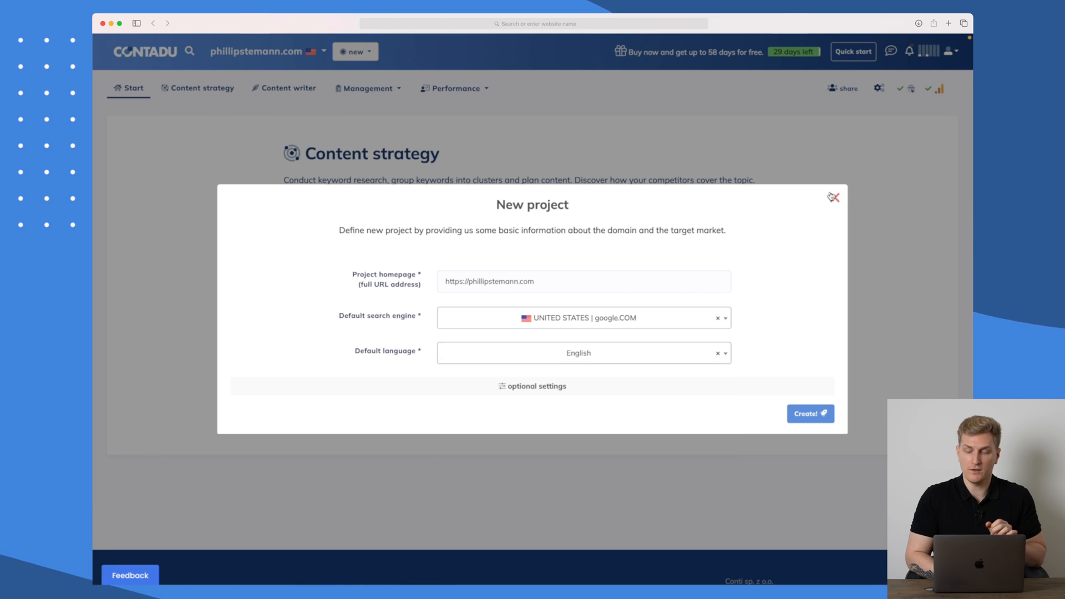
click(833, 197)
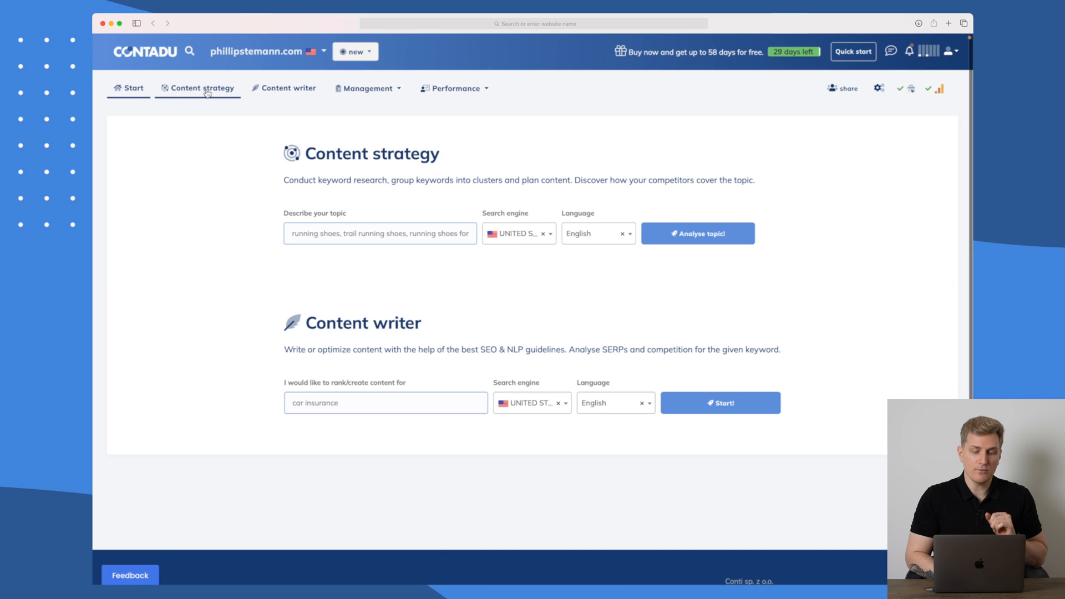
Create a new topic 'wordpress caching plugins' for US/English and run its analysis.
click(198, 89)
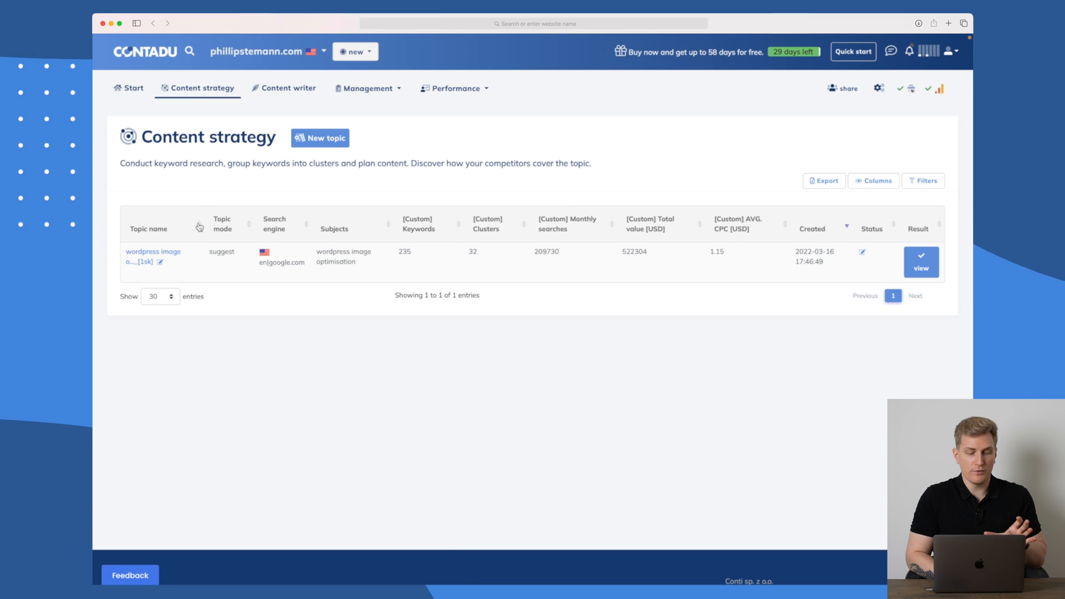
click(320, 138)
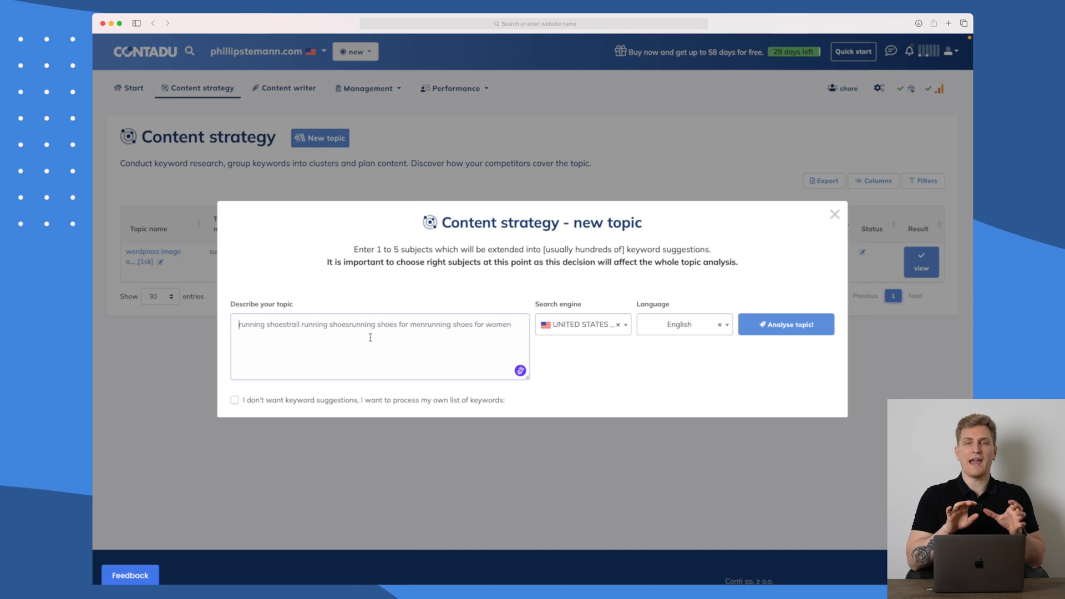
text(wordpress caching plugins)
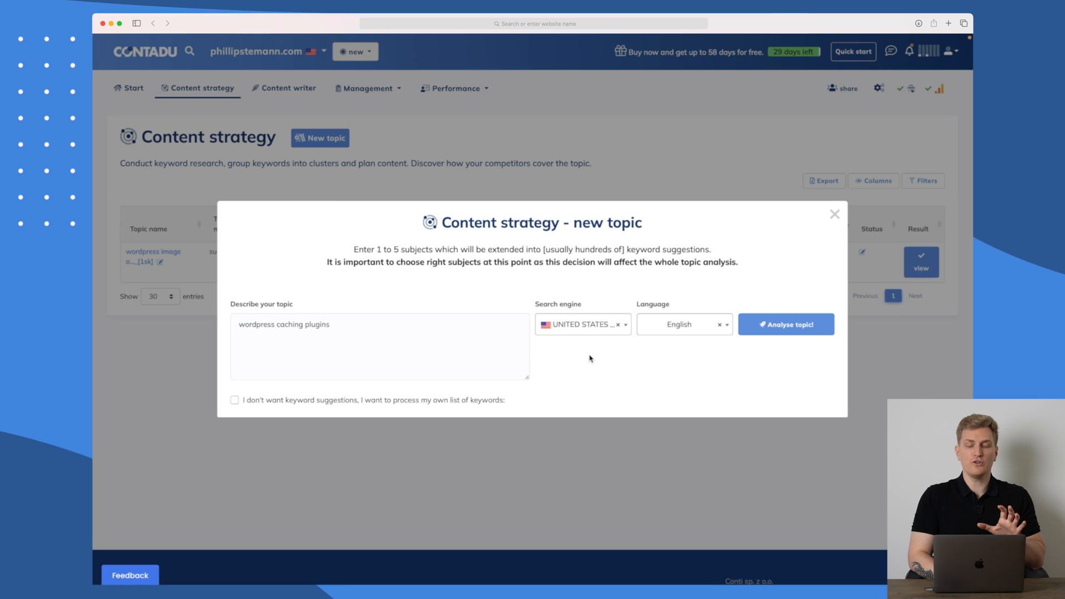
mouse_move(580, 328)
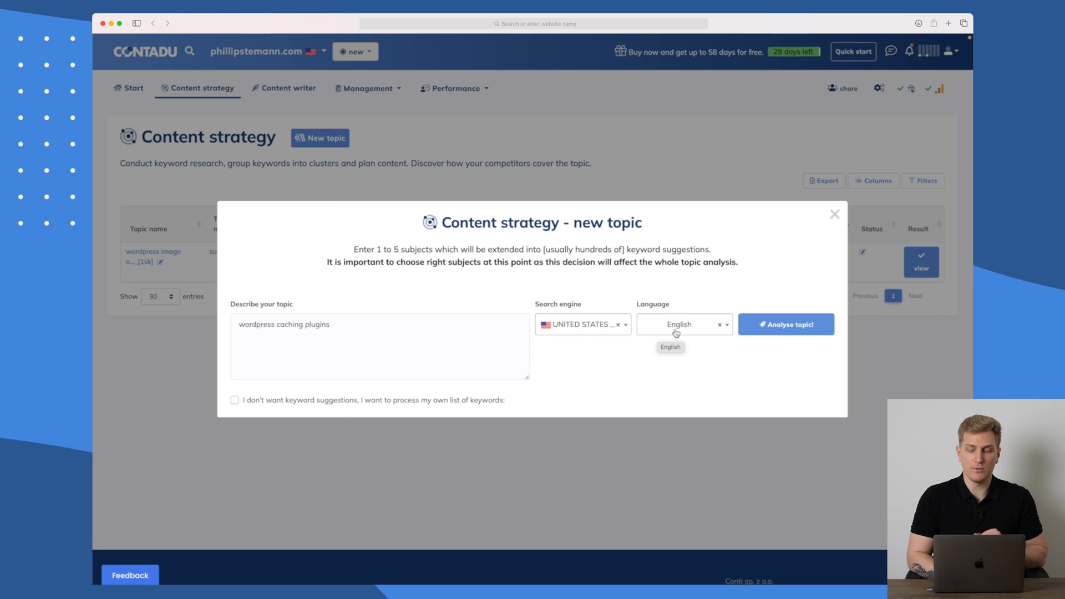
click(678, 324)
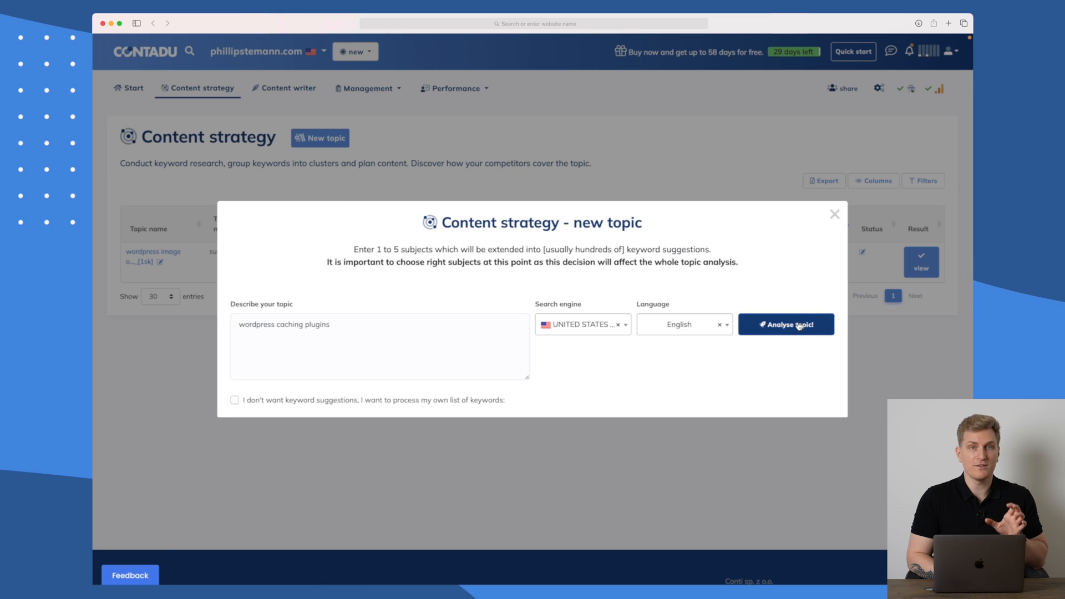
click(785, 323)
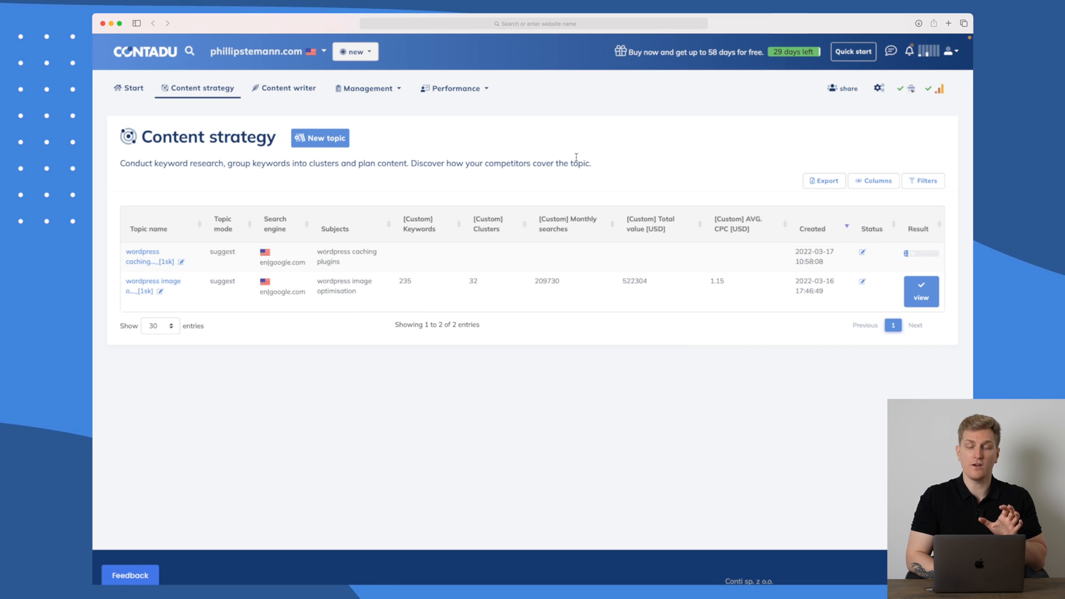
Show the Performance dashboard and scroll through its Search Console and Analytics summaries.
click(454, 89)
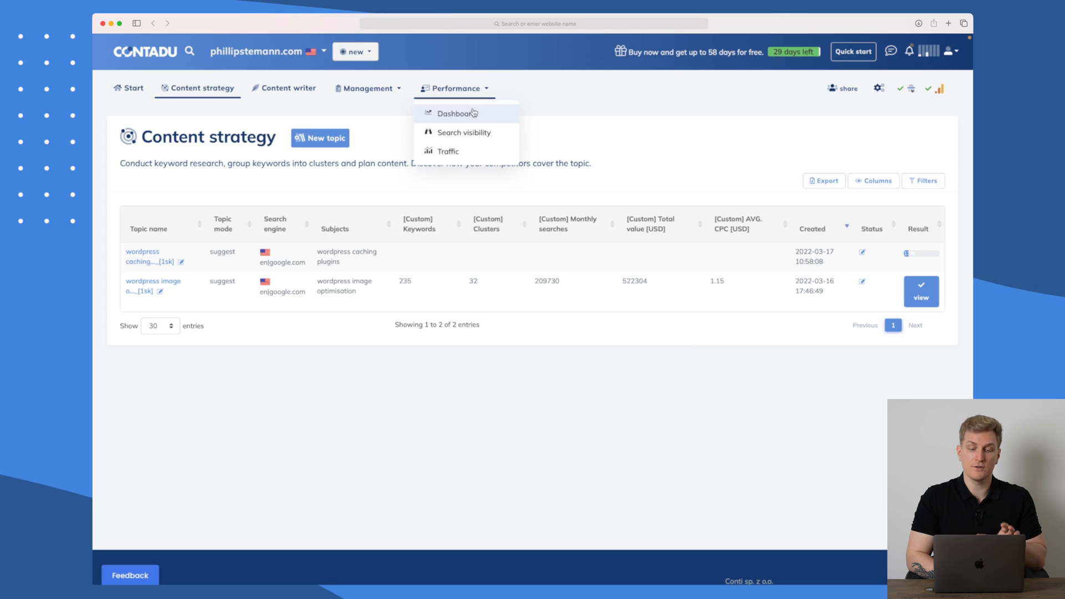
click(454, 113)
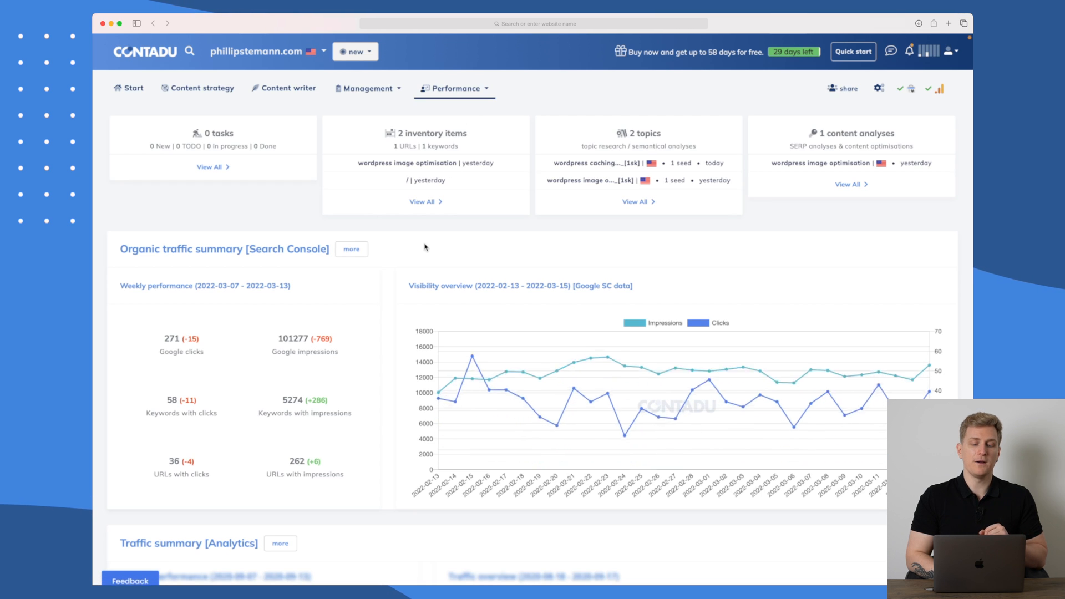
scroll(down, 3)
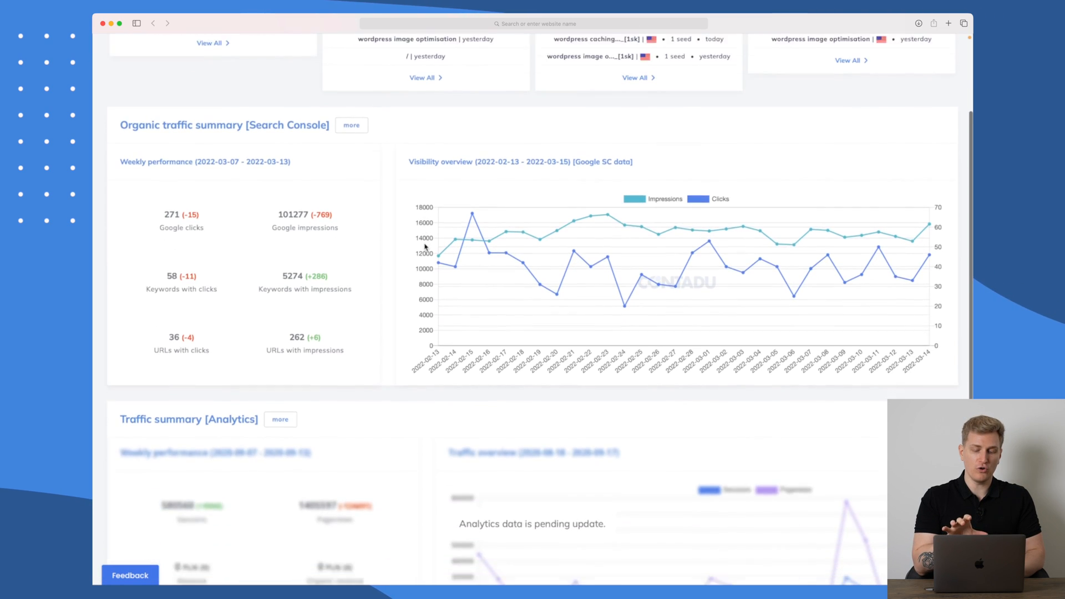
scroll(down, 3)
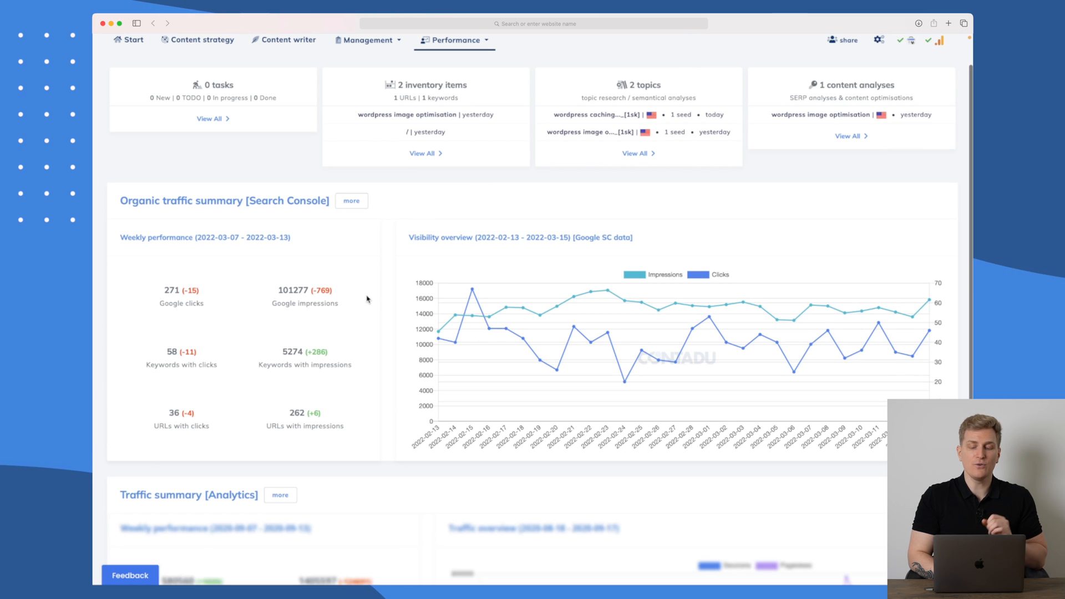
scroll(down, 3)
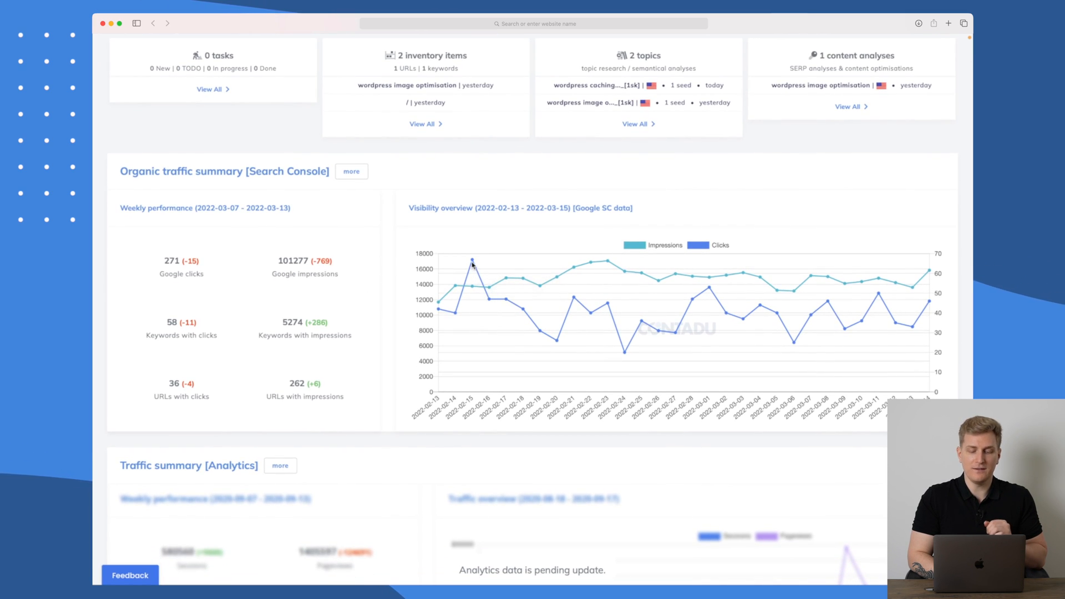
mouse_move(471, 264)
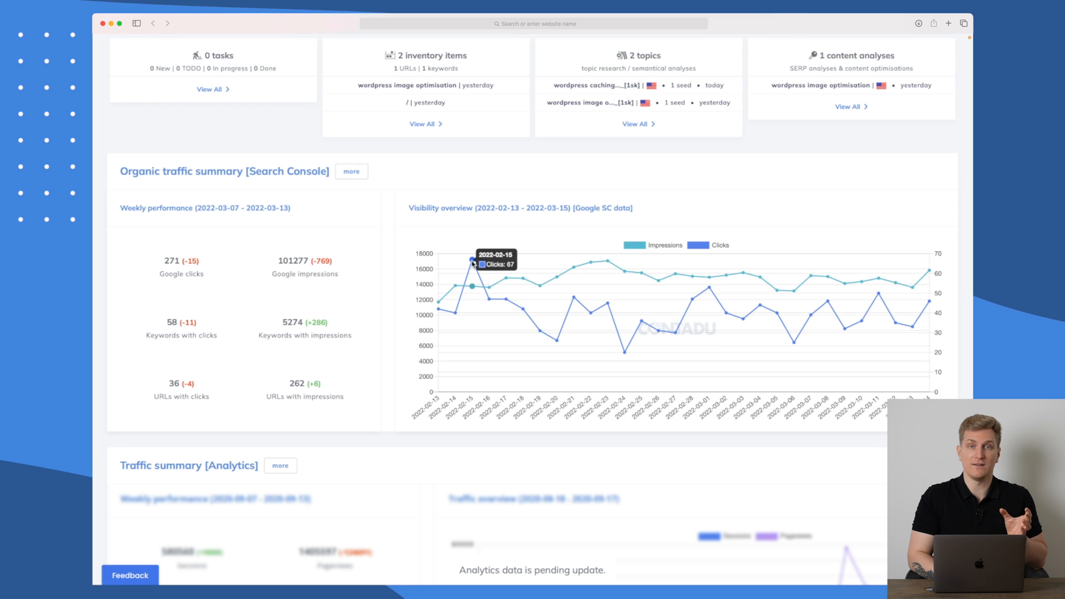
mouse_move(556, 273)
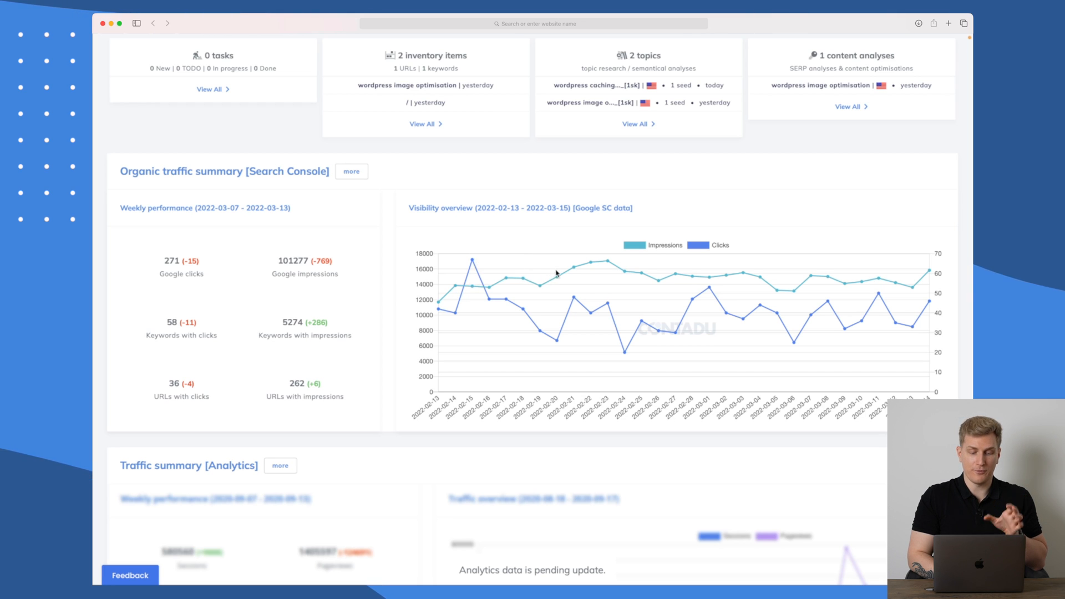
scroll(down, 3)
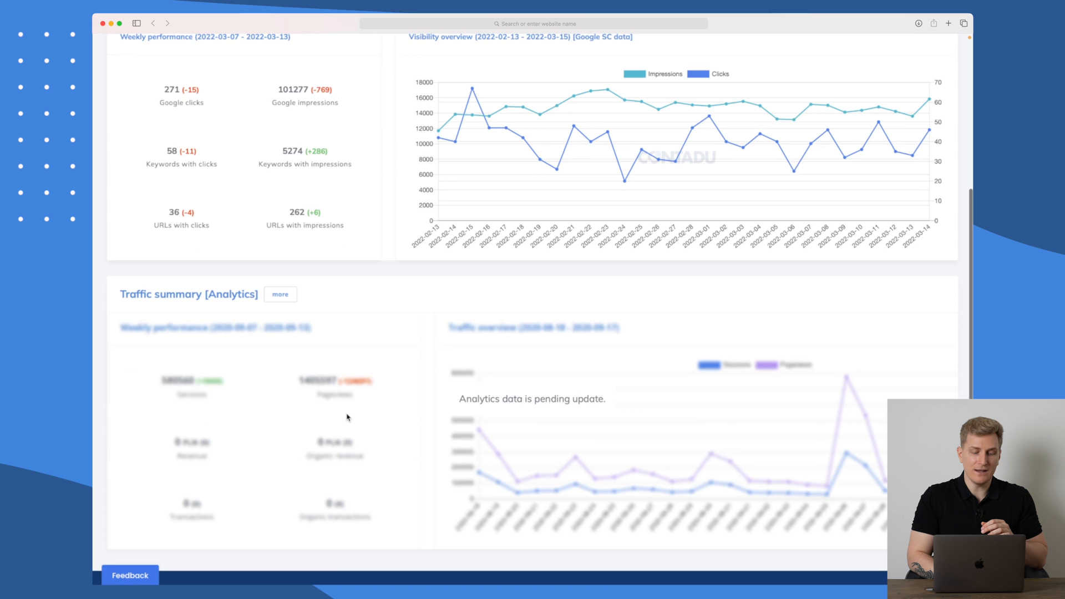
scroll(down, 3)
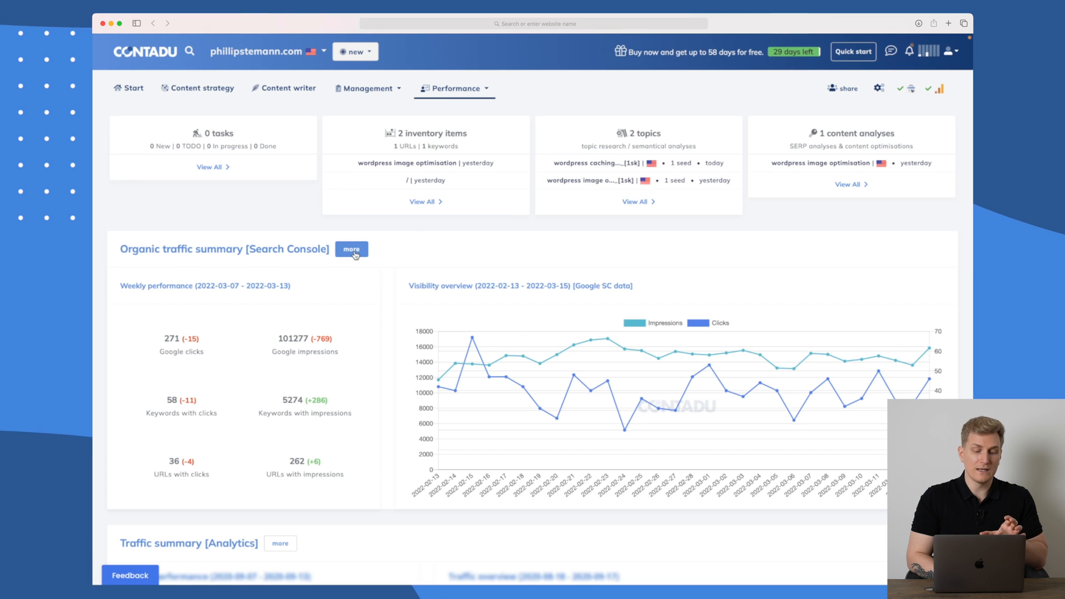
View the domain visibility overview's TOP keywords, TOP URLs and Cannibalization reports.
click(351, 248)
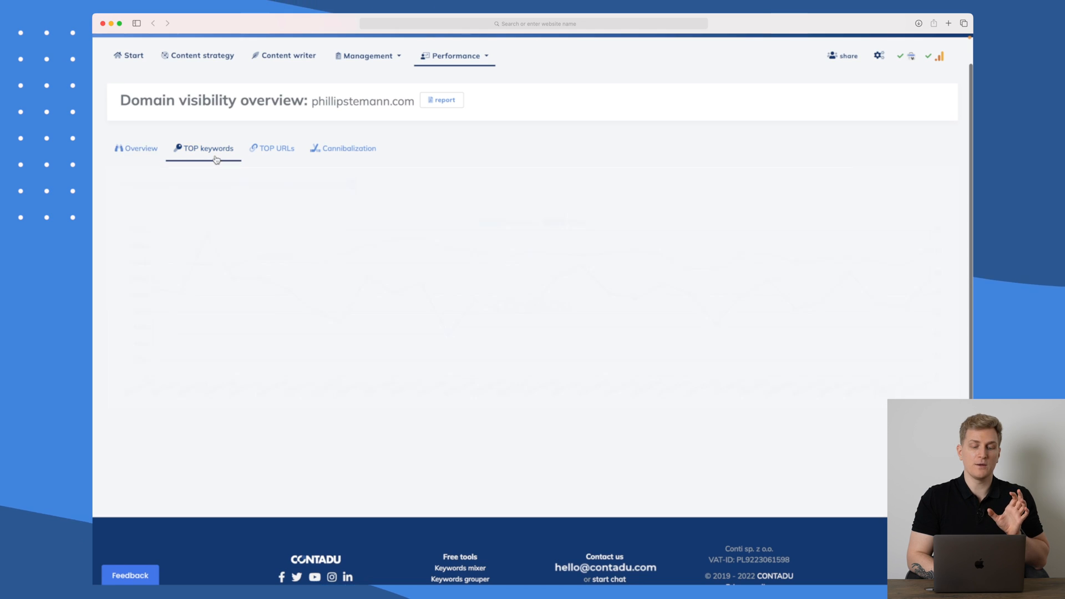
click(207, 148)
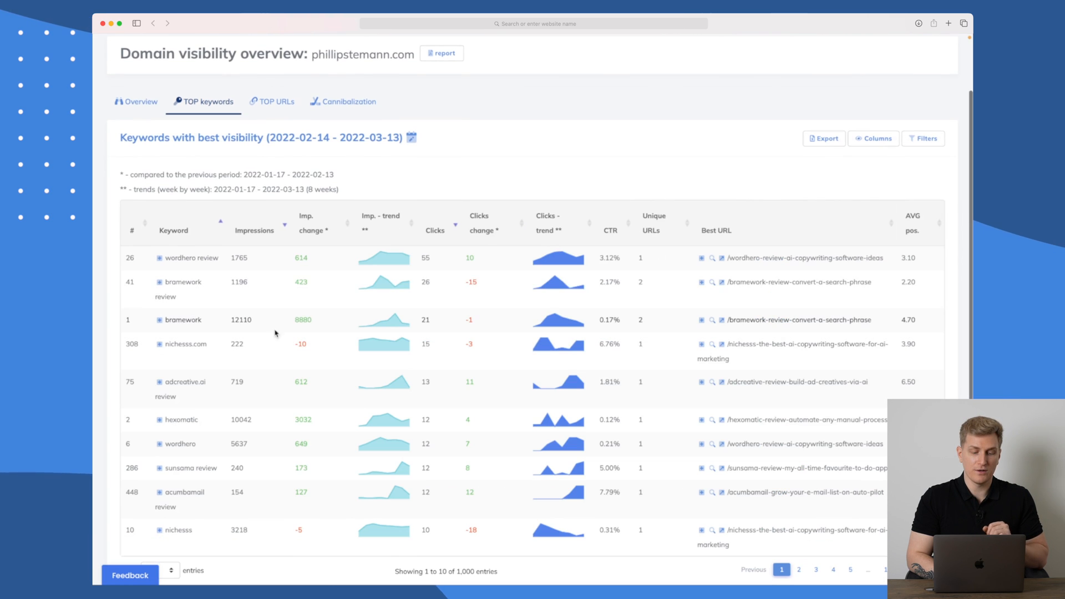
click(270, 101)
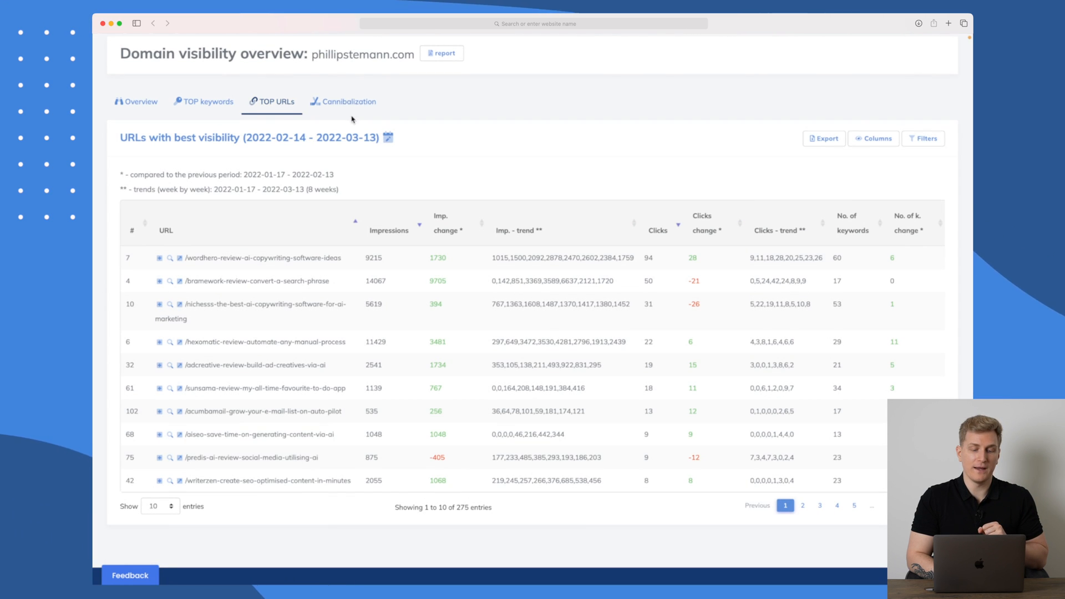
click(349, 101)
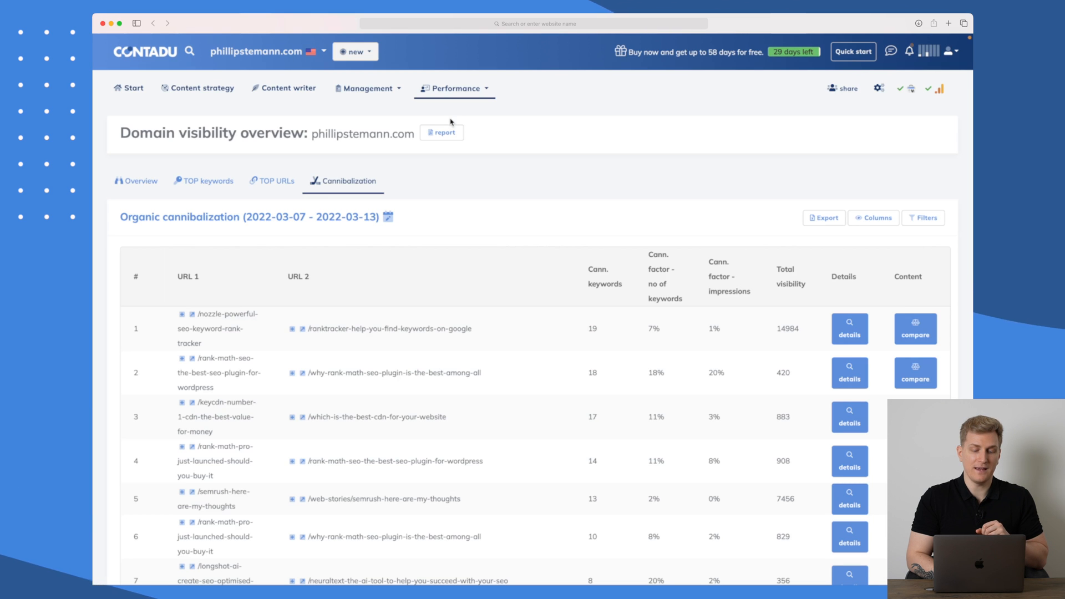
scroll(down, 3)
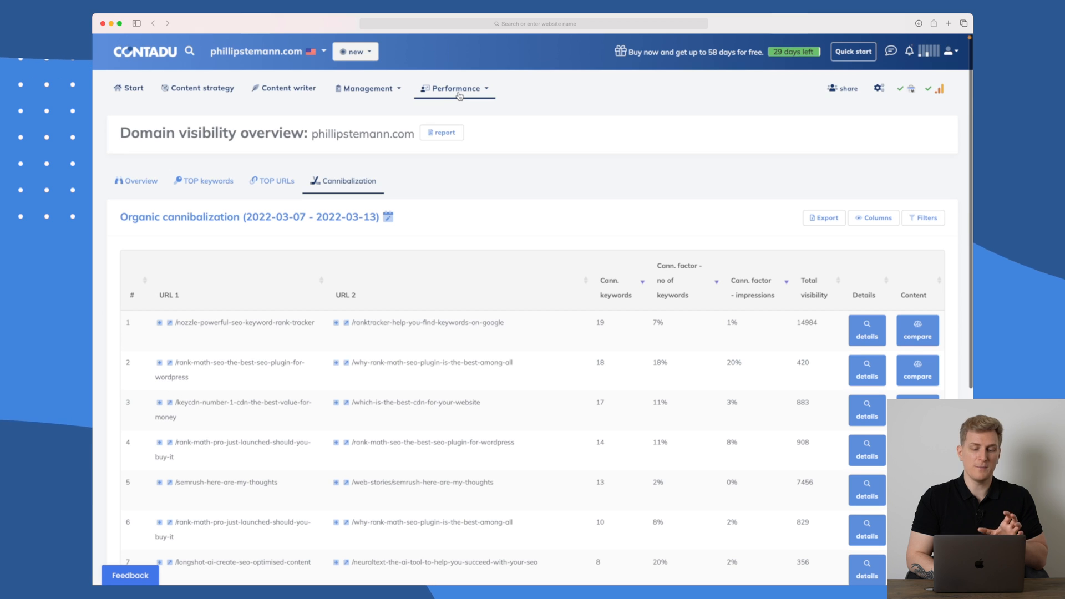
click(455, 89)
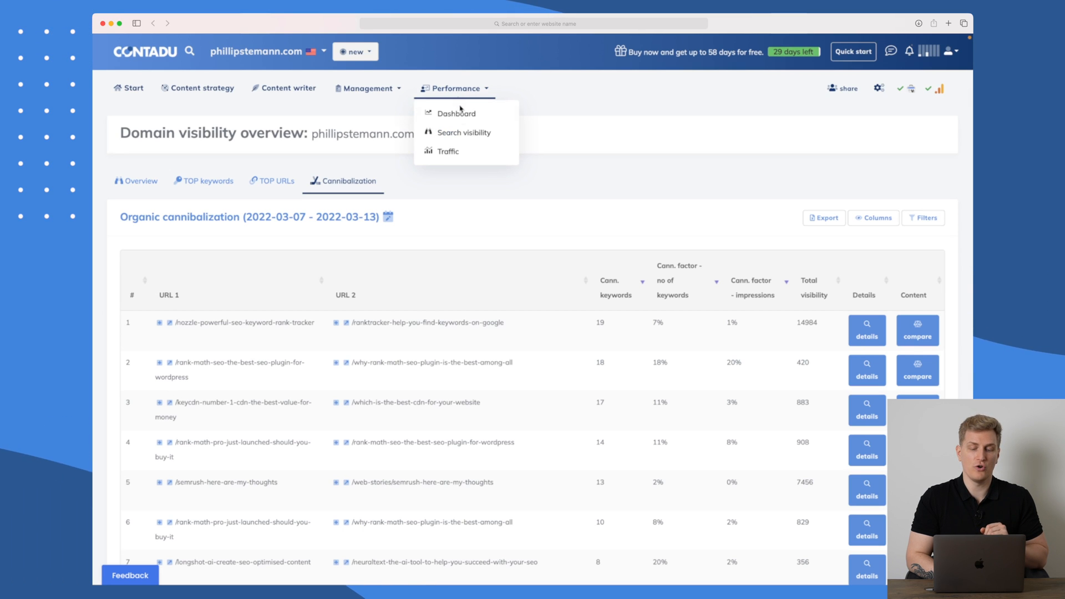
Show the domain traffic overview's top landing pages by sessions and by revenue.
click(465, 132)
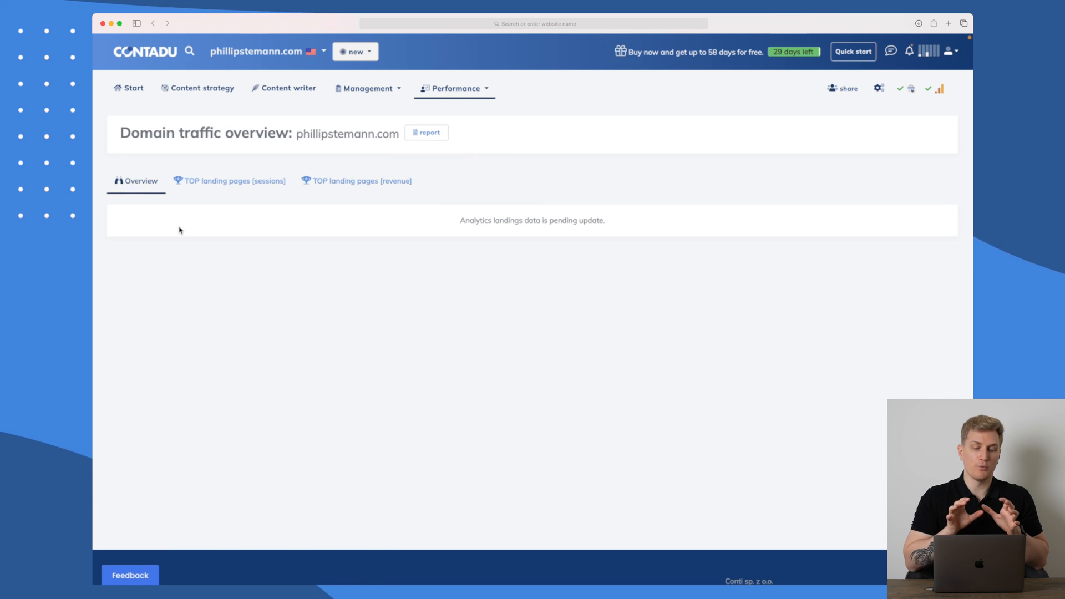
click(234, 180)
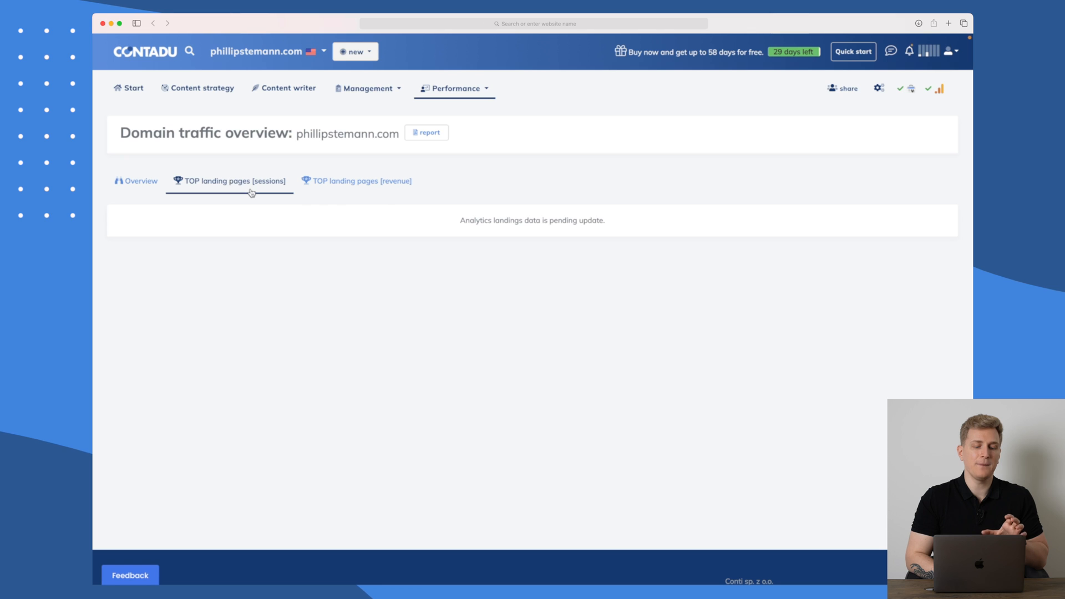
click(361, 181)
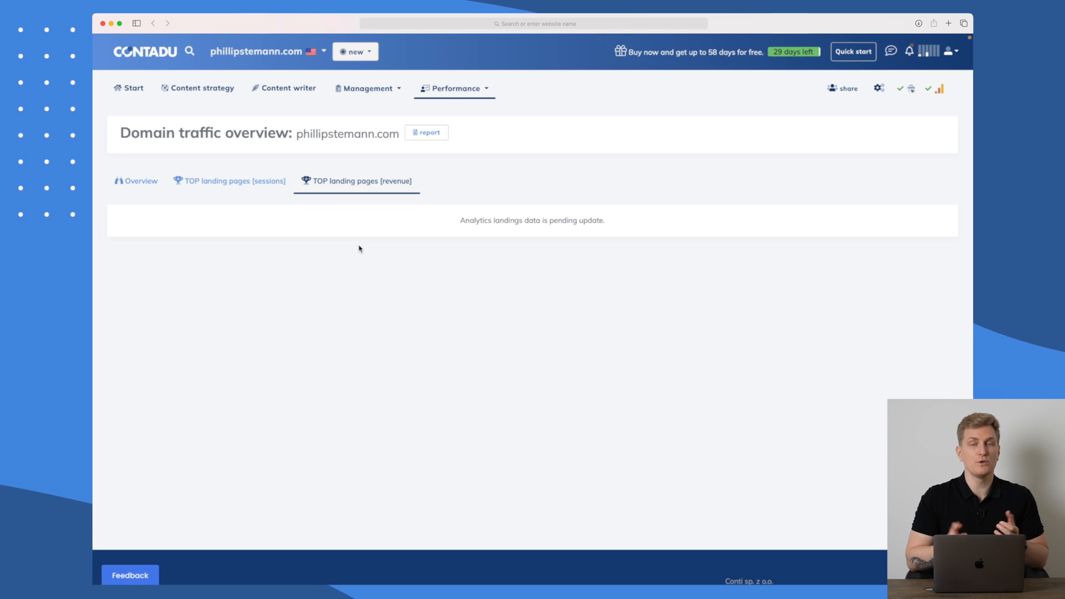
mouse_move(313, 219)
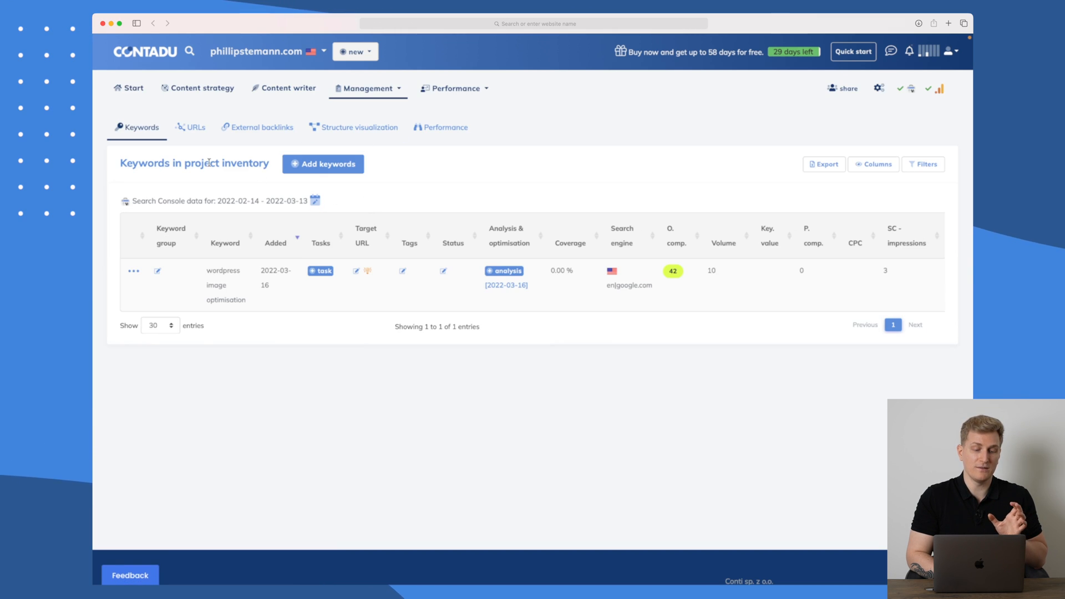
Browse the inventory's External backlinks, Structure visualization and Performance, then show Management > Tasks.
click(260, 127)
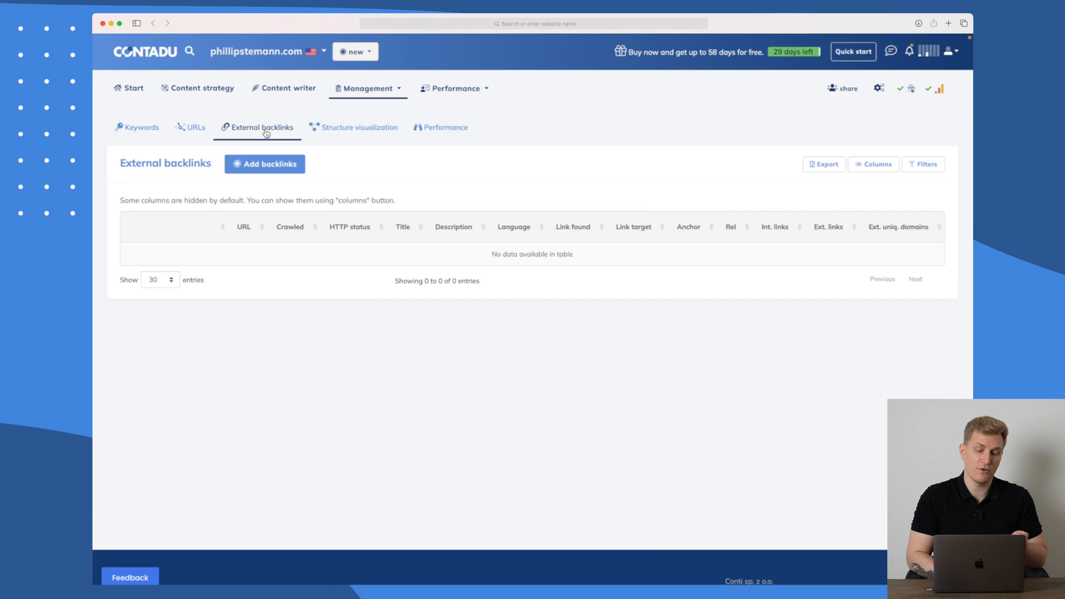
click(358, 127)
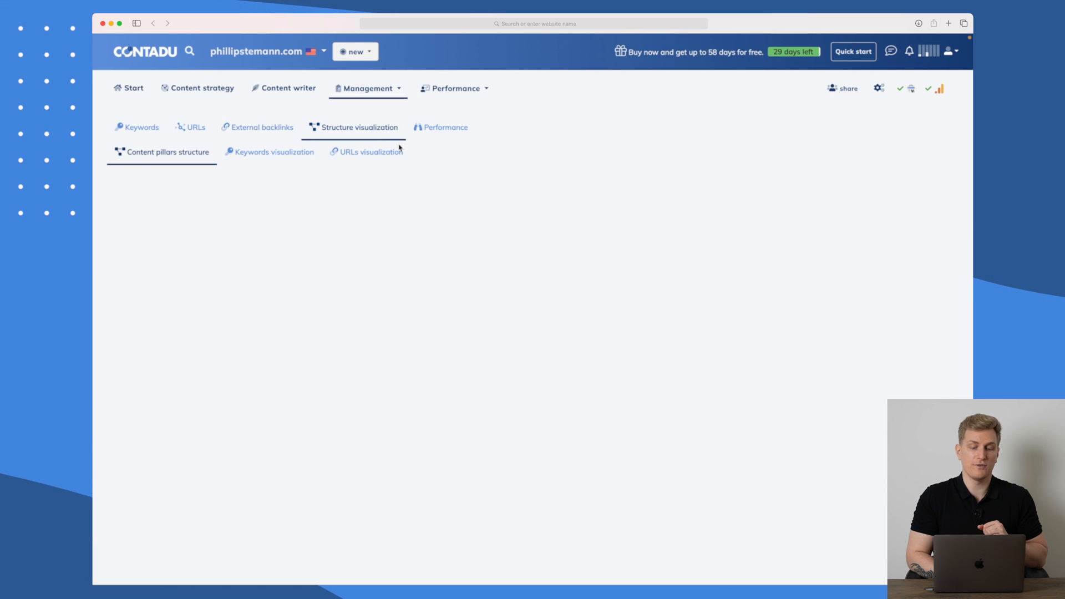
click(445, 126)
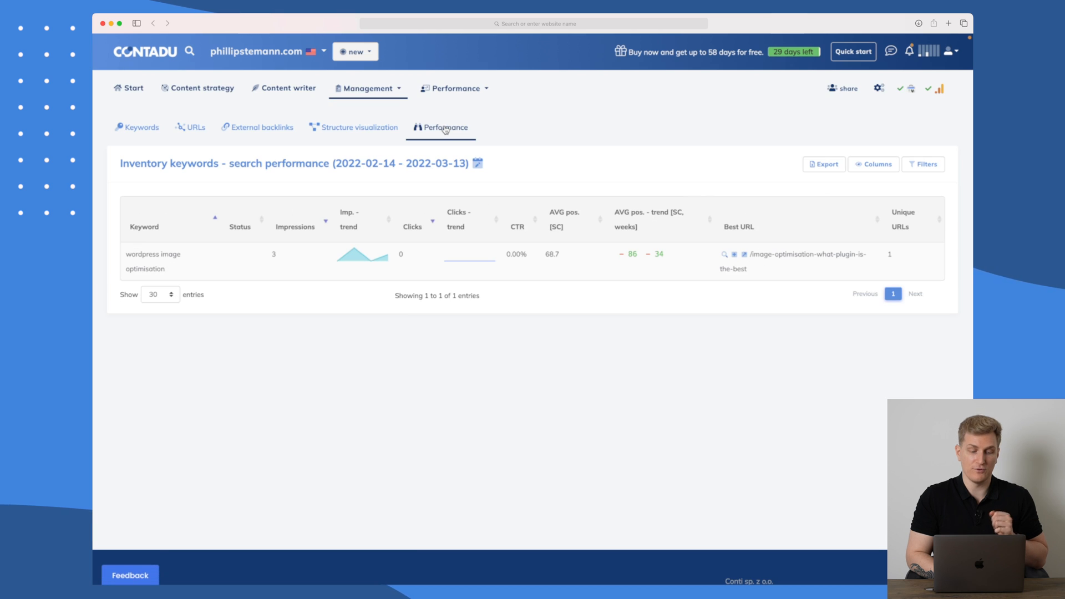
click(368, 89)
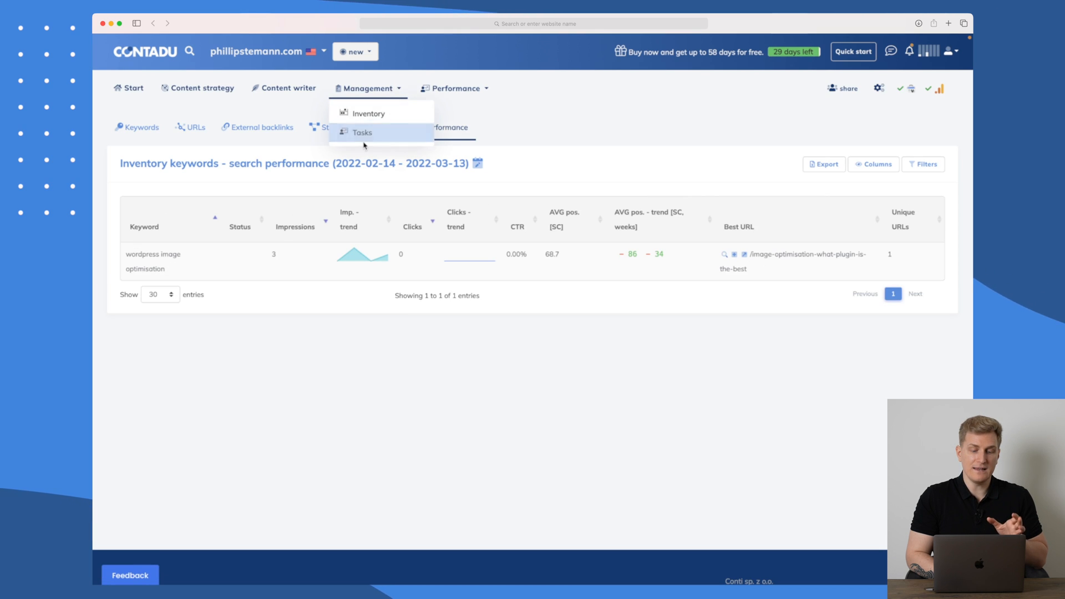
click(362, 132)
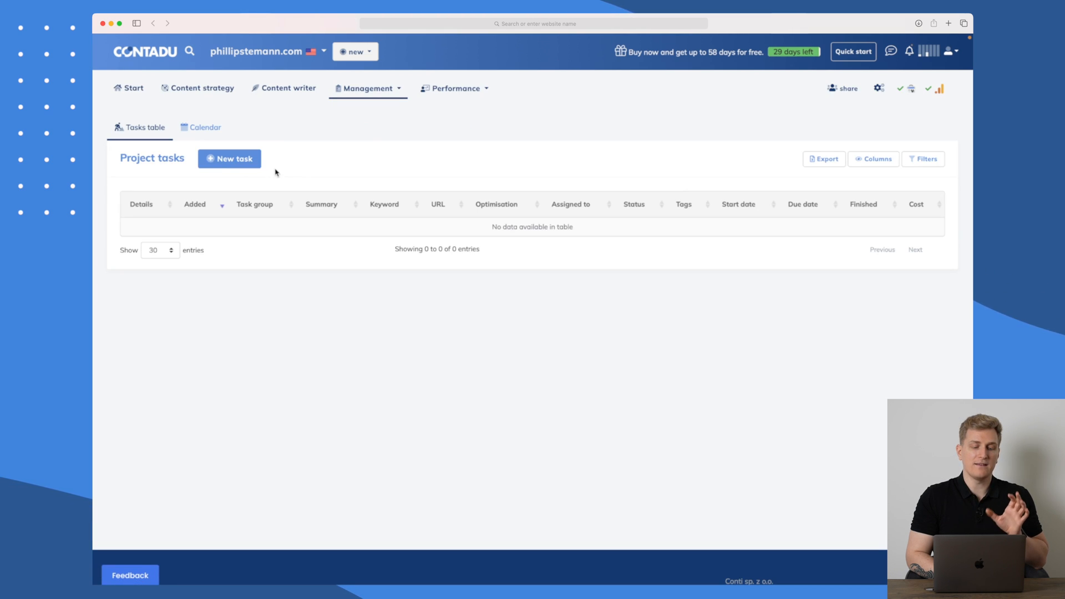
mouse_move(230, 158)
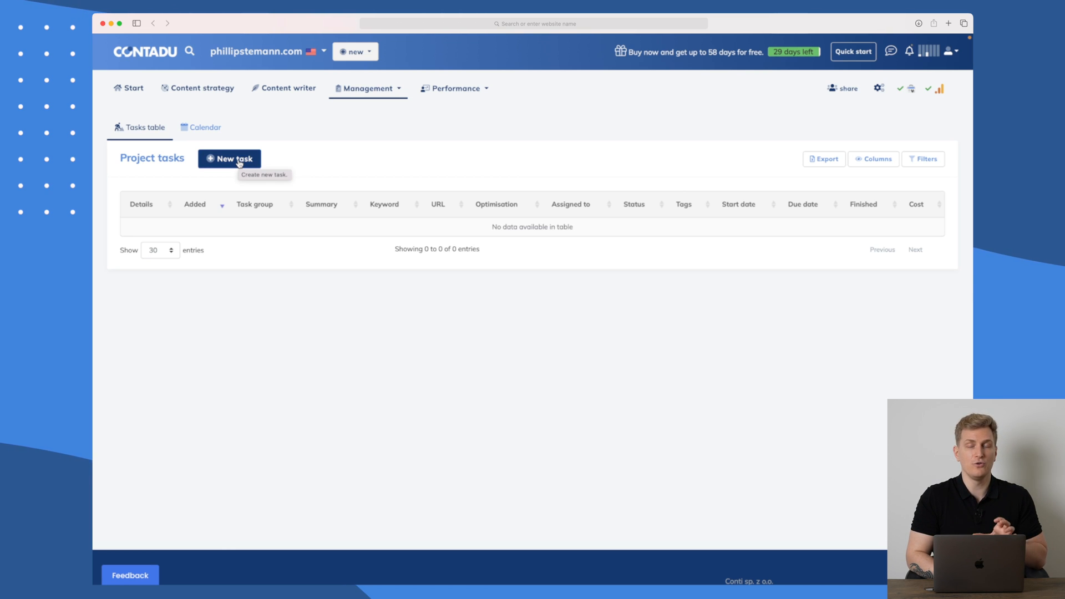
click(369, 88)
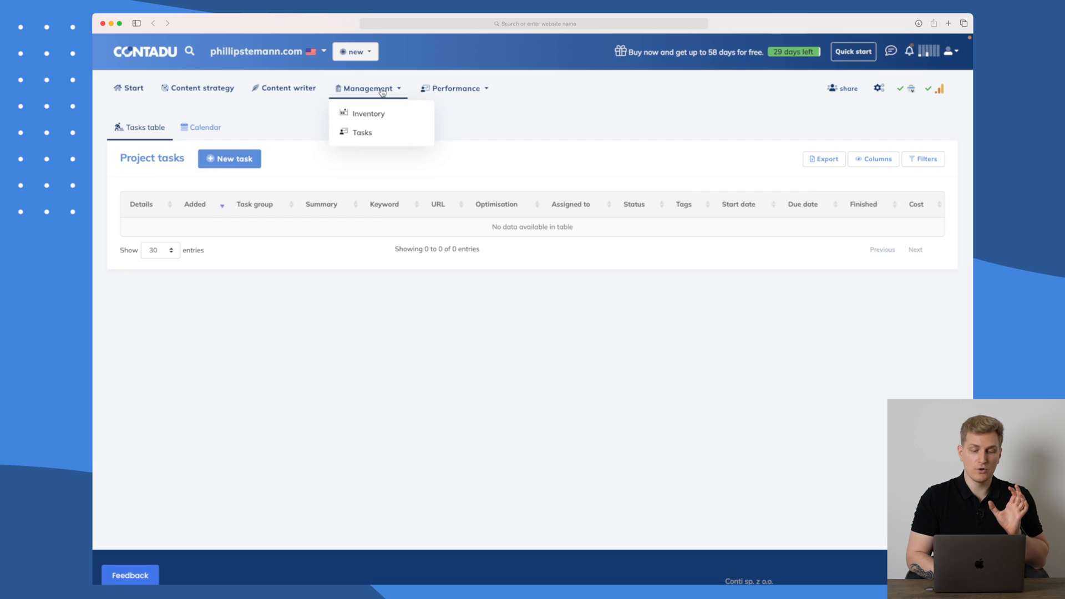
Check the inventory's Performance and its keywords and URLs structure trees, then return to Content strategy.
click(368, 113)
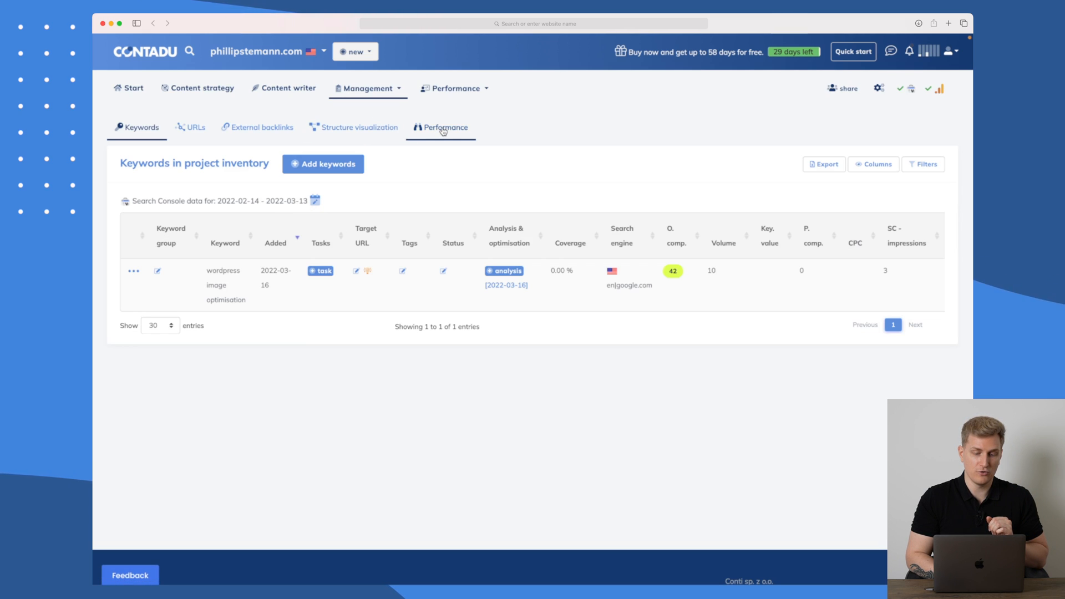
click(444, 127)
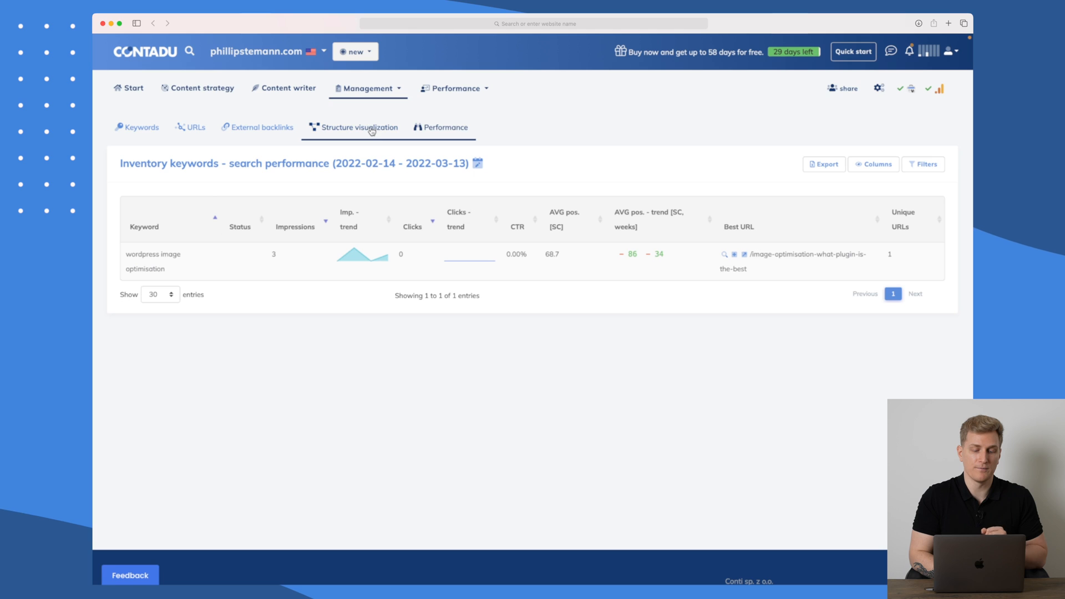
click(358, 127)
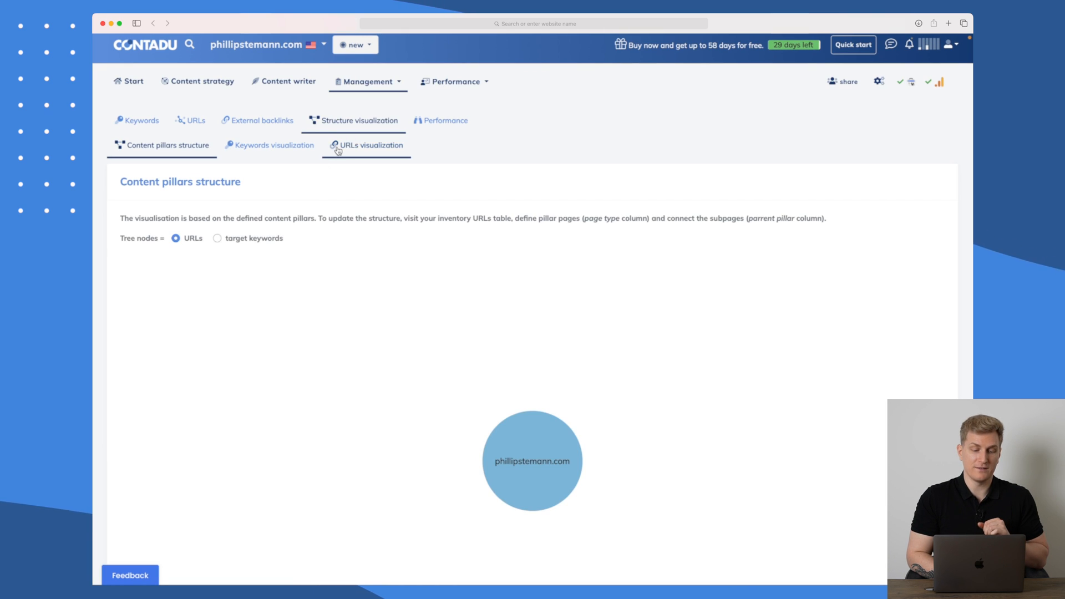
click(273, 146)
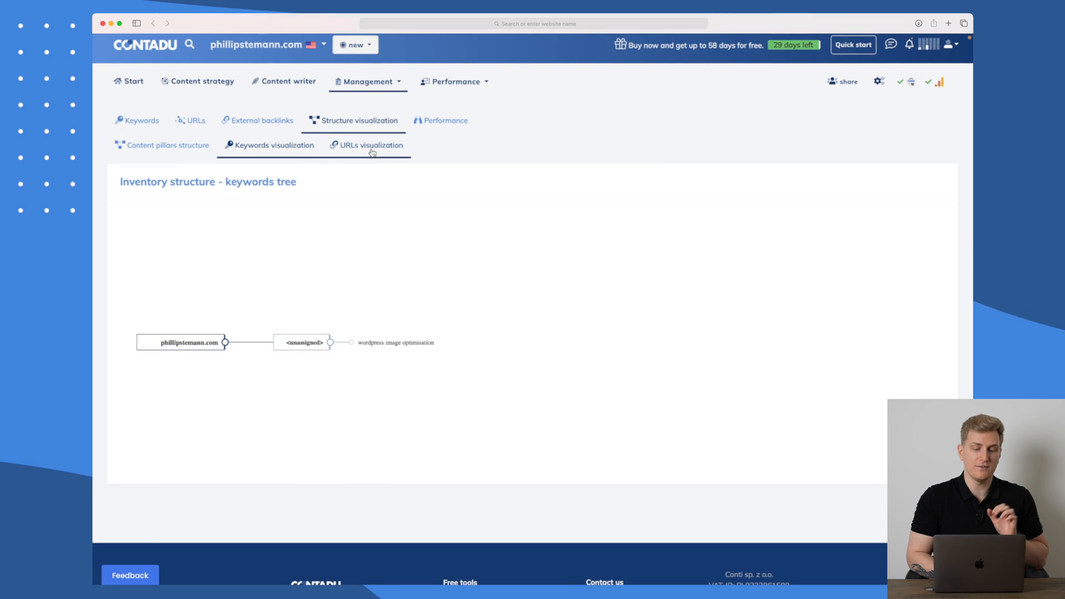
click(371, 145)
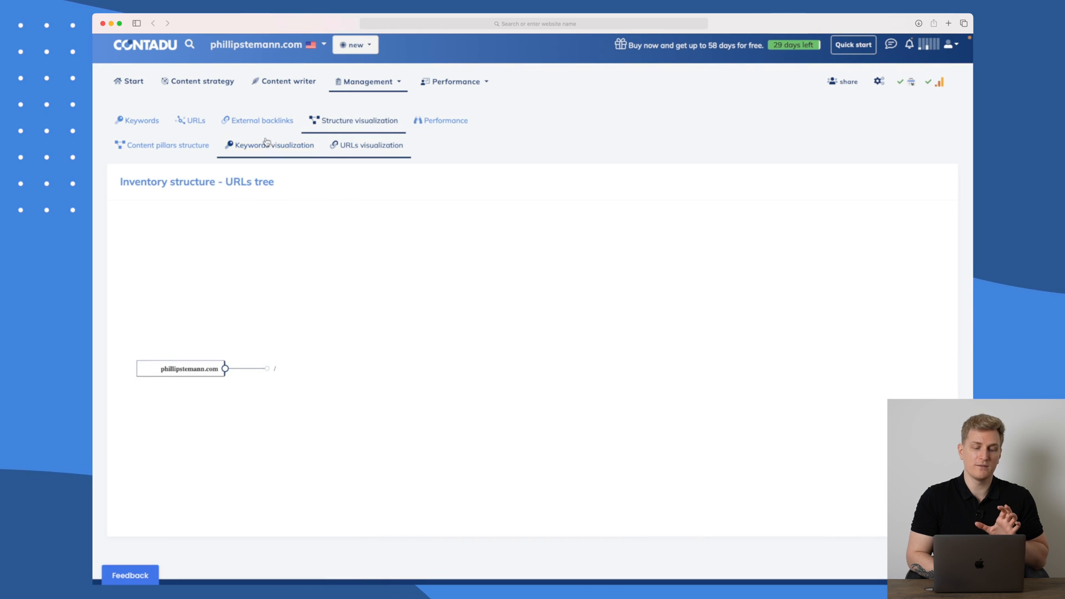
click(371, 144)
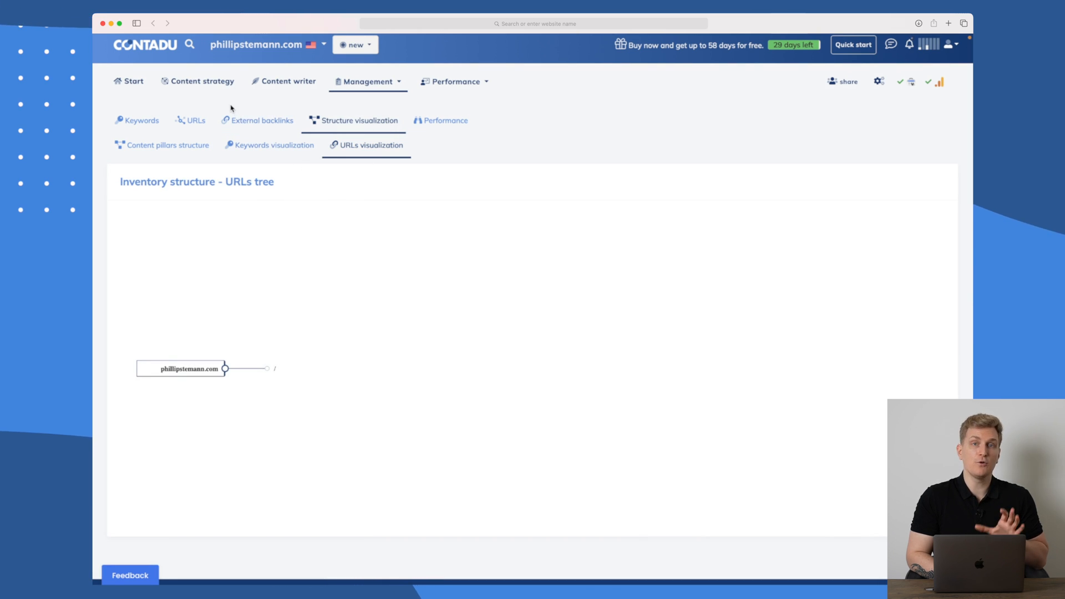
click(202, 81)
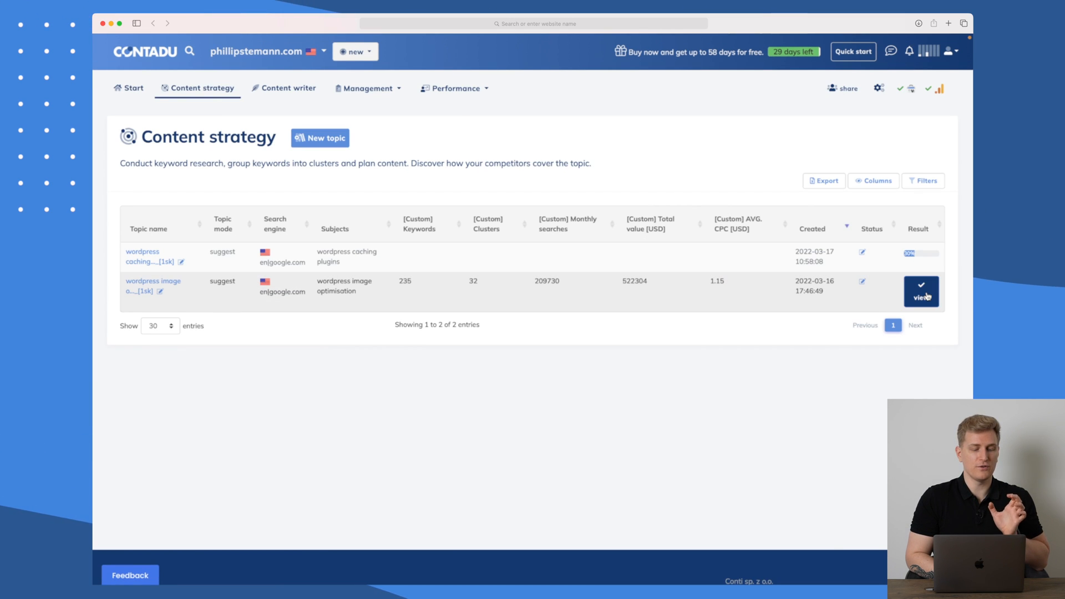
mouse_move(377, 354)
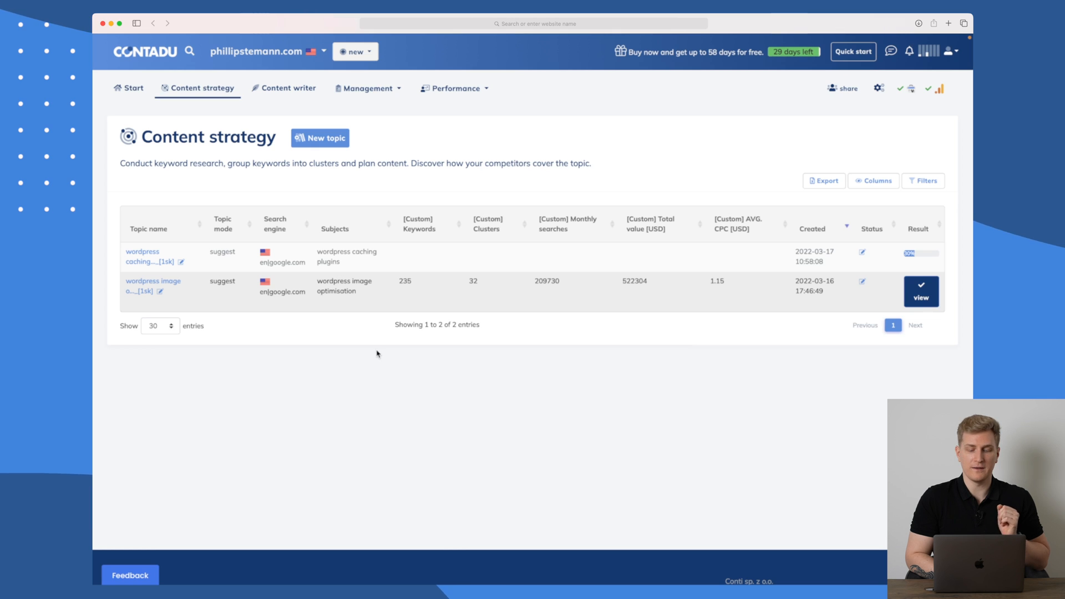
View the wordpress image optimisation topic's results and scroll through its content map.
click(921, 290)
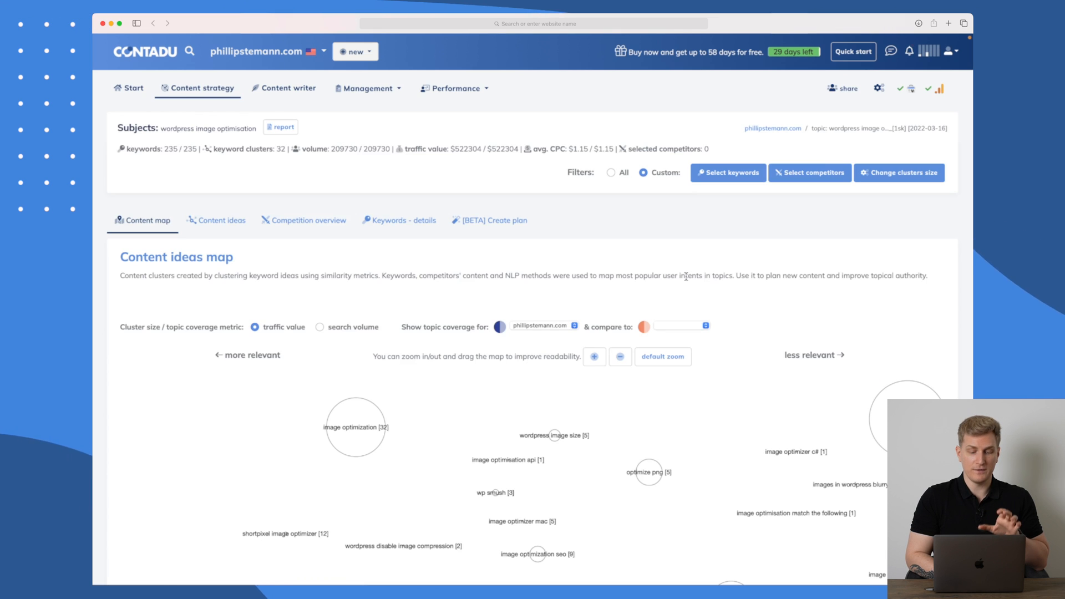
scroll(down, 3)
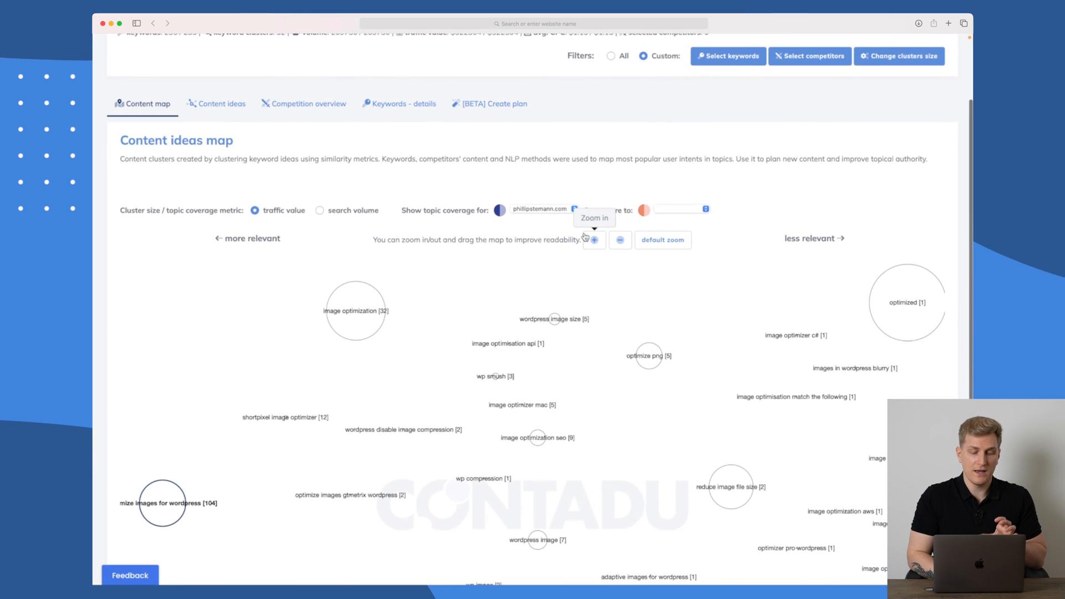
scroll(down, 3)
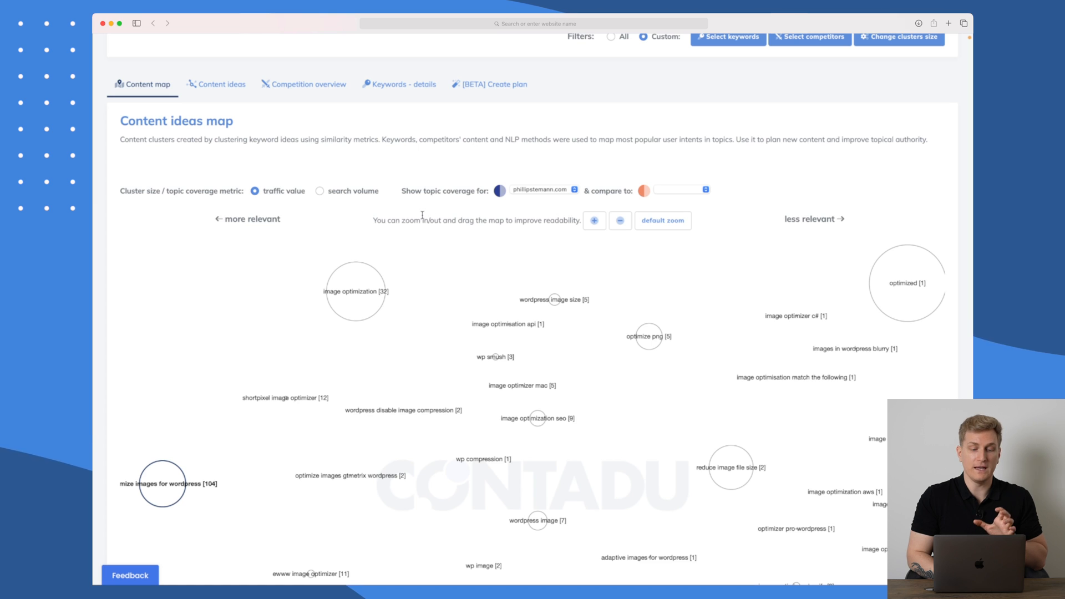
scroll(down, 3)
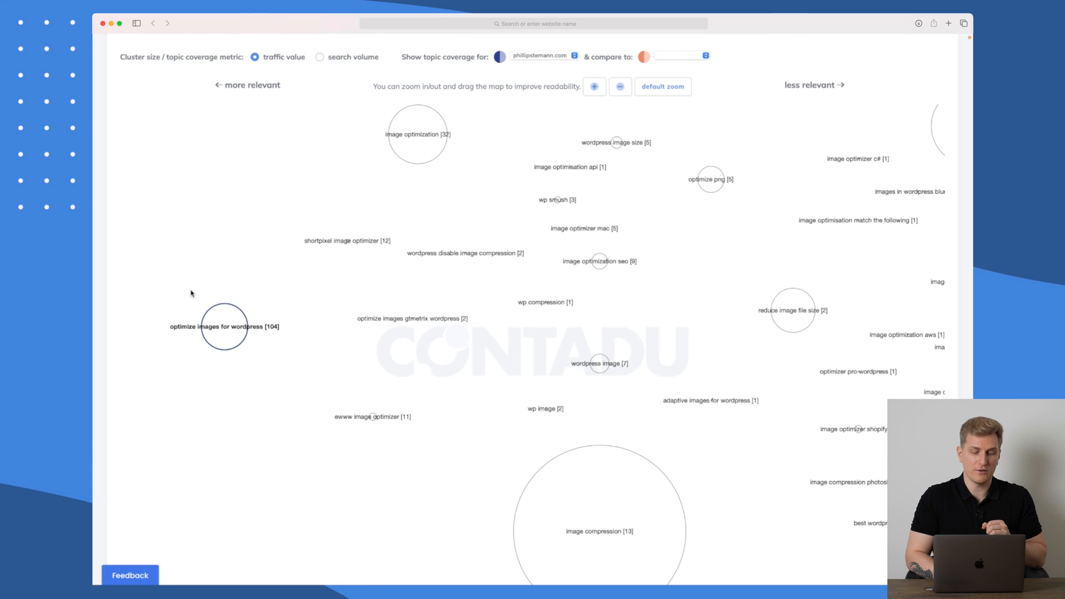
scroll(down, 3)
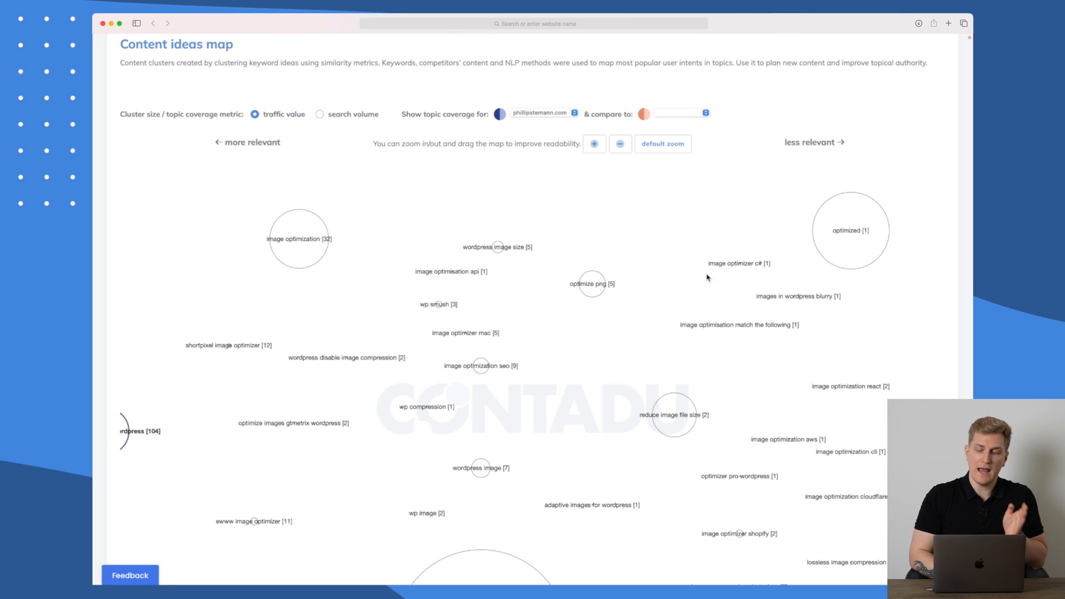
mouse_move(772, 158)
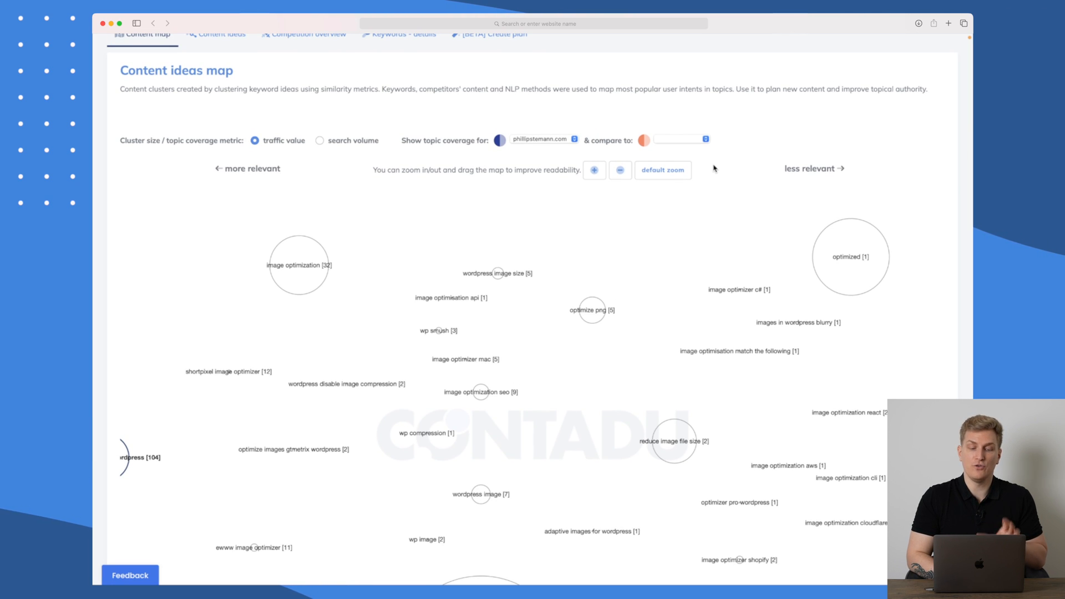
Set the content map's '& compare to' option to 'all competitors'.
click(672, 139)
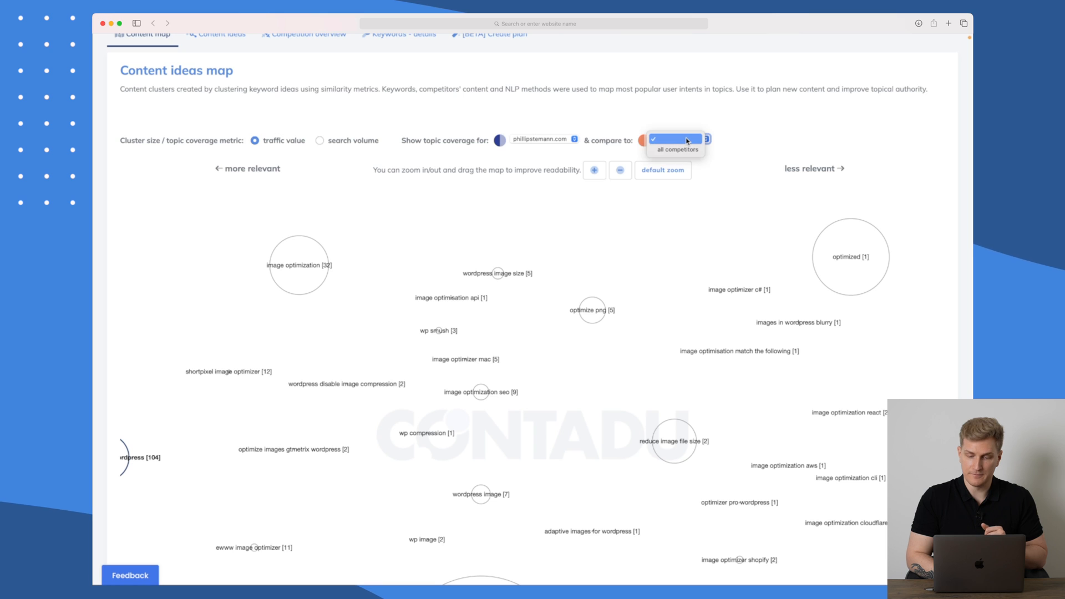
click(675, 139)
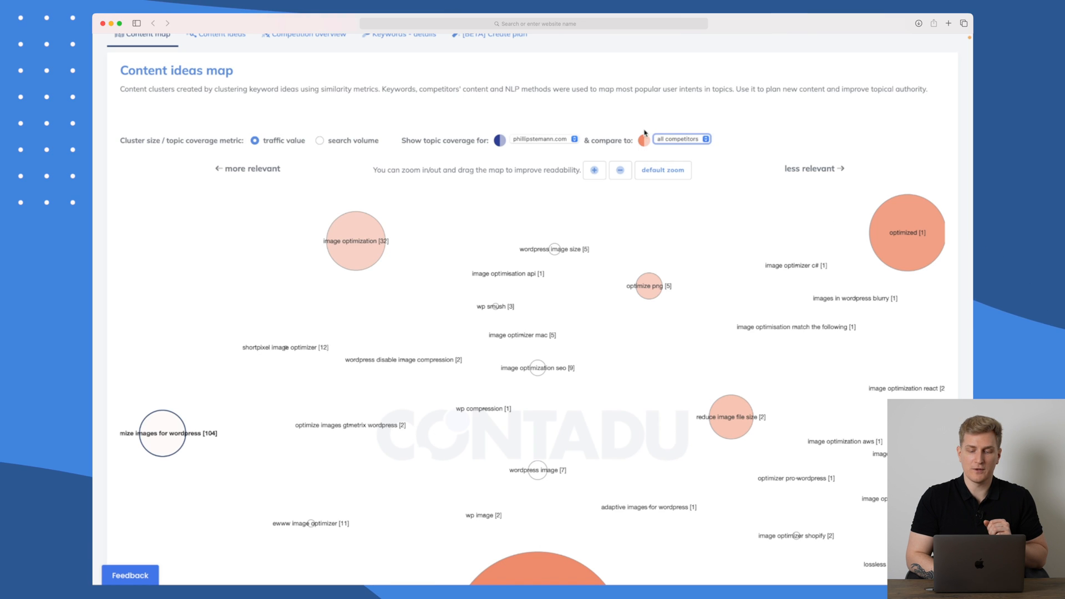
mouse_move(639, 271)
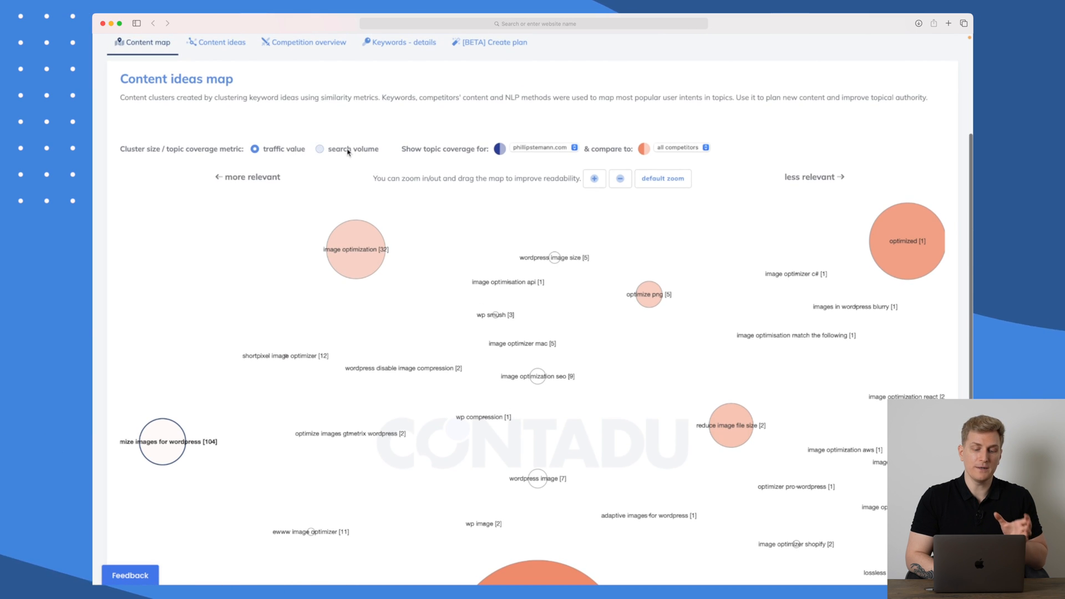
click(319, 147)
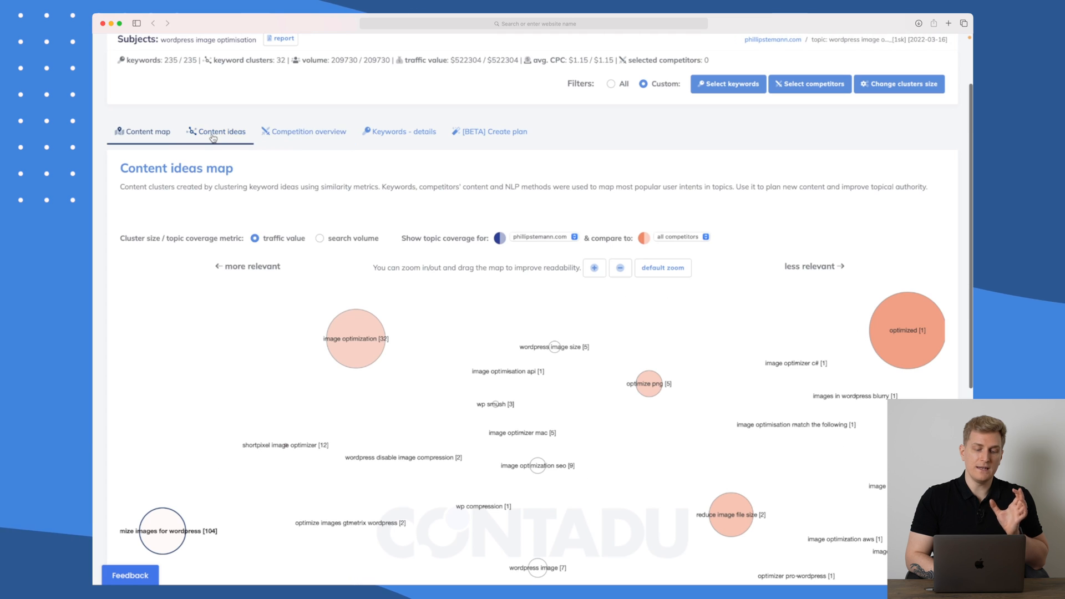
click(221, 131)
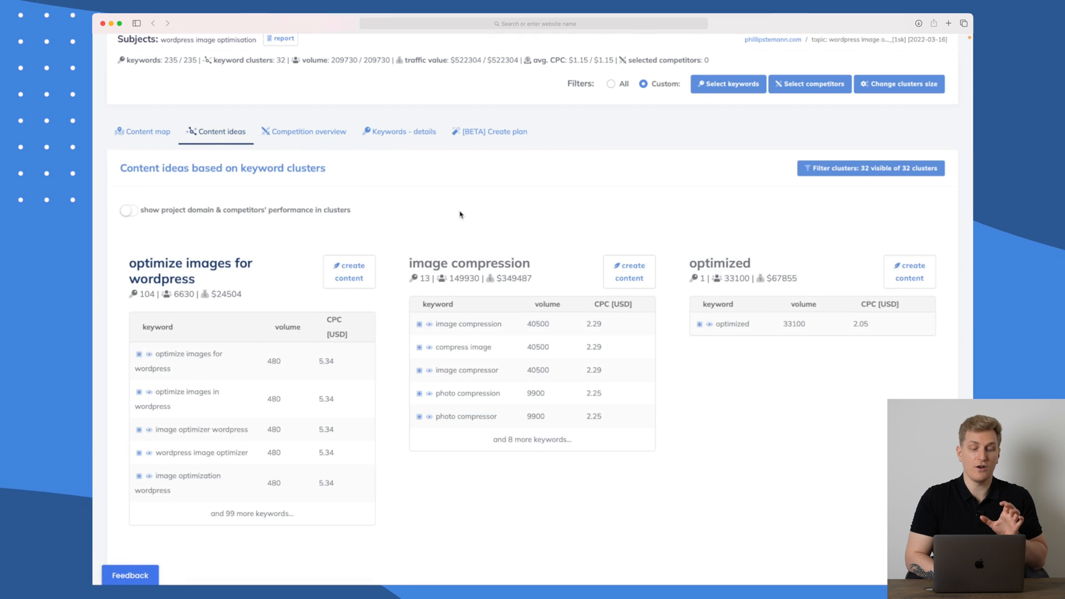
scroll(down, 3)
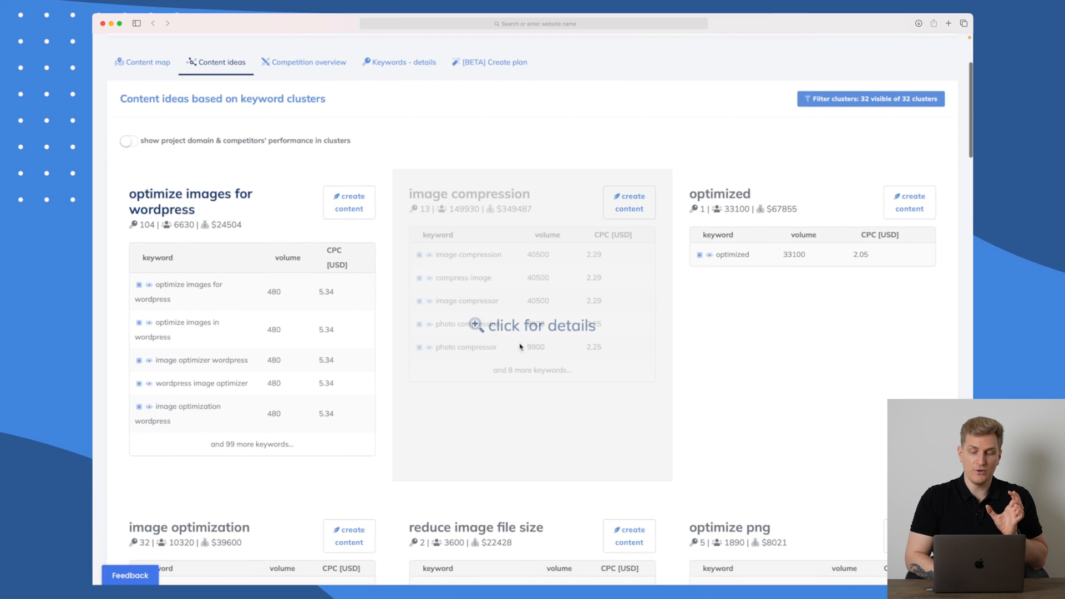
scroll(down, 3)
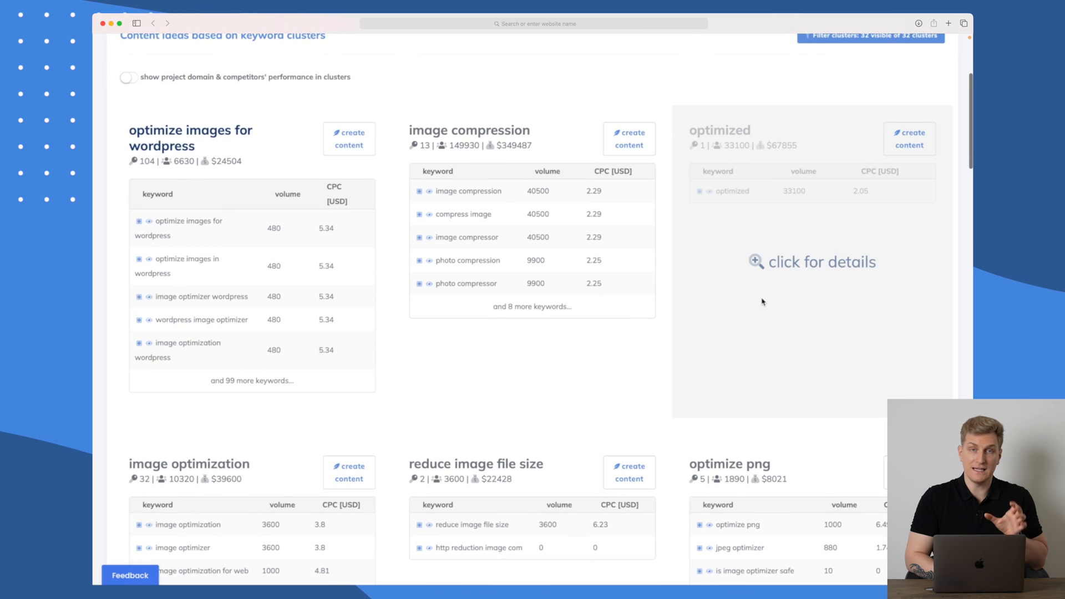
scroll(down, 3)
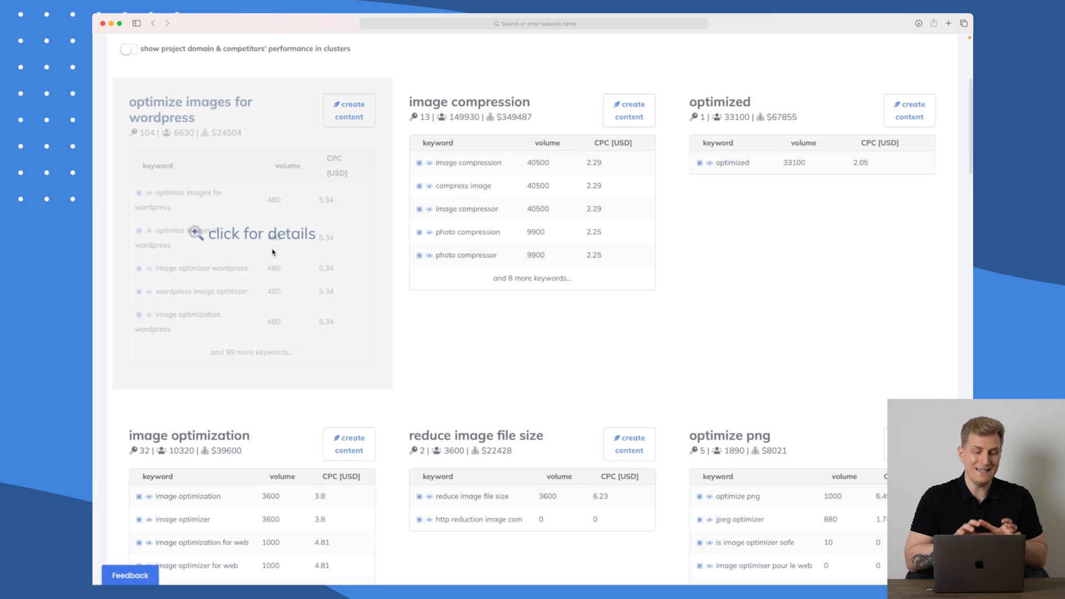
mouse_move(283, 185)
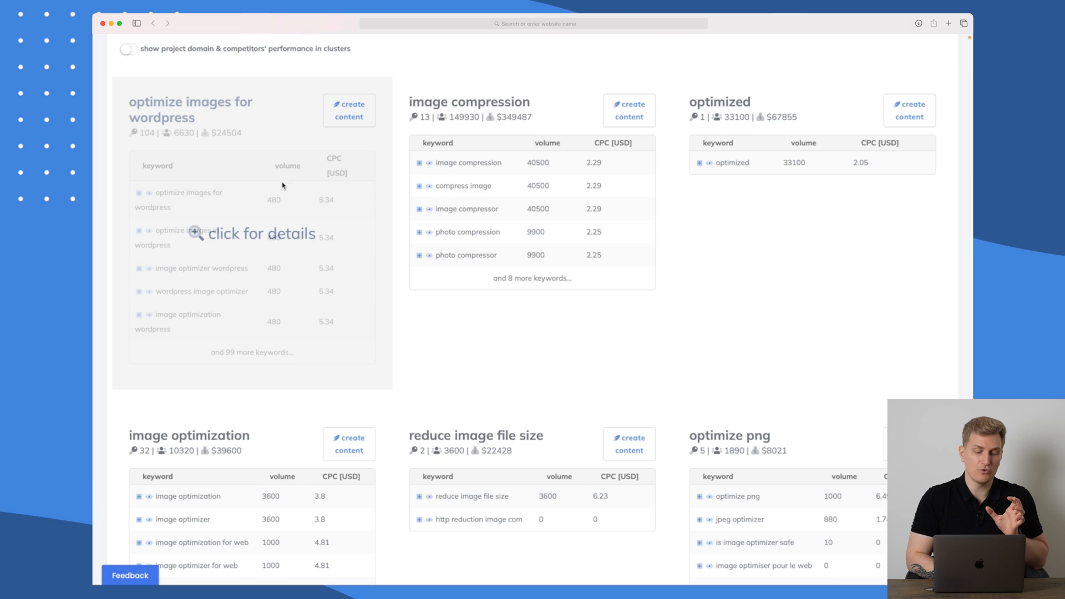
scroll(down, 3)
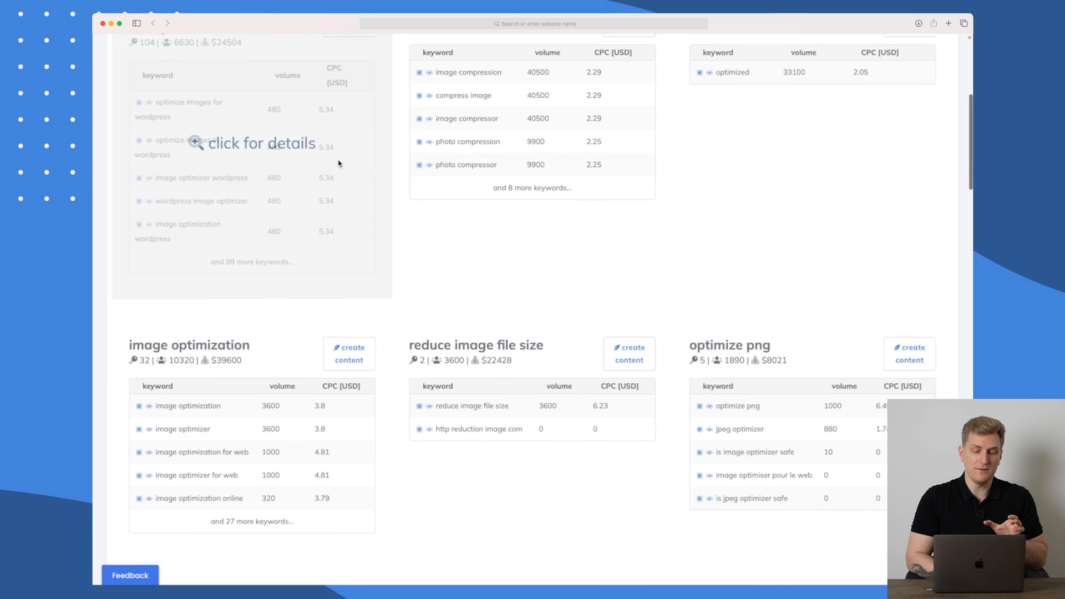
scroll(down, 3)
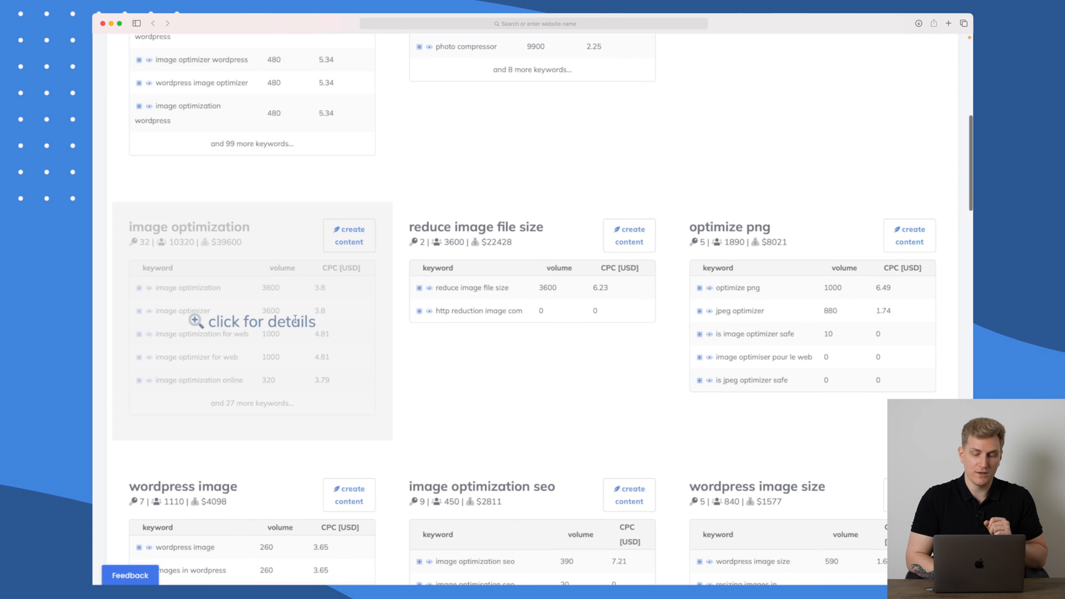
scroll(down, 3)
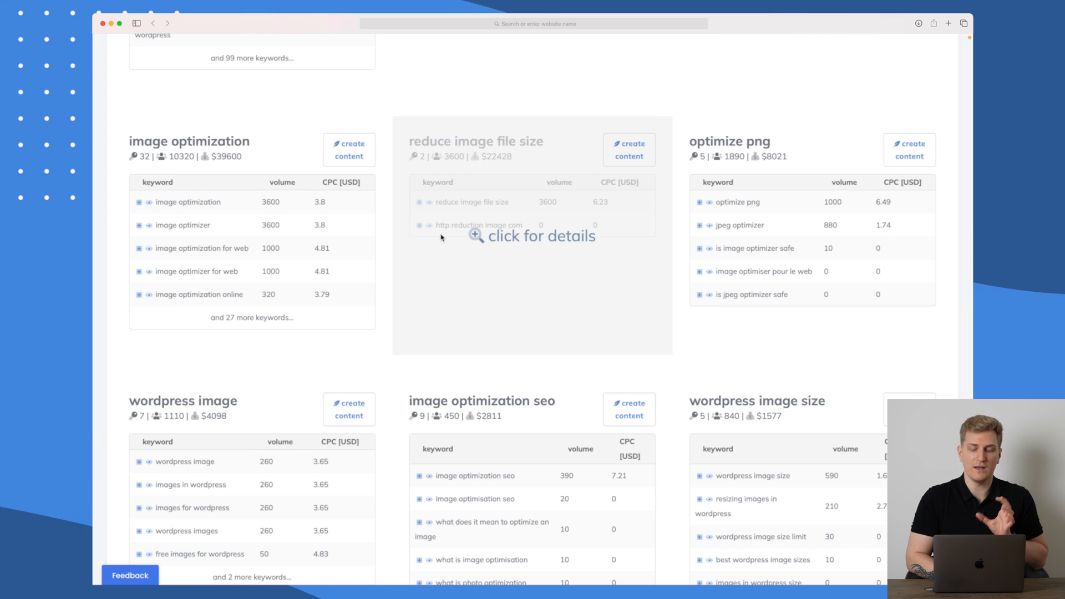
mouse_move(543, 230)
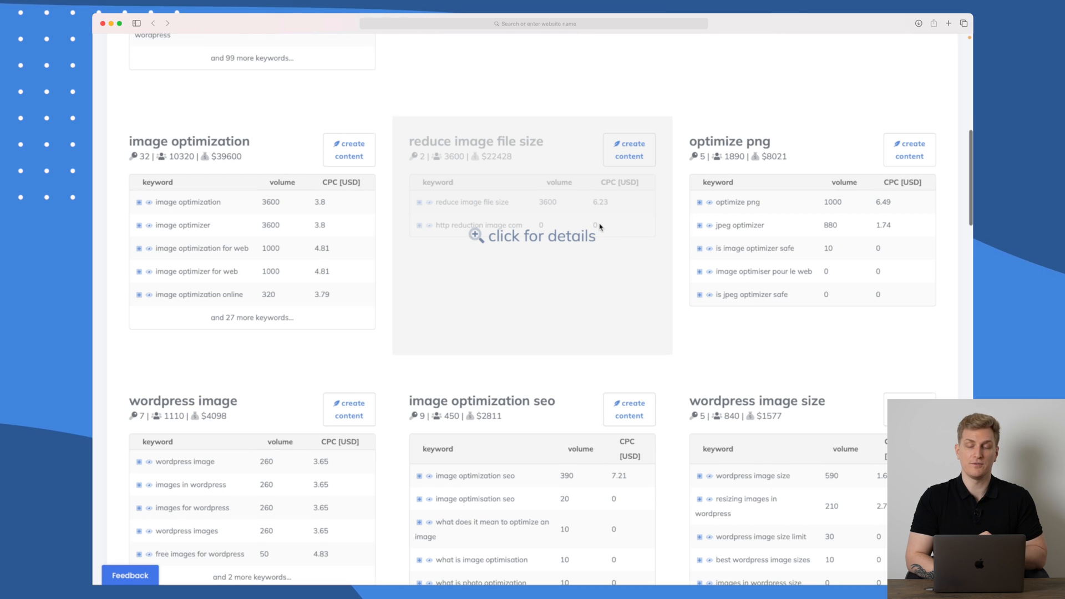
scroll(down, 3)
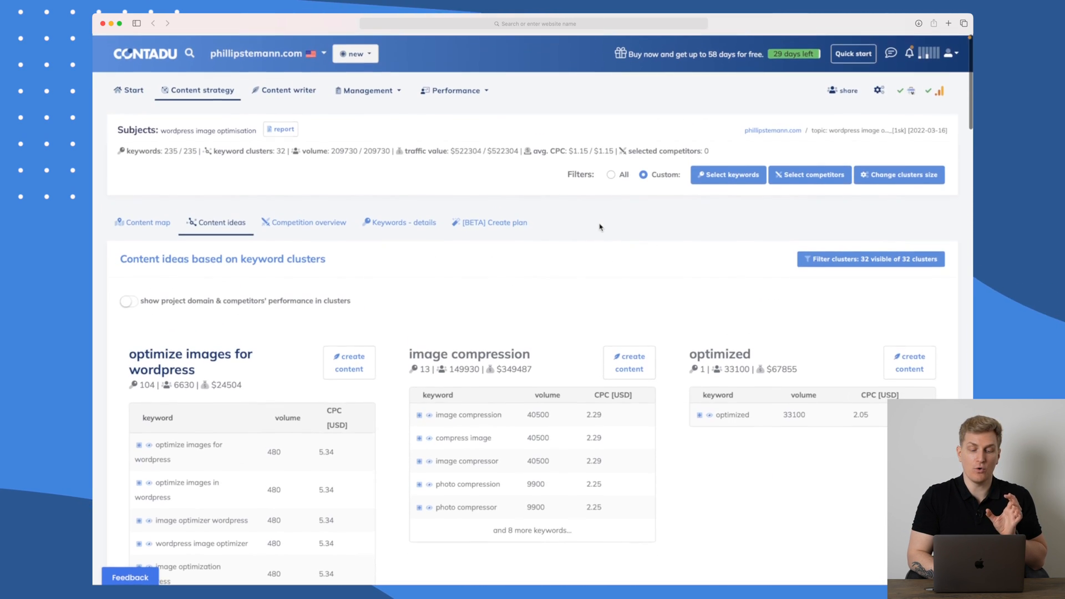
scroll(down, 3)
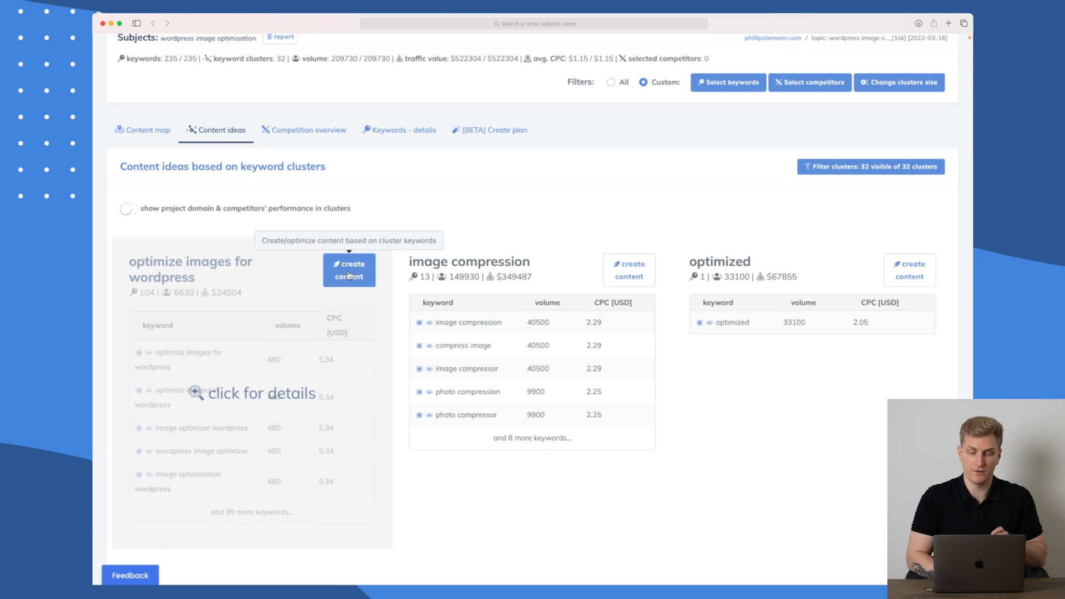
Show the Competition overview and scroll down to its search performance section.
click(303, 130)
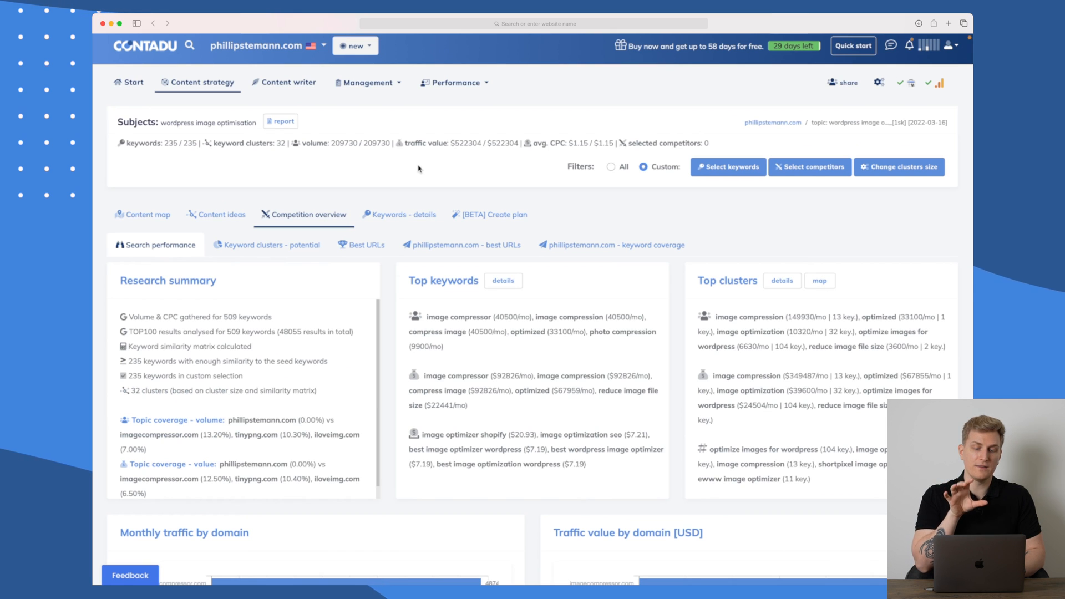
scroll(down, 3)
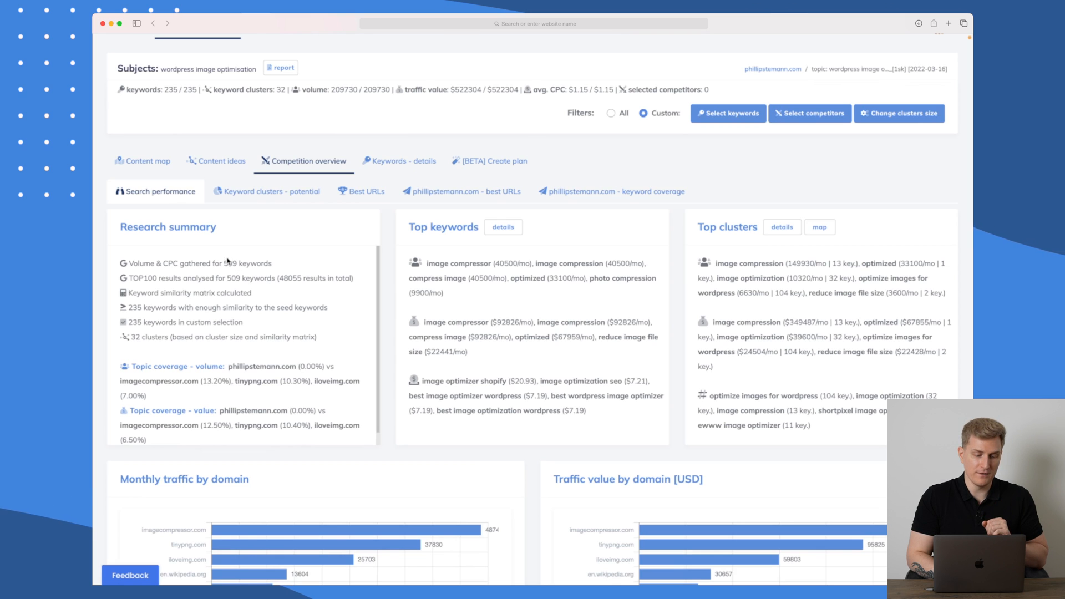
mouse_move(467, 238)
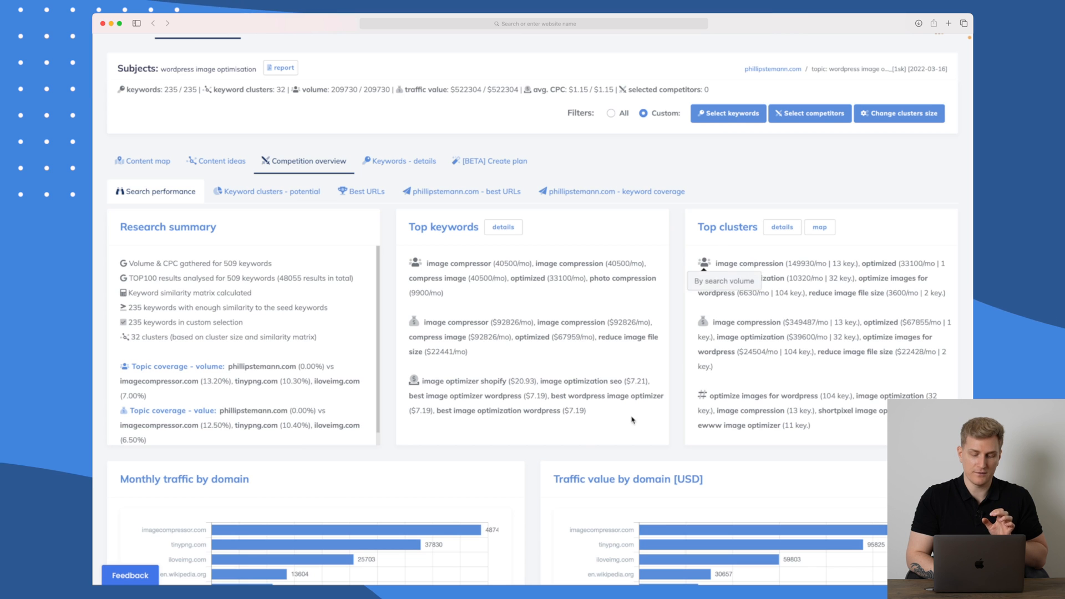
scroll(down, 3)
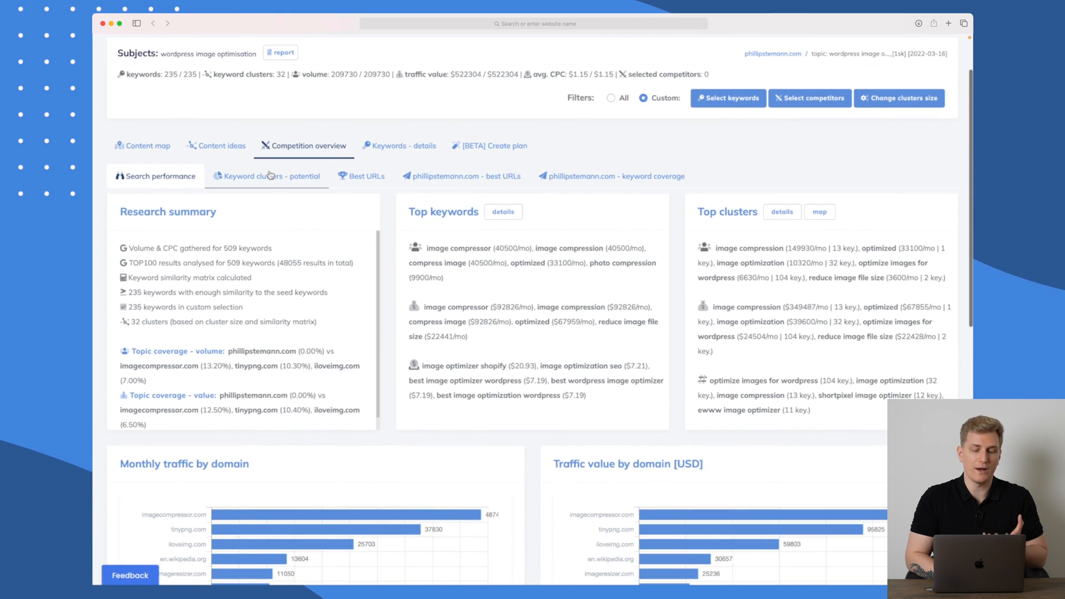
View the keyword clusters' traffic potential, then list phillipstemann.com's two best URLs in the topic.
click(267, 176)
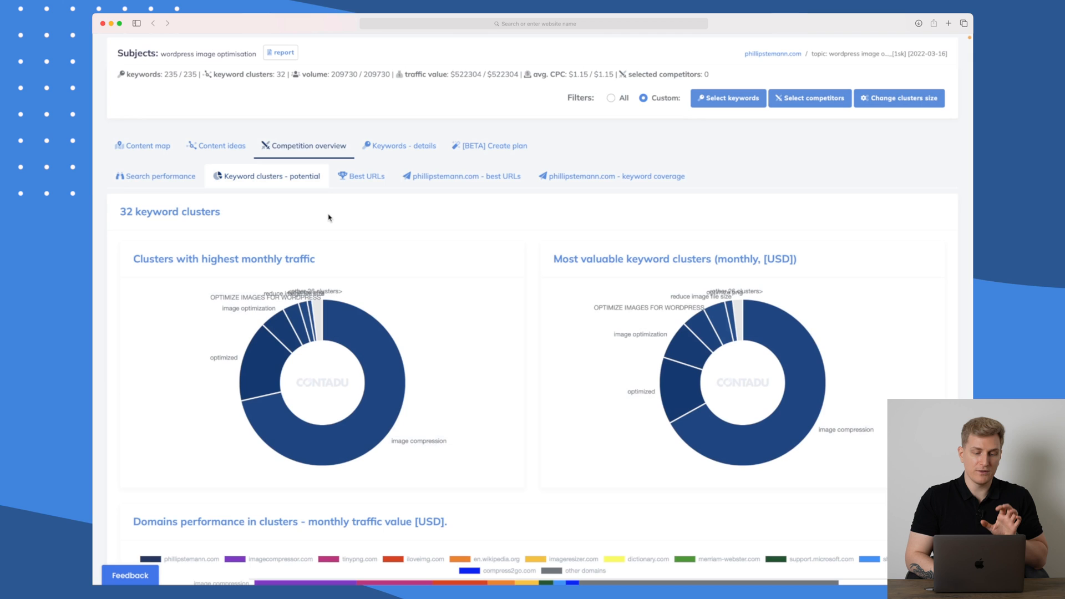
scroll(down, 3)
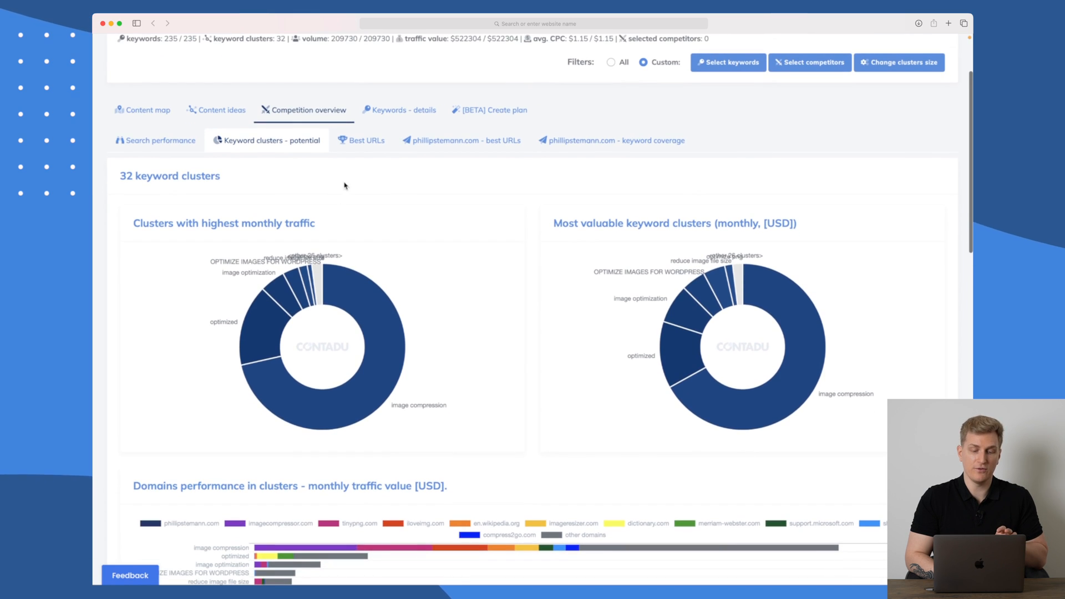
click(366, 139)
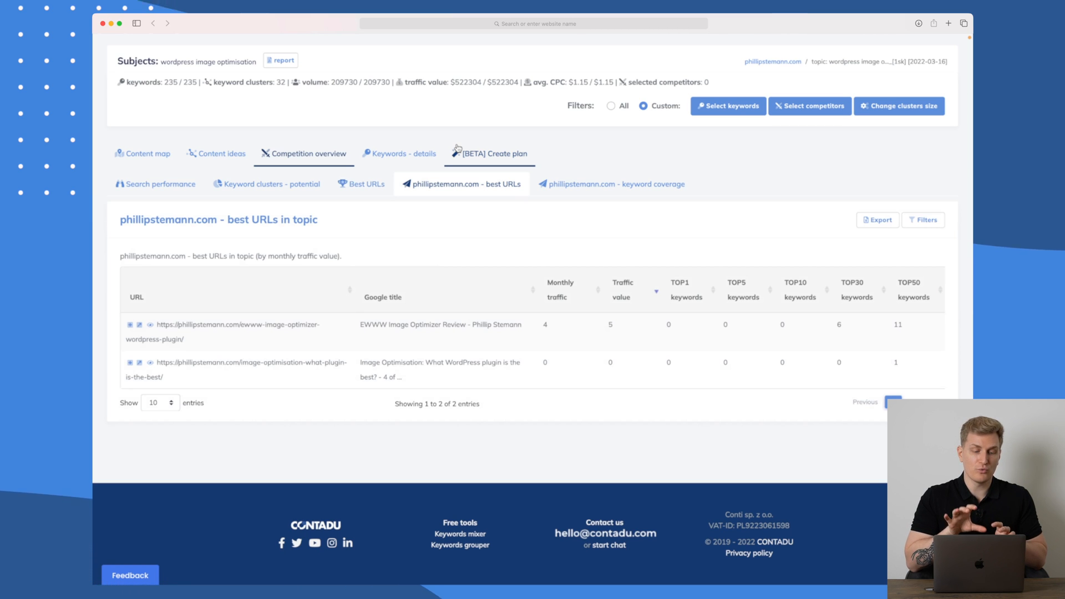
Review phillipstemann.com's keyword coverage, where only the EWWW image optimizer keyword ranks at 36.
click(610, 183)
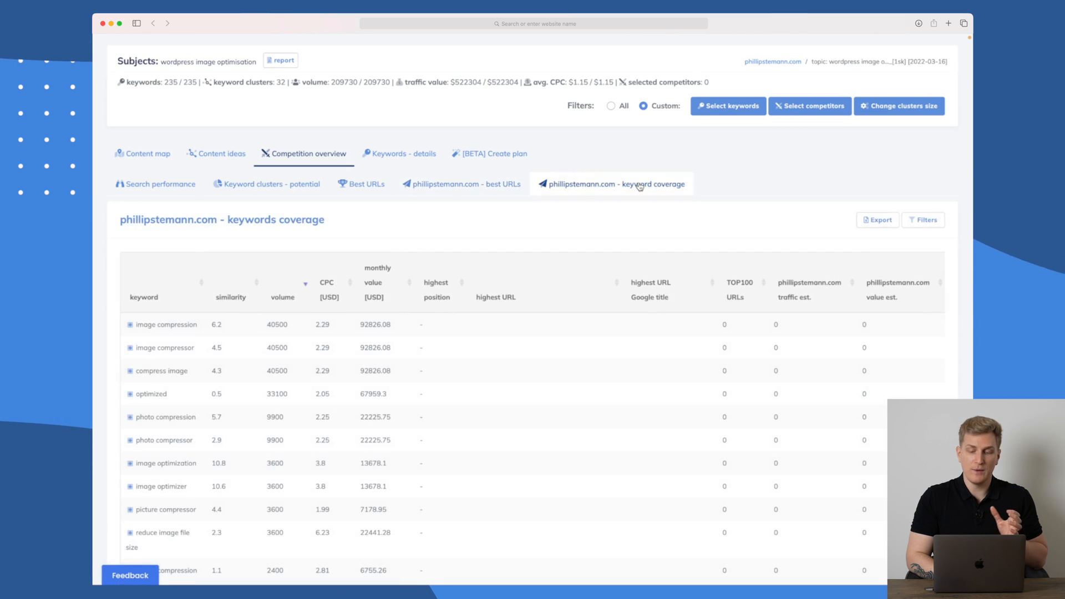
scroll(down, 3)
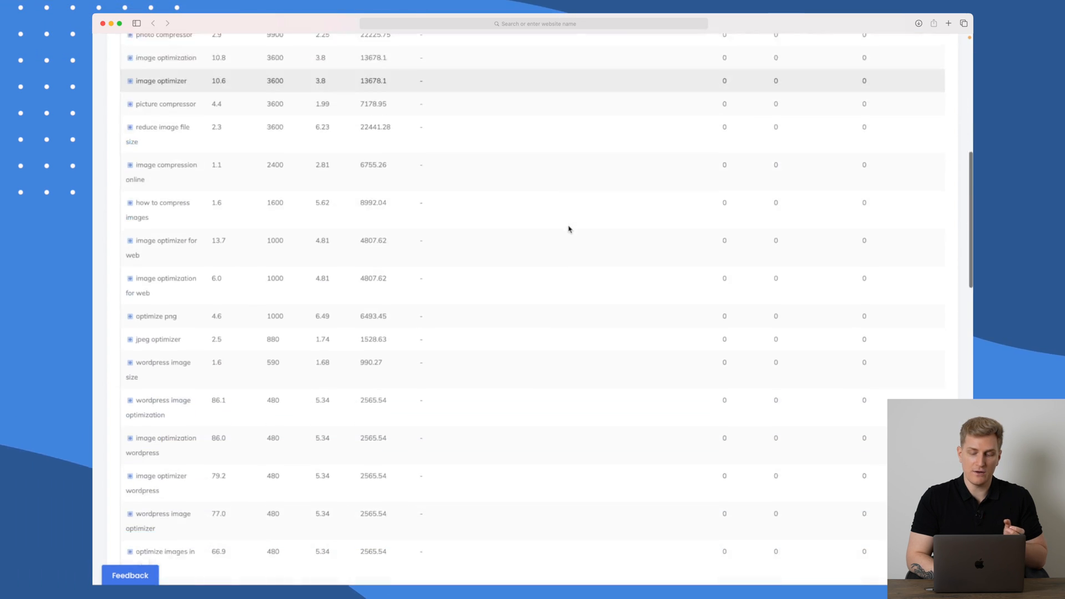
scroll(down, 3)
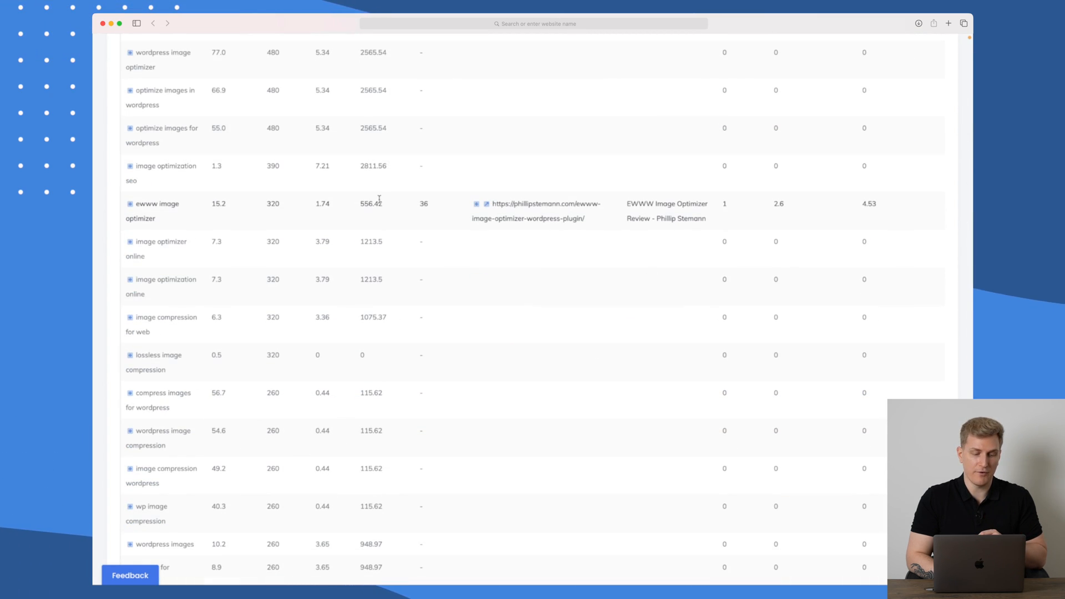
scroll(down, 3)
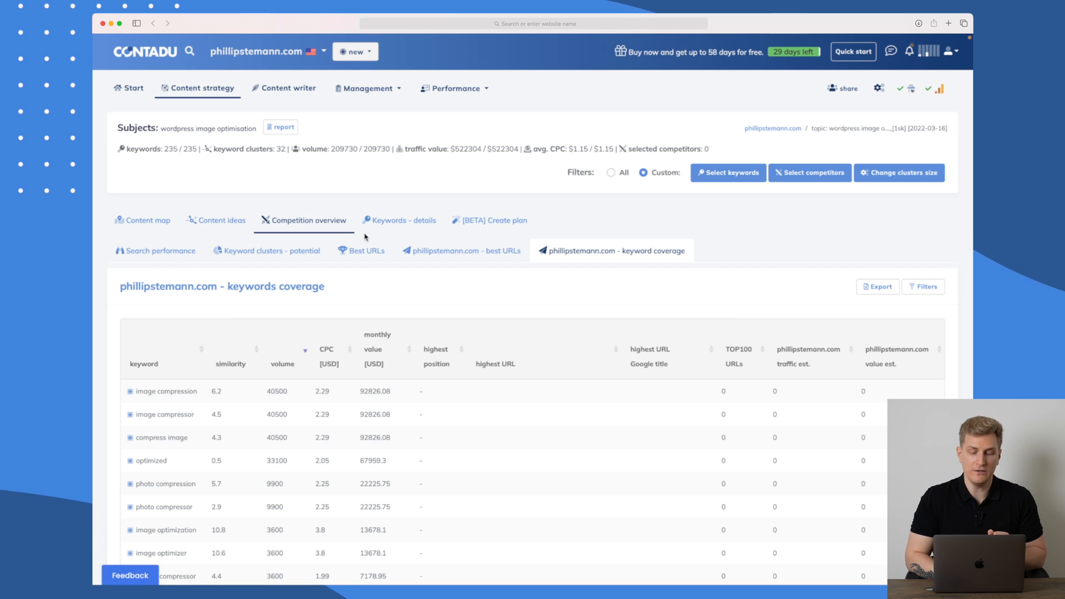
Go through the All keywords details table with cluster, similarity, volume, CPC and value columns.
click(402, 219)
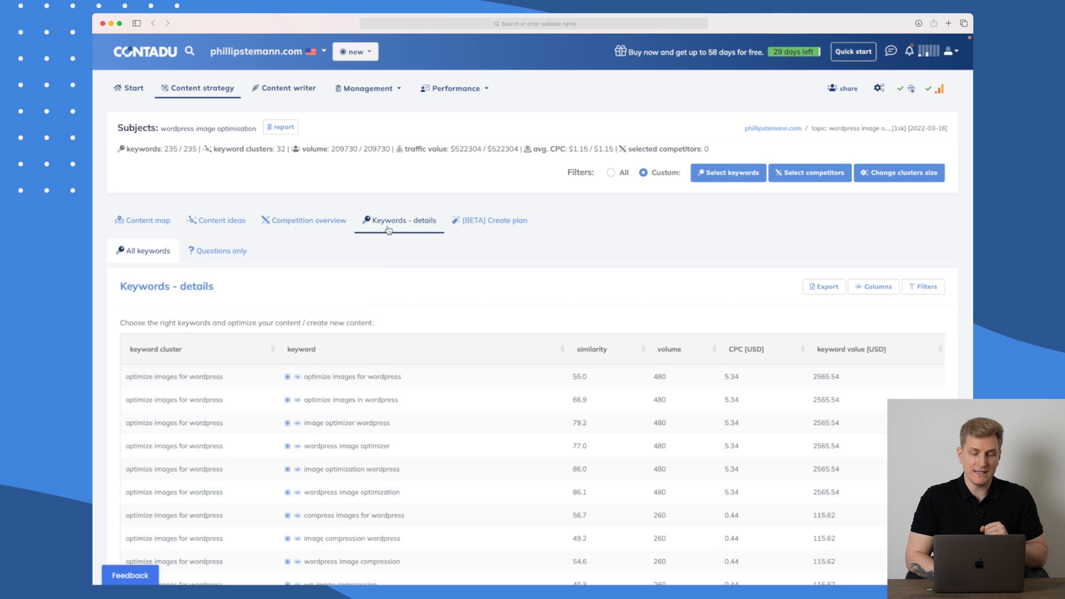
scroll(down, 3)
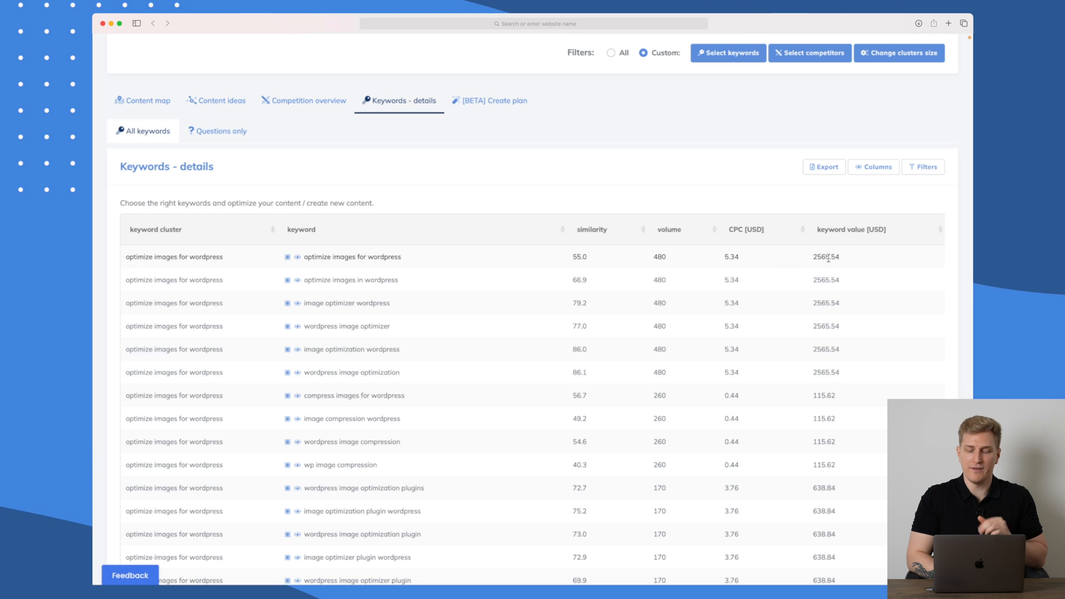
scroll(down, 3)
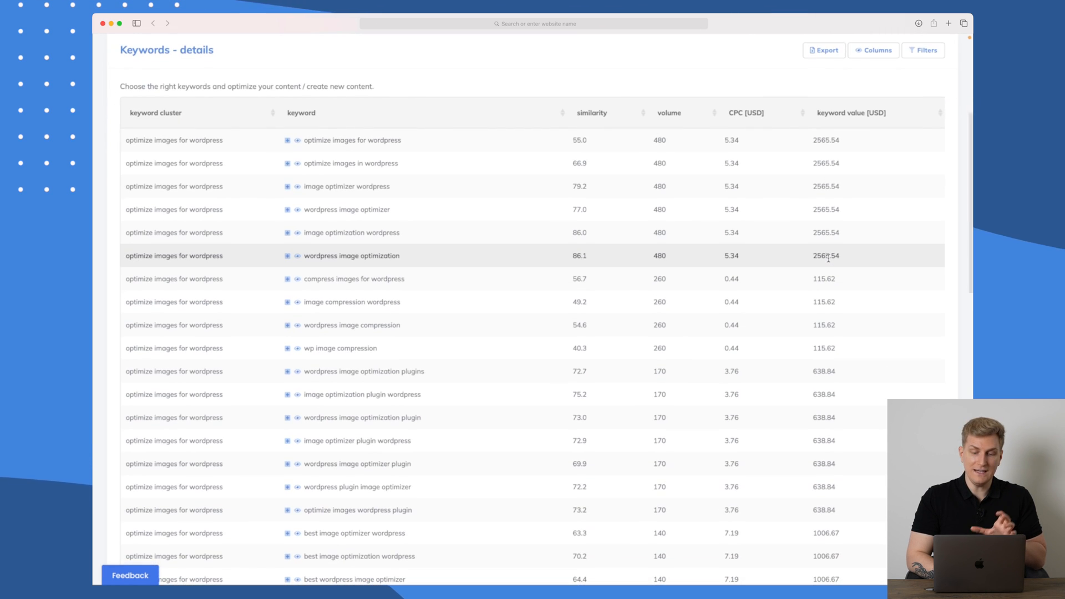
scroll(down, 3)
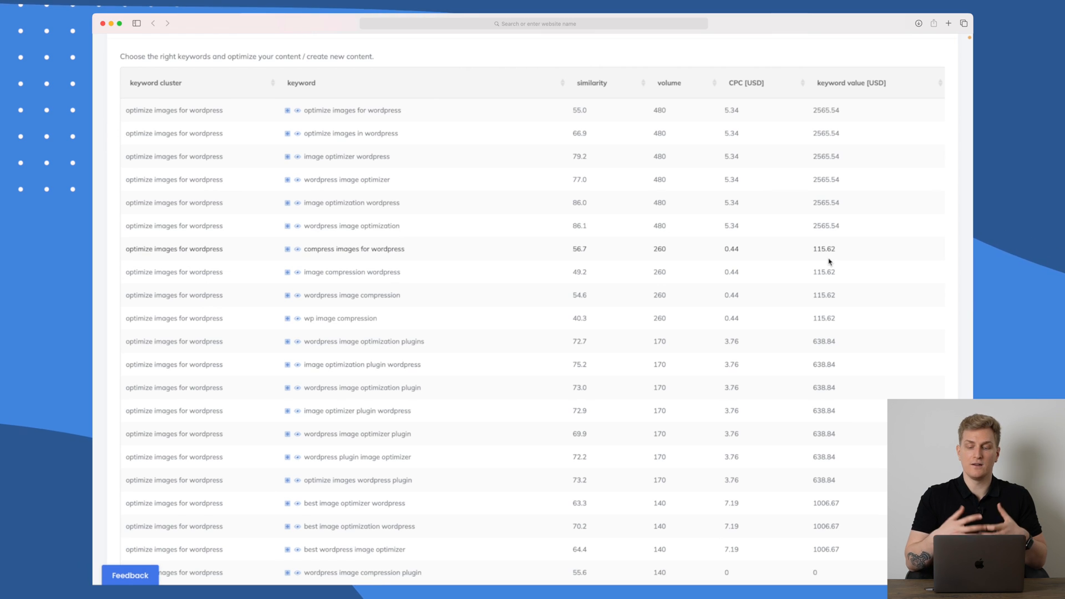
mouse_move(742, 330)
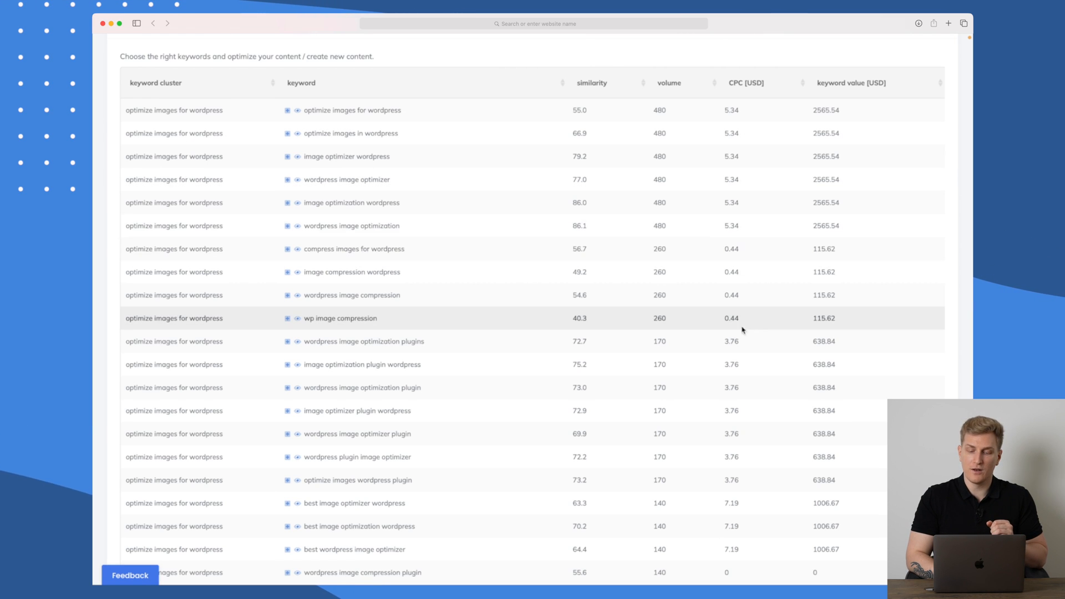
scroll(down, 3)
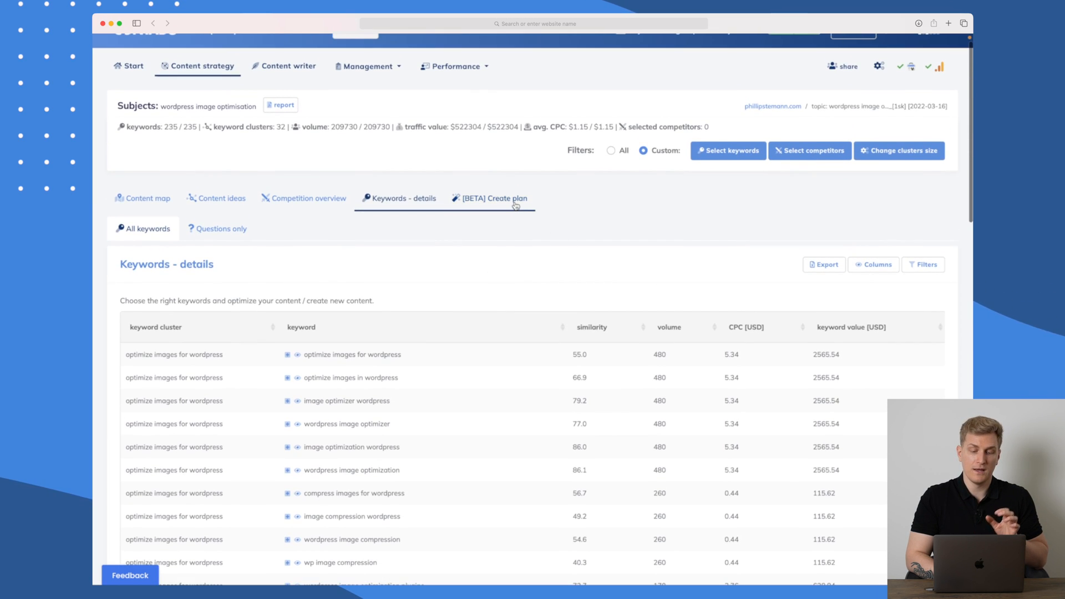
Generate a beta content plan with 20 ideas from all 235 topic keywords.
click(489, 198)
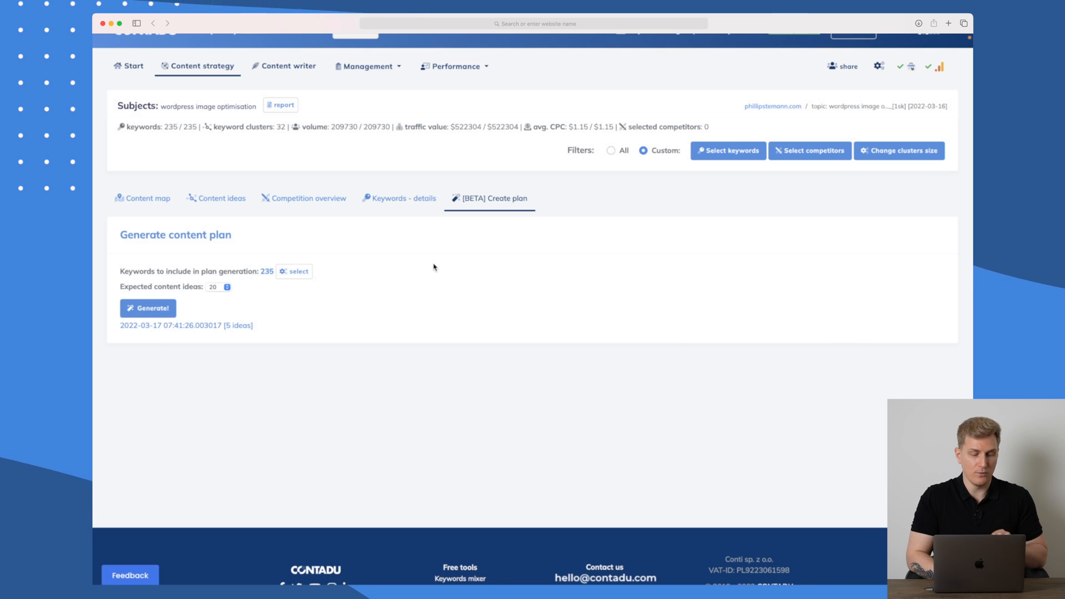
scroll(down, 3)
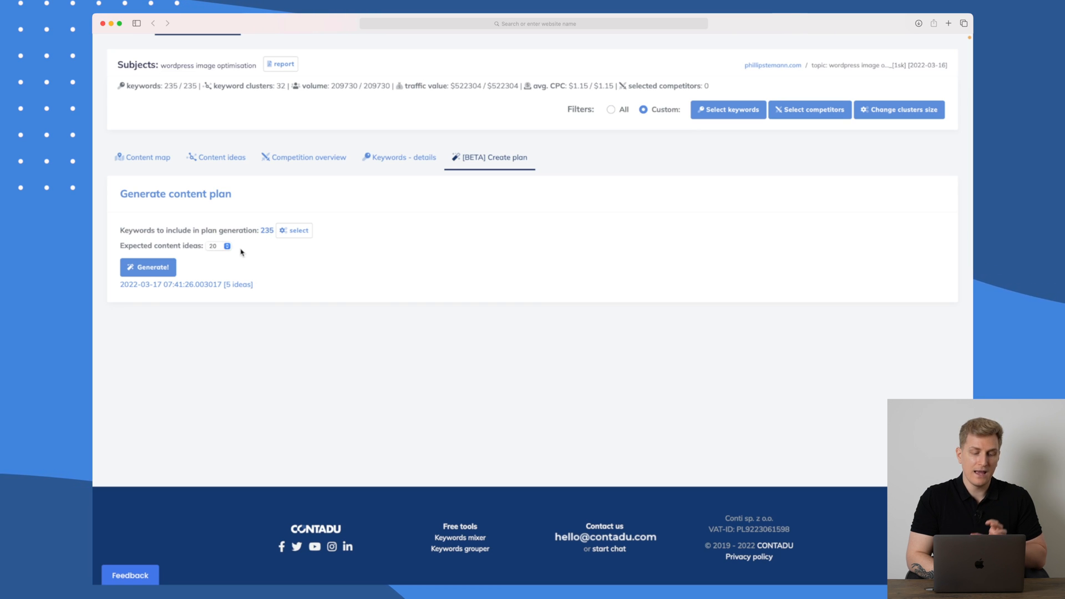
mouse_move(218, 250)
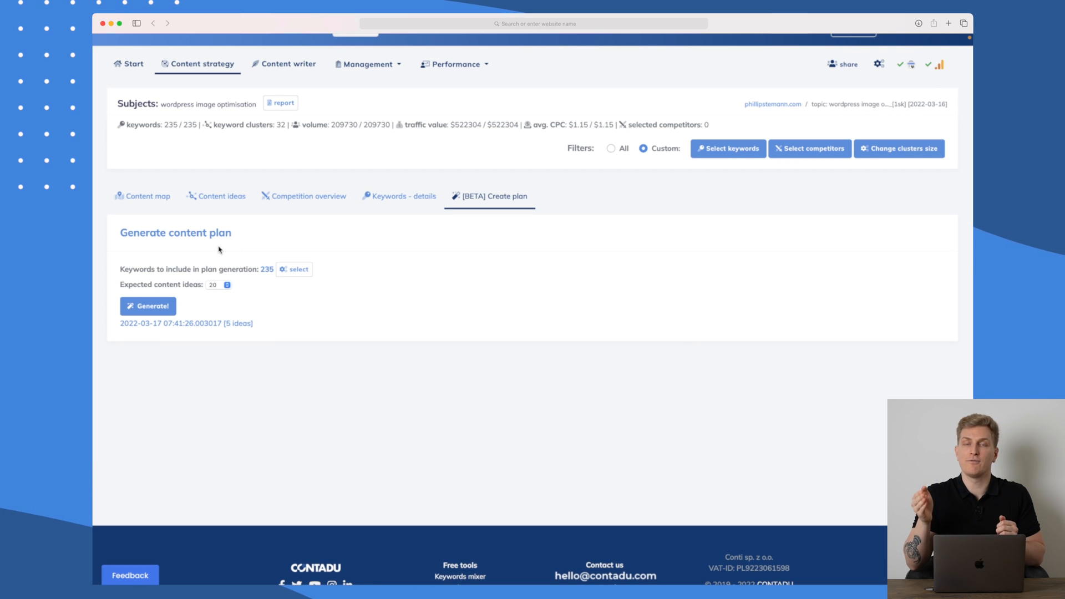
click(147, 306)
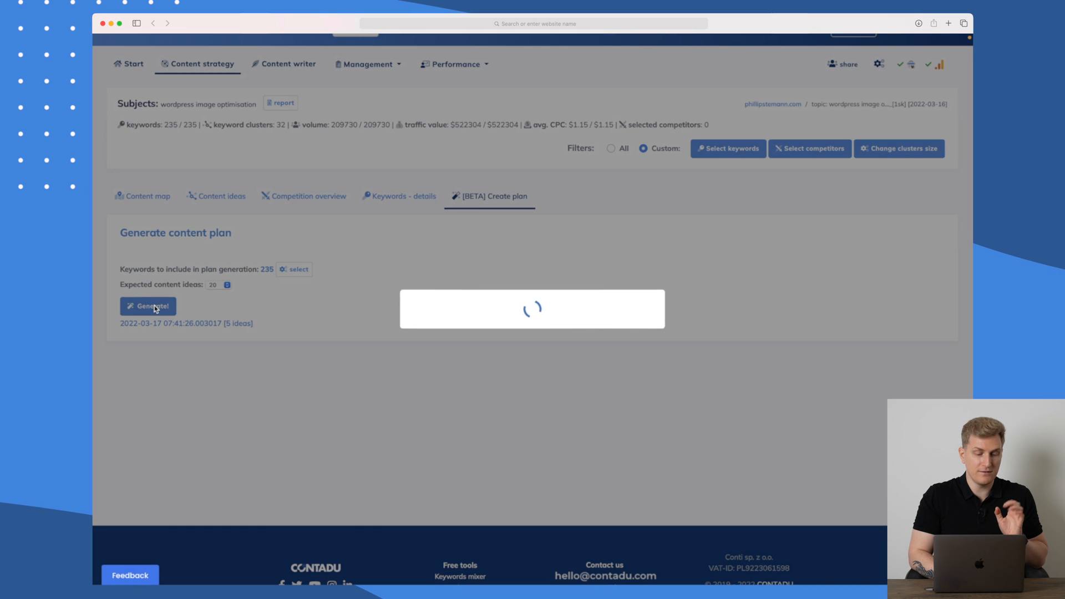
click(148, 306)
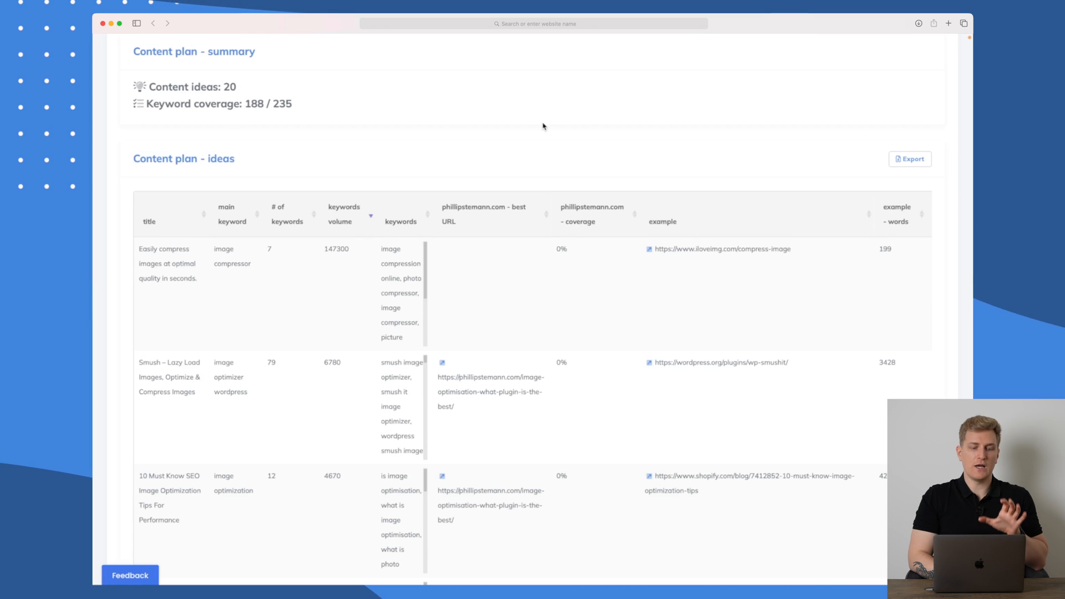
scroll(down, 3)
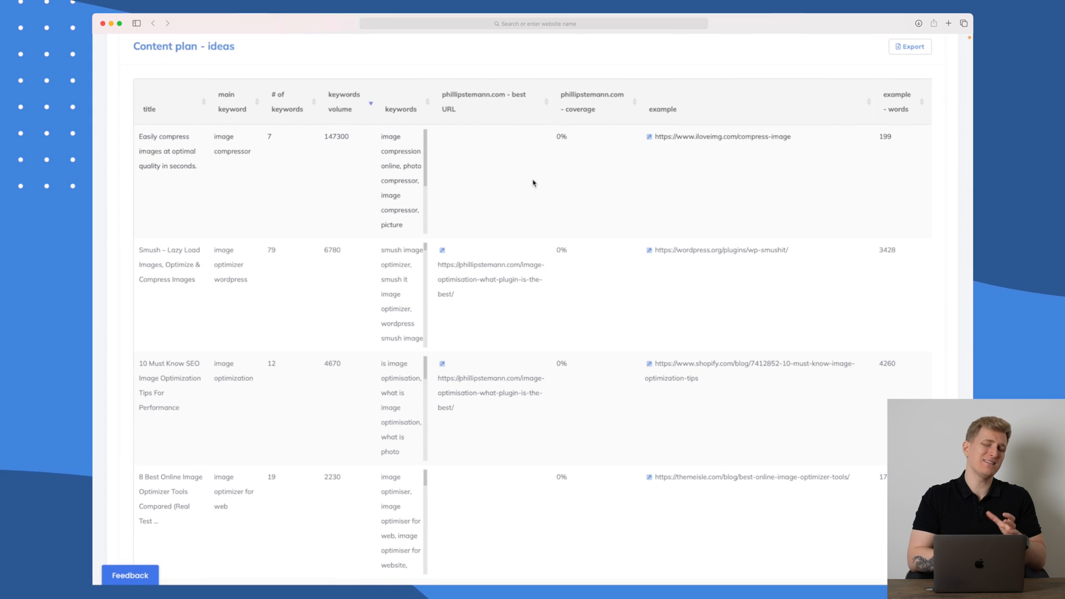
mouse_move(179, 204)
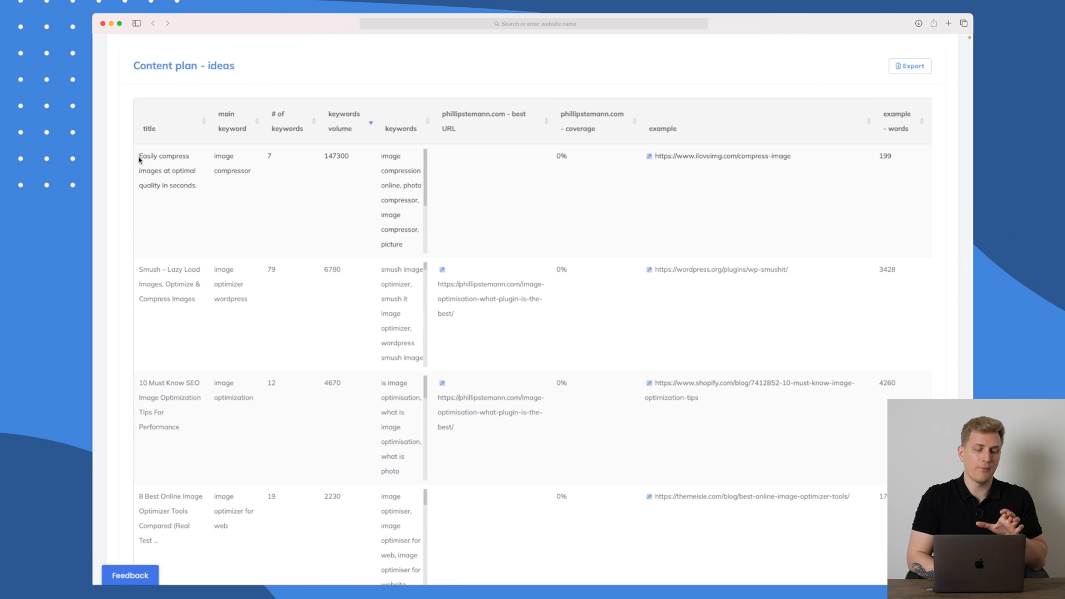
mouse_move(157, 216)
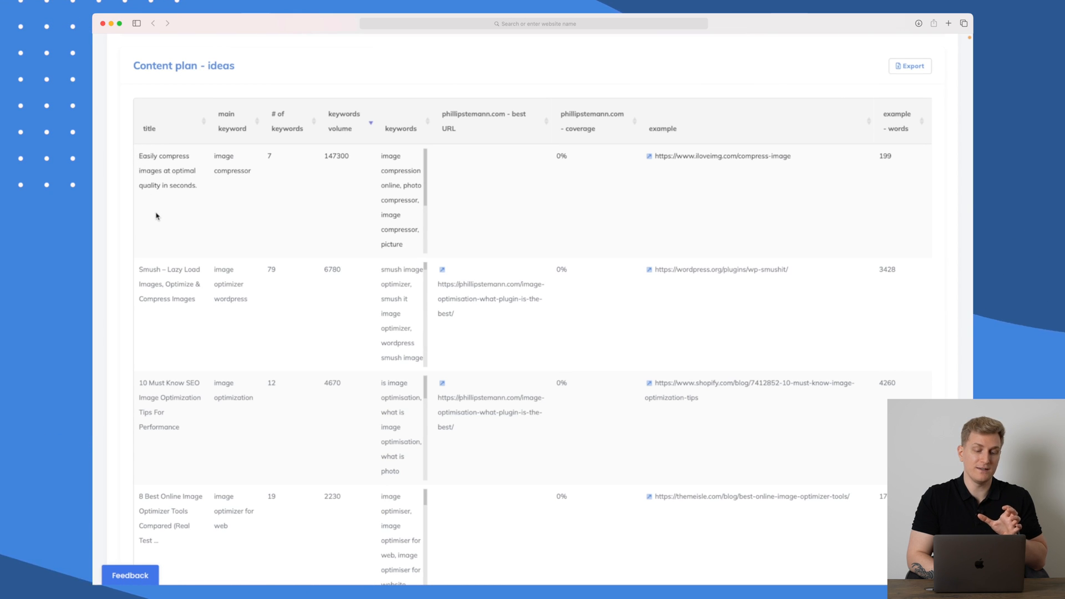
scroll(down, 3)
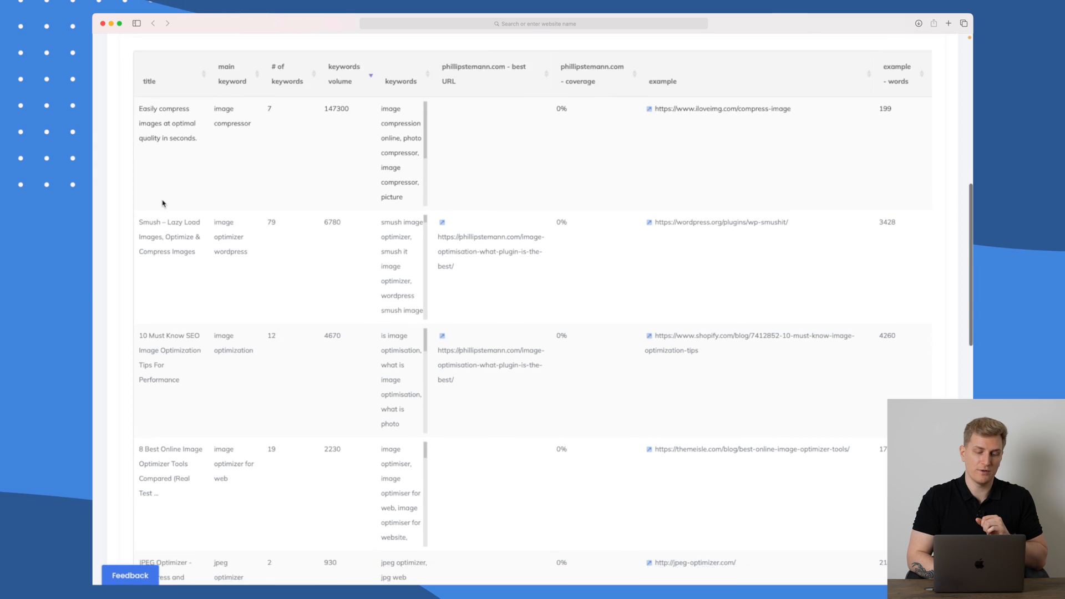
scroll(down, 3)
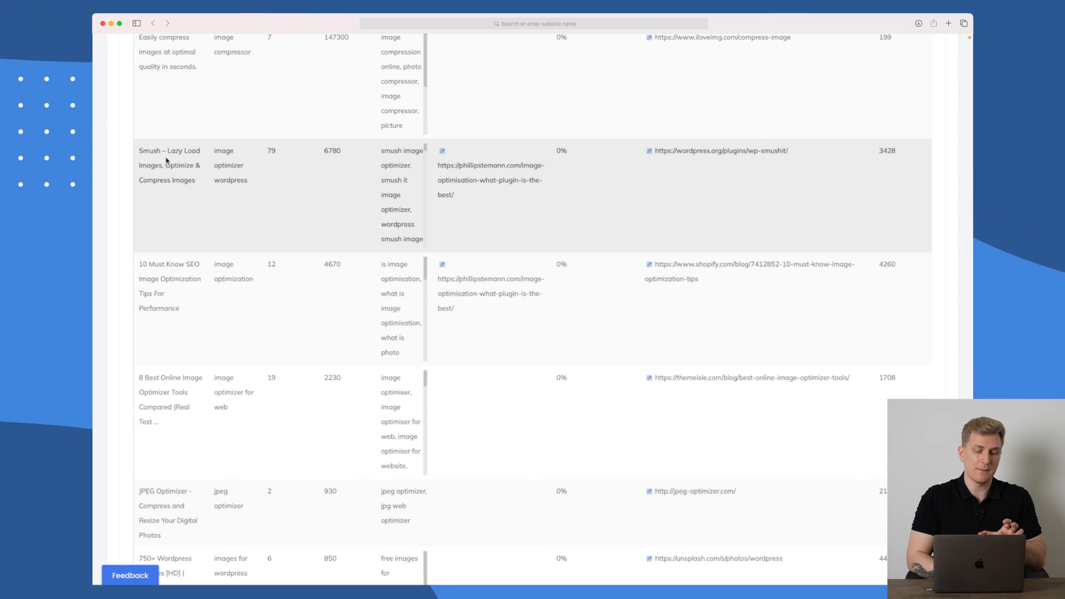
scroll(down, 3)
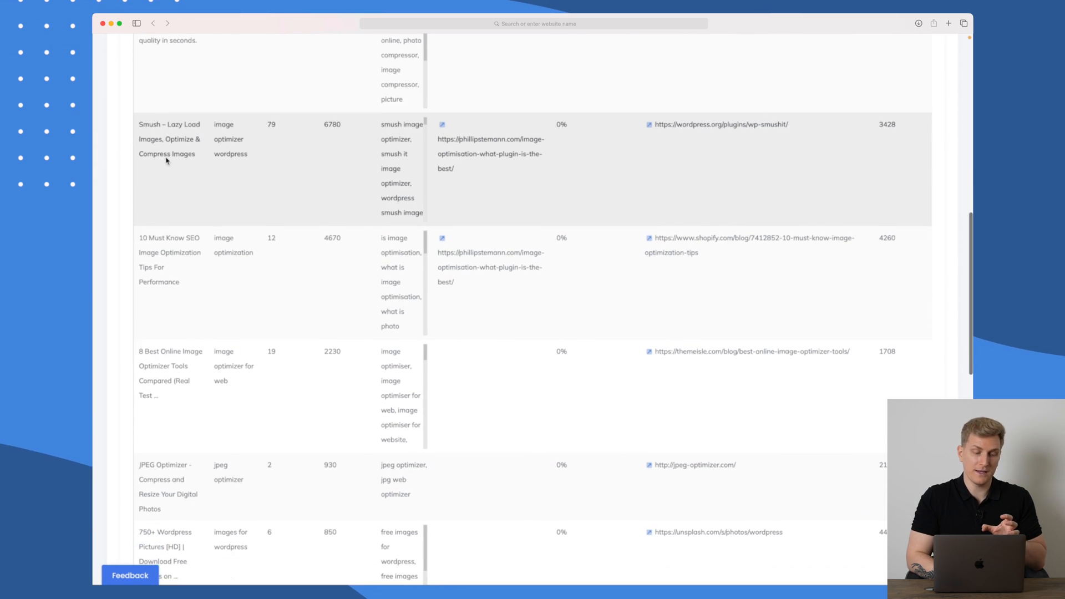
scroll(down, 3)
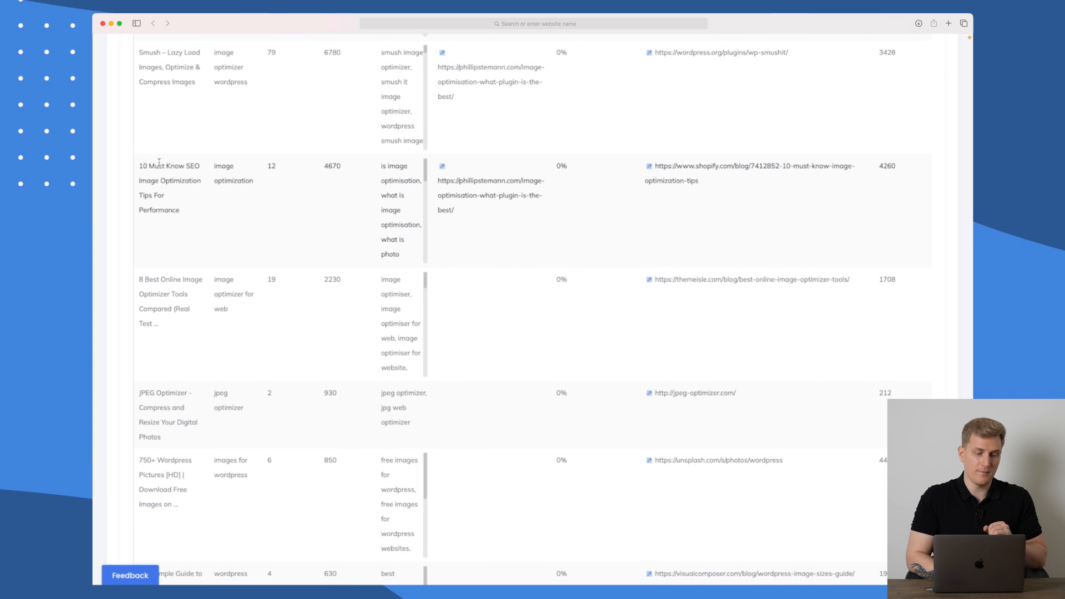
scroll(down, 3)
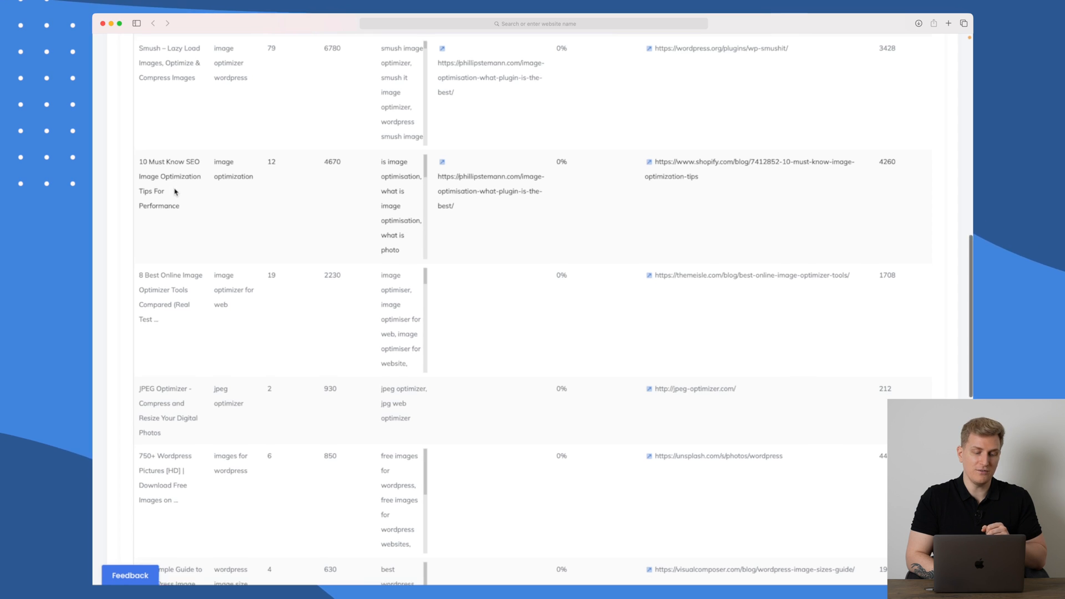
scroll(down, 3)
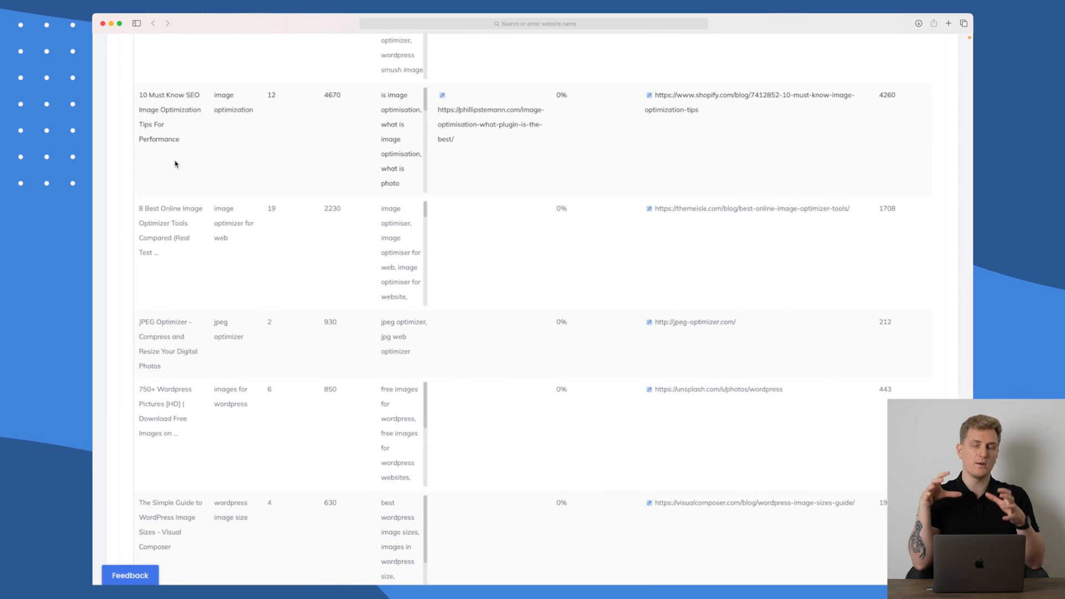
scroll(down, 3)
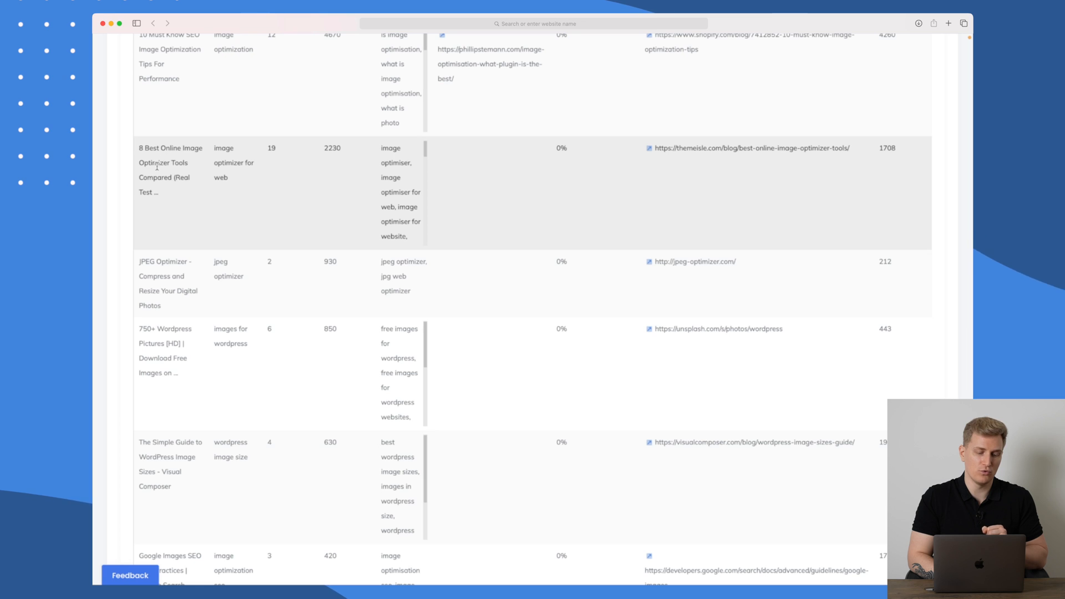
scroll(down, 3)
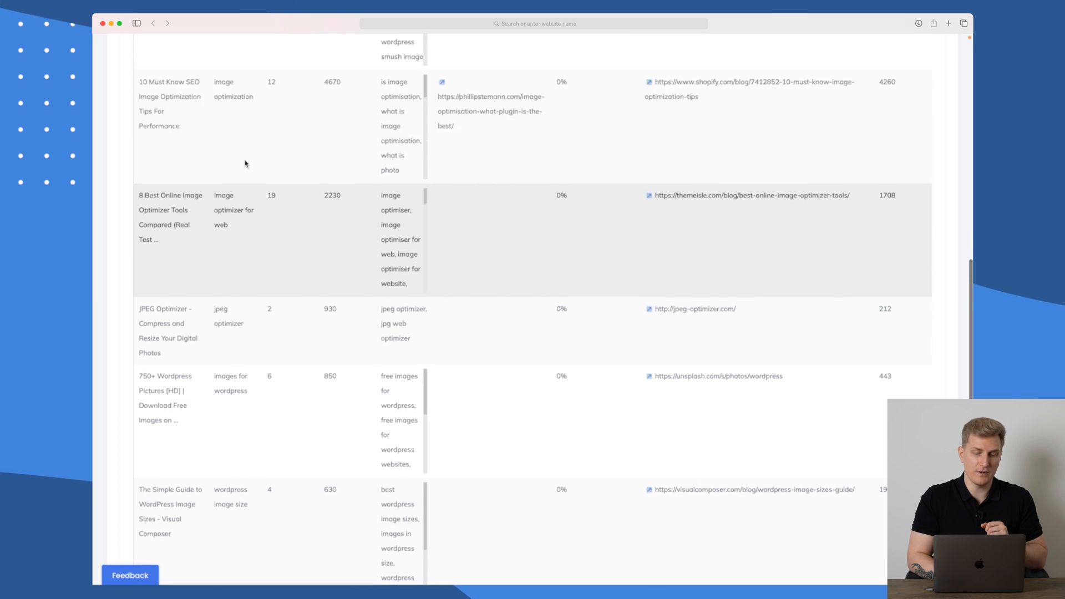
scroll(down, 3)
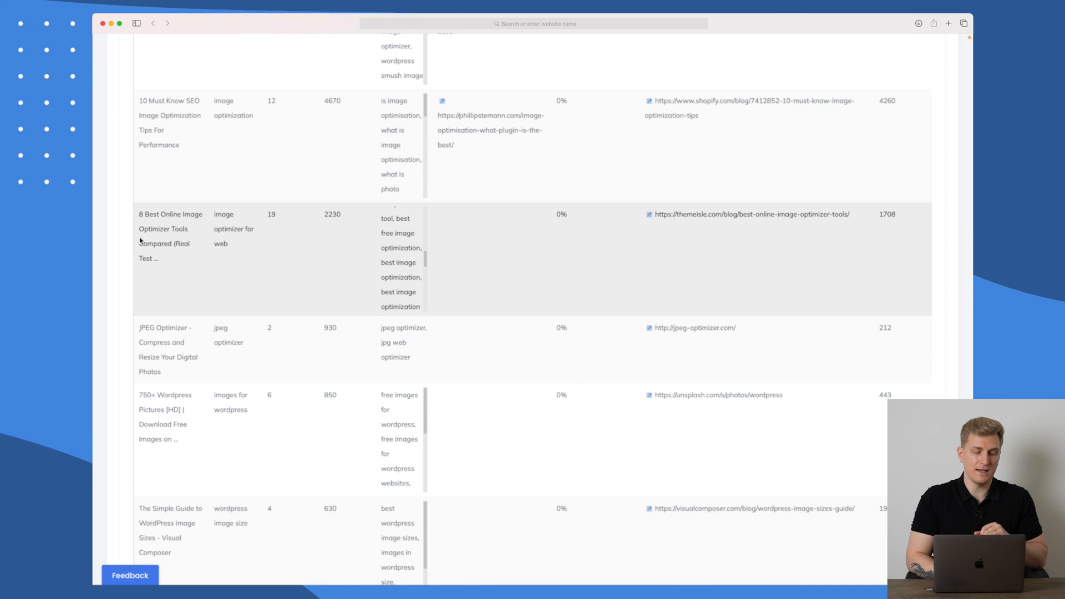
mouse_move(161, 213)
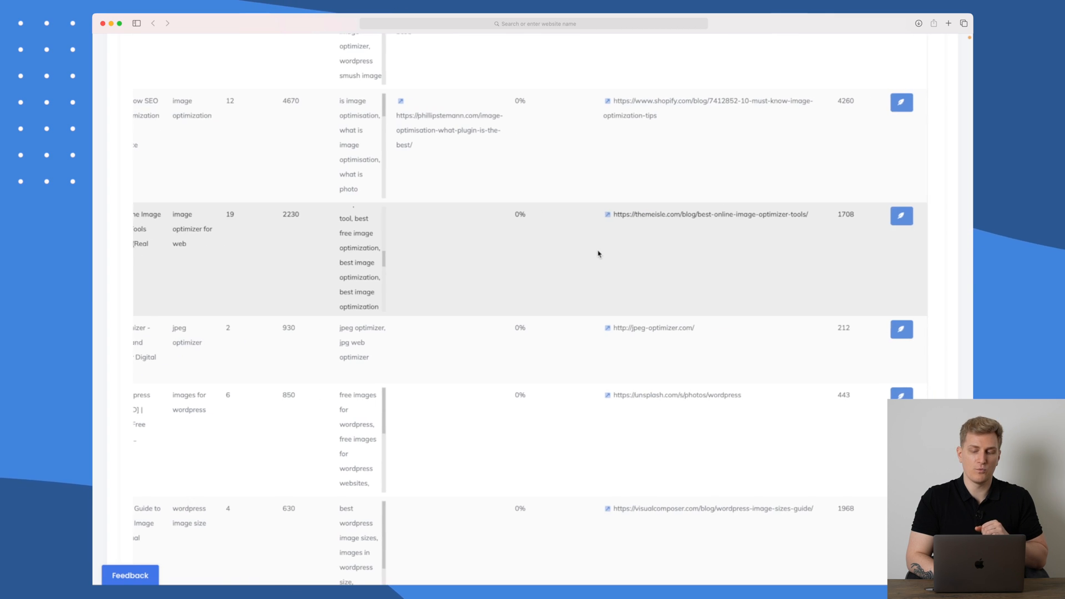
Send the '8 Best Online Image Optimizer Tools' idea to writing, using its title as the main keyword.
click(900, 216)
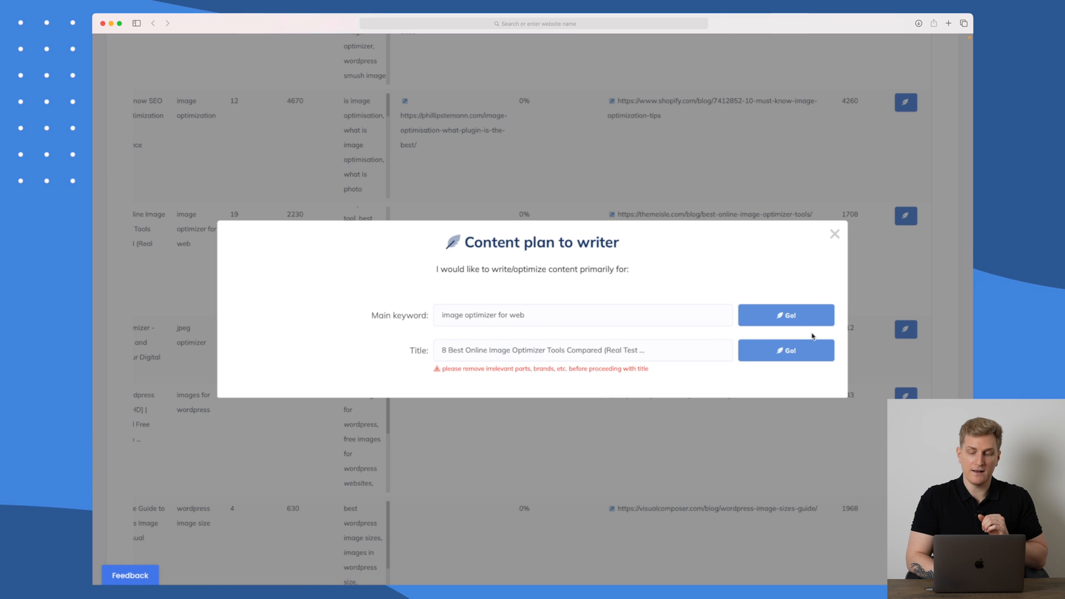
click(785, 349)
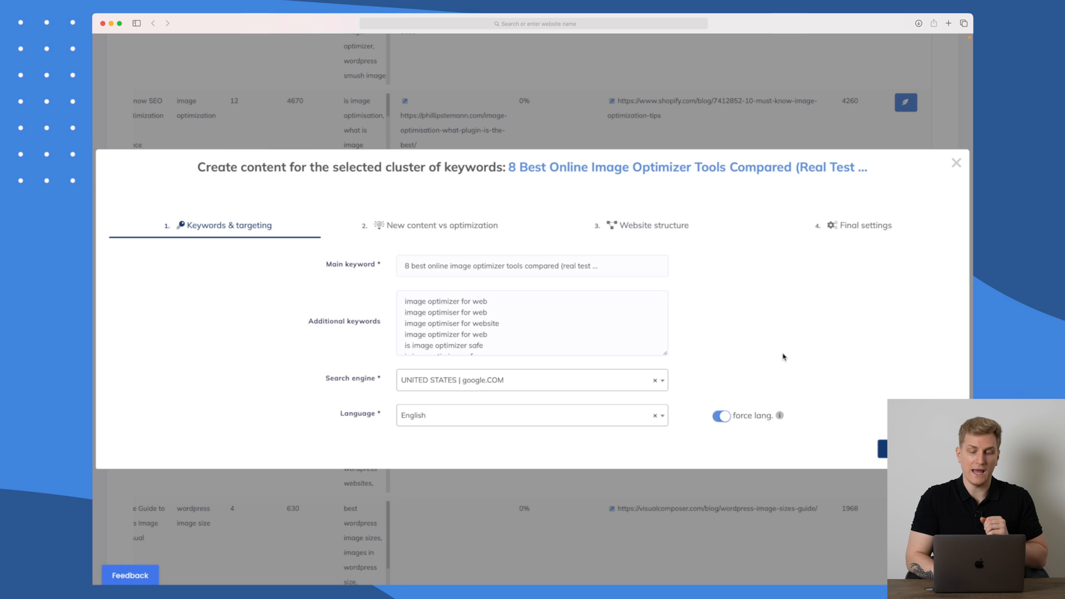
mouse_move(483, 435)
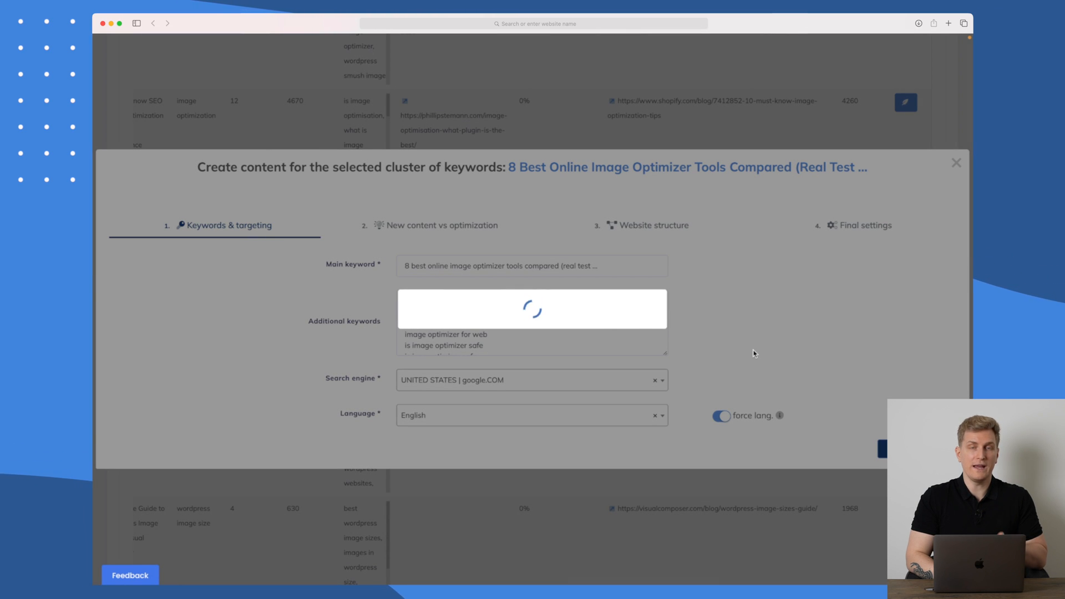
Choose Write new content over optimising an existing URL, reaching the website structure step.
click(440, 226)
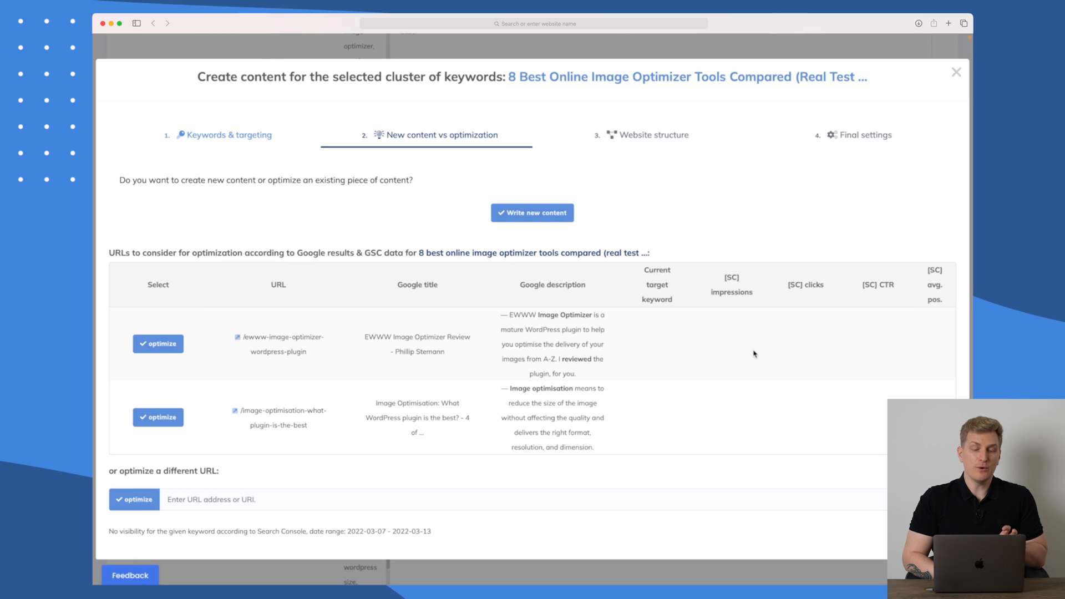
mouse_move(222, 340)
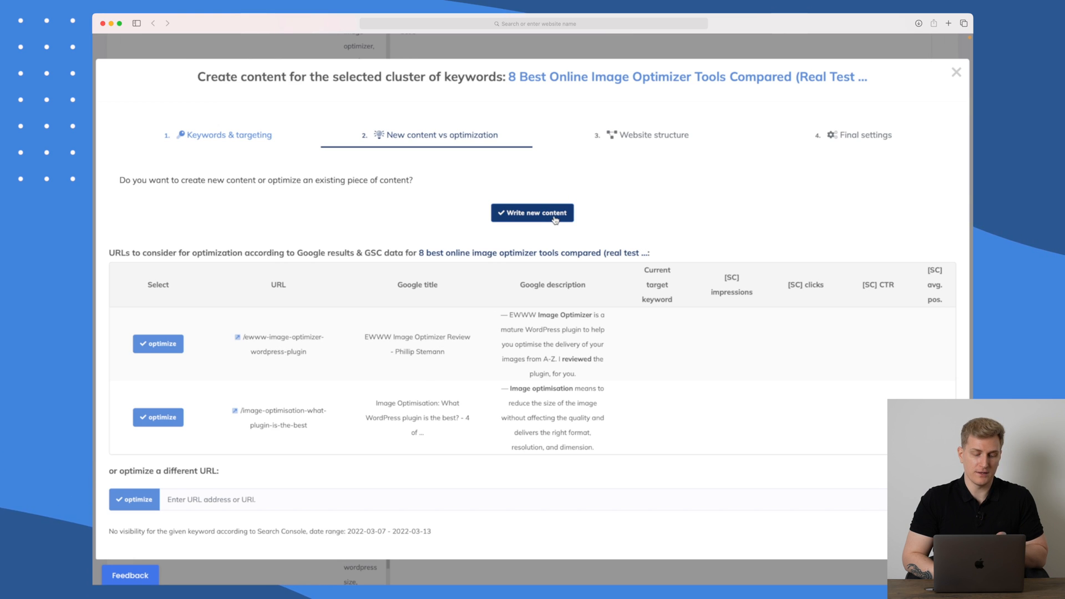
click(532, 213)
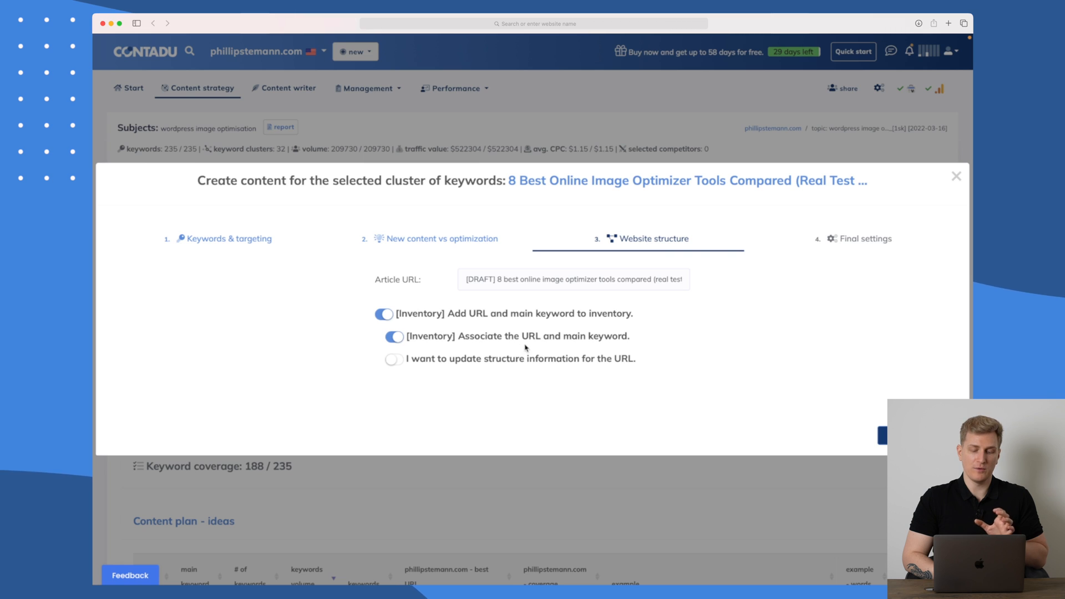
mouse_move(429, 371)
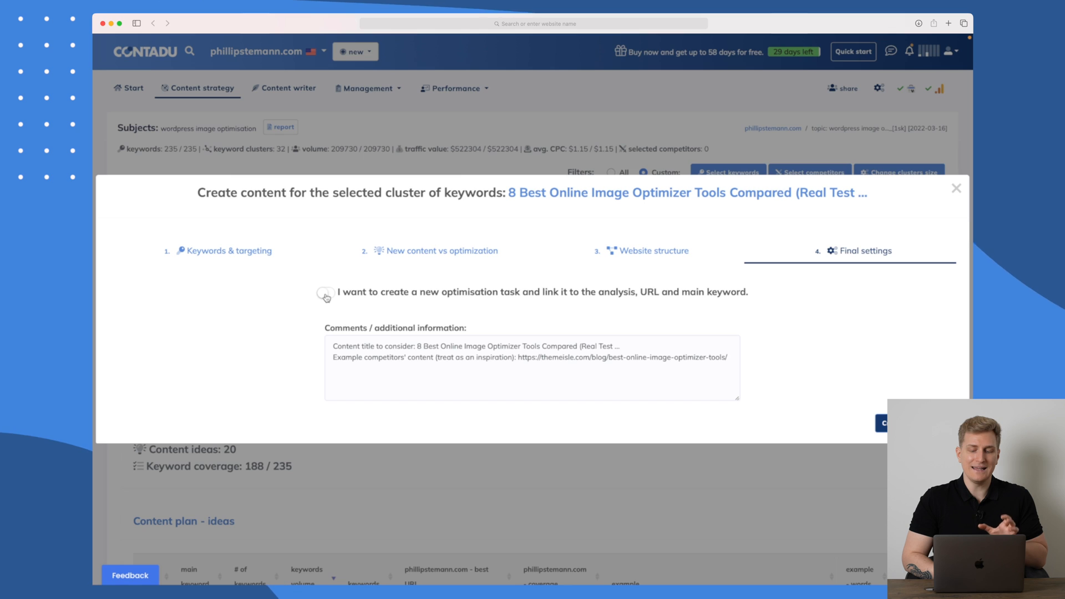
Enable a linked optimisation task and save it for the '8 Best Online Image Optimizer Tools' draft.
click(325, 292)
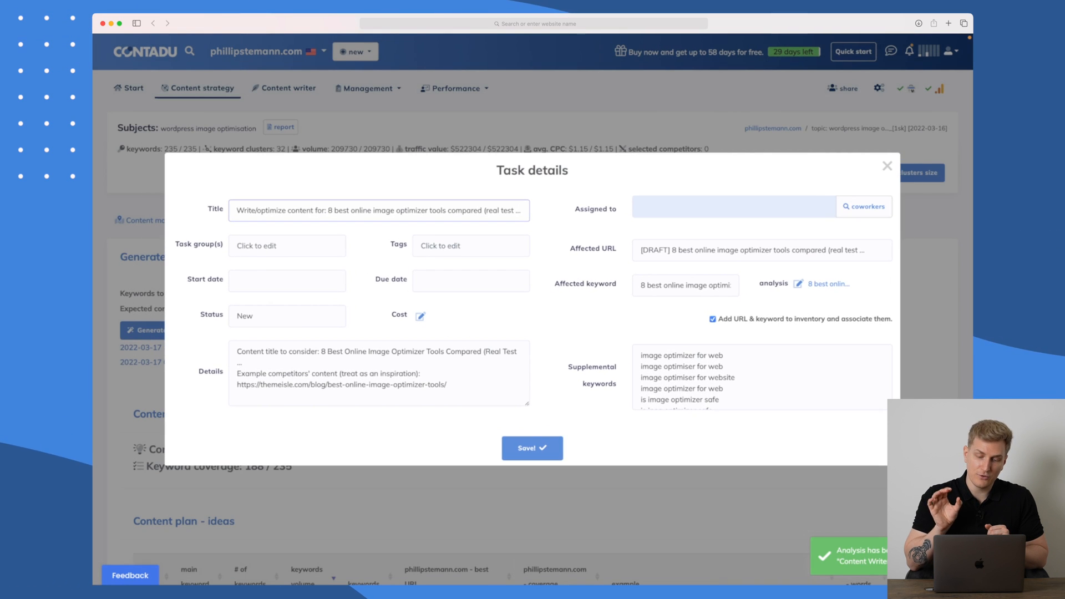
click(452, 280)
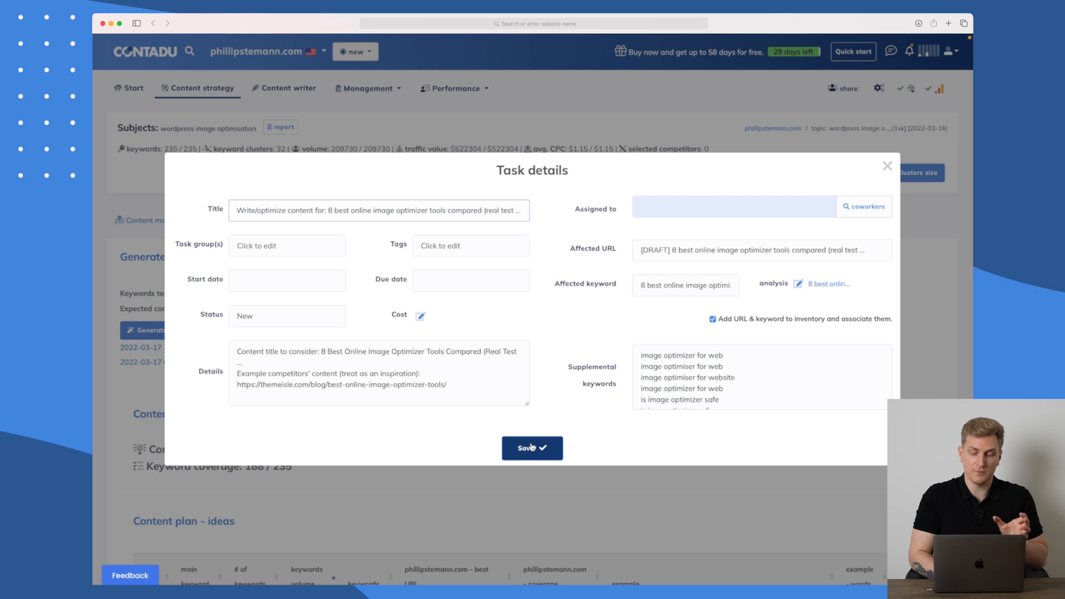
click(531, 447)
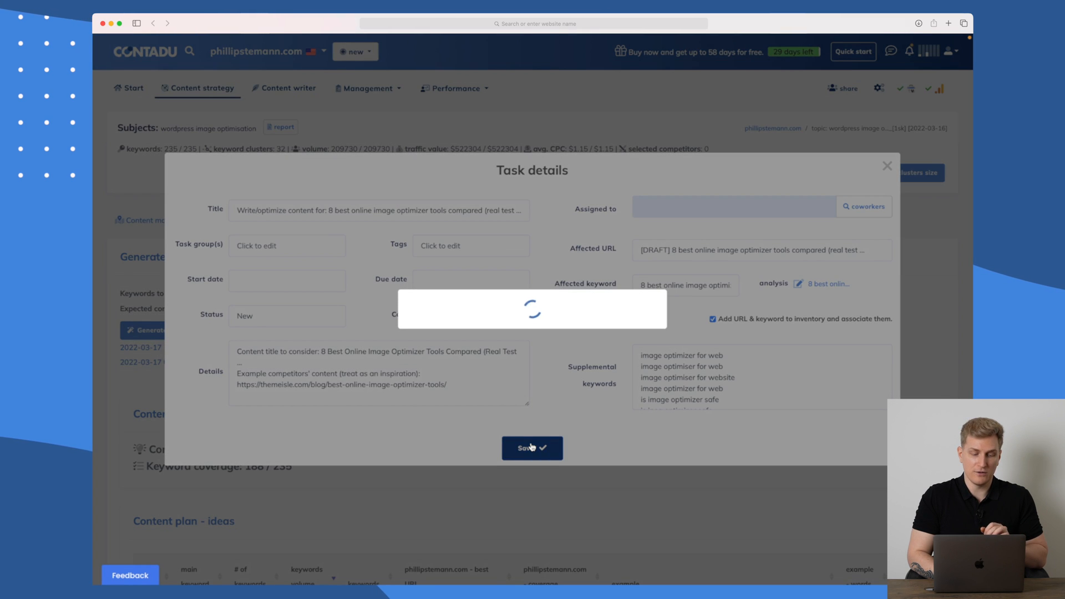
click(532, 447)
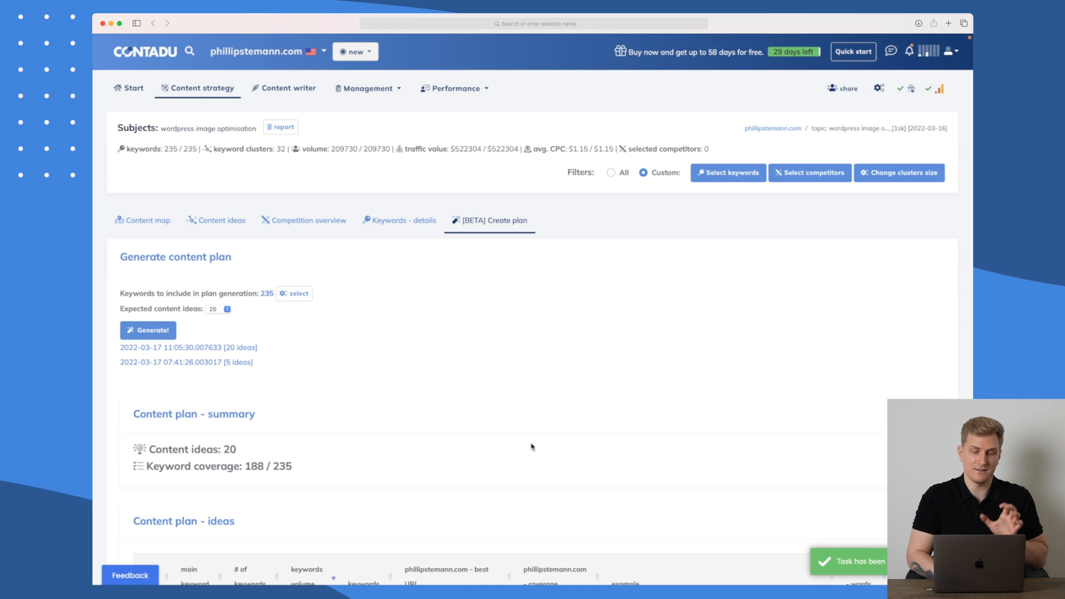
Open the '8 best online image optimizer tools' analysis in Content writer and go to TOP Analysis.
click(289, 89)
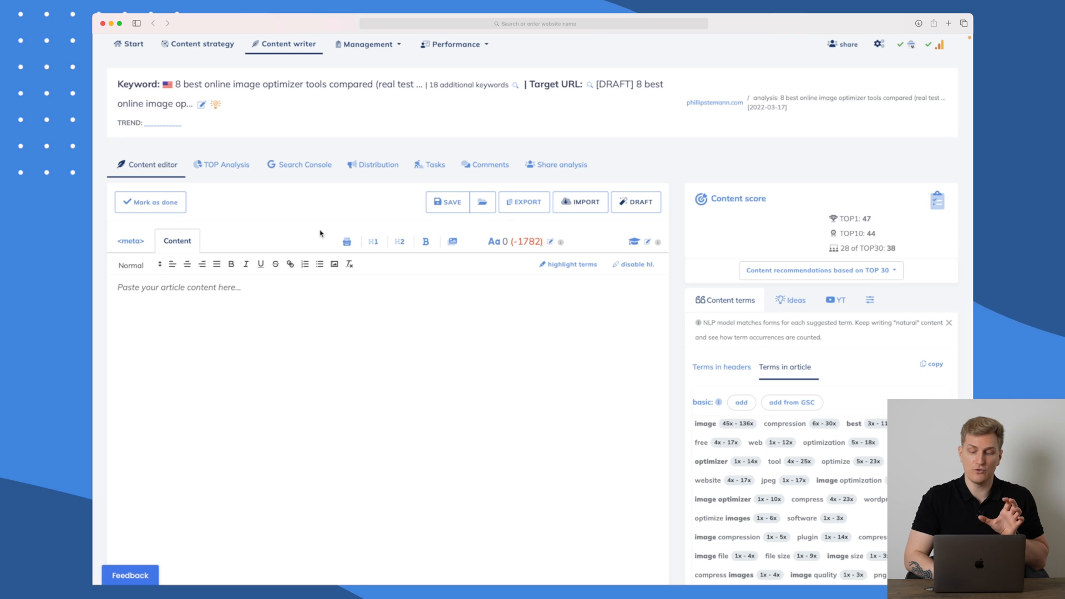
scroll(down, 3)
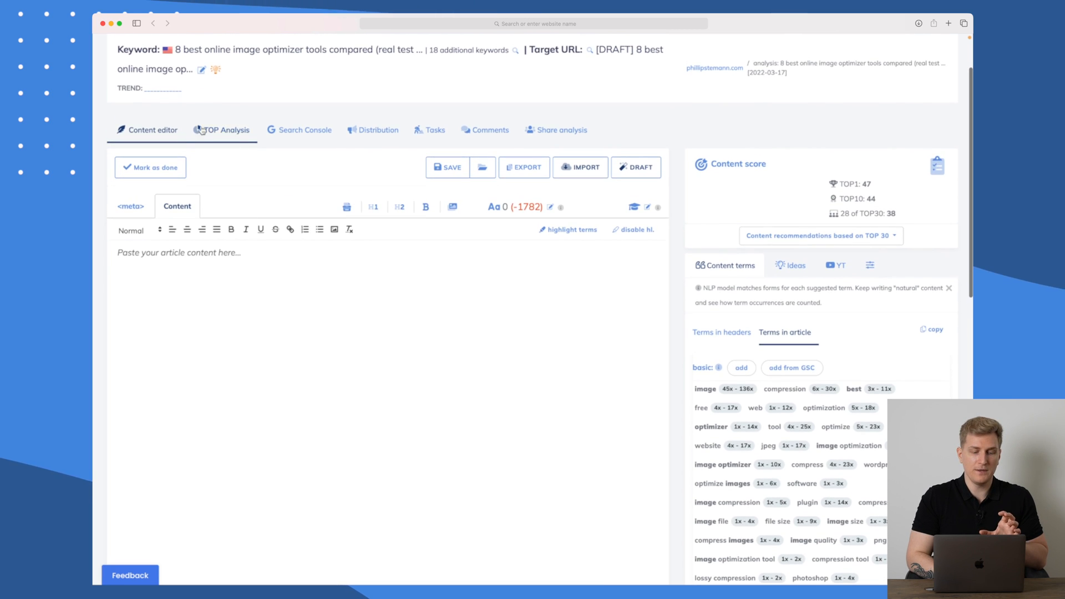
scroll(down, 3)
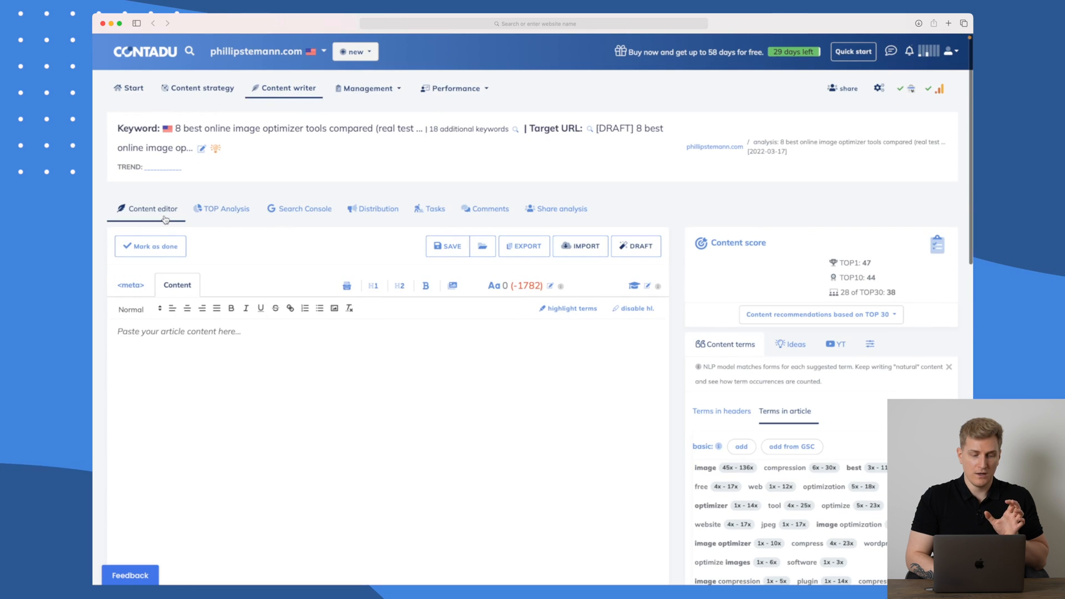
click(225, 208)
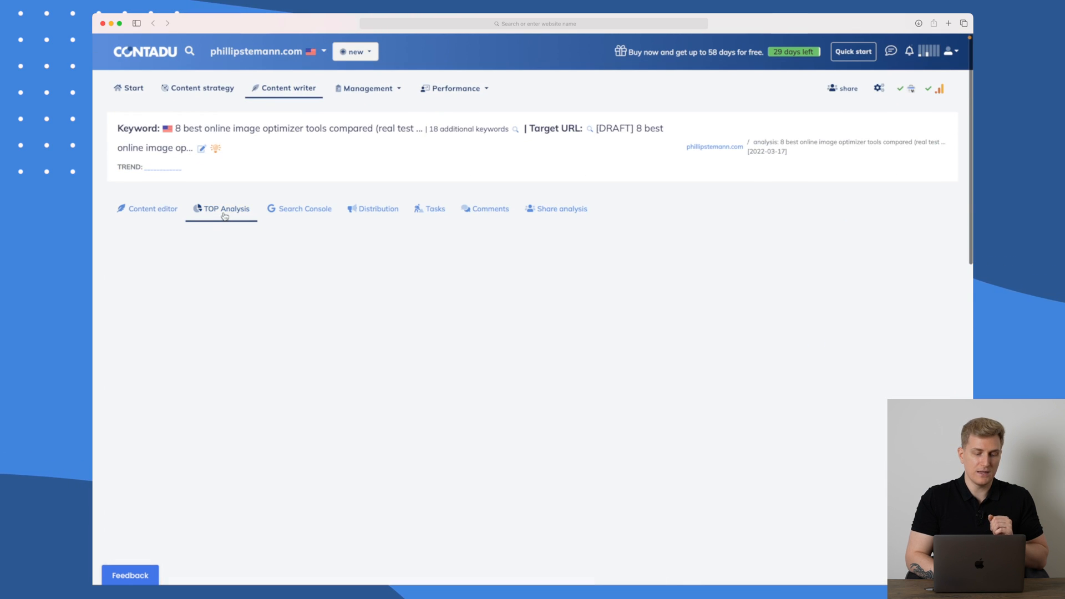
Review competitors' parameters, then their page titles and headings structure.
click(220, 209)
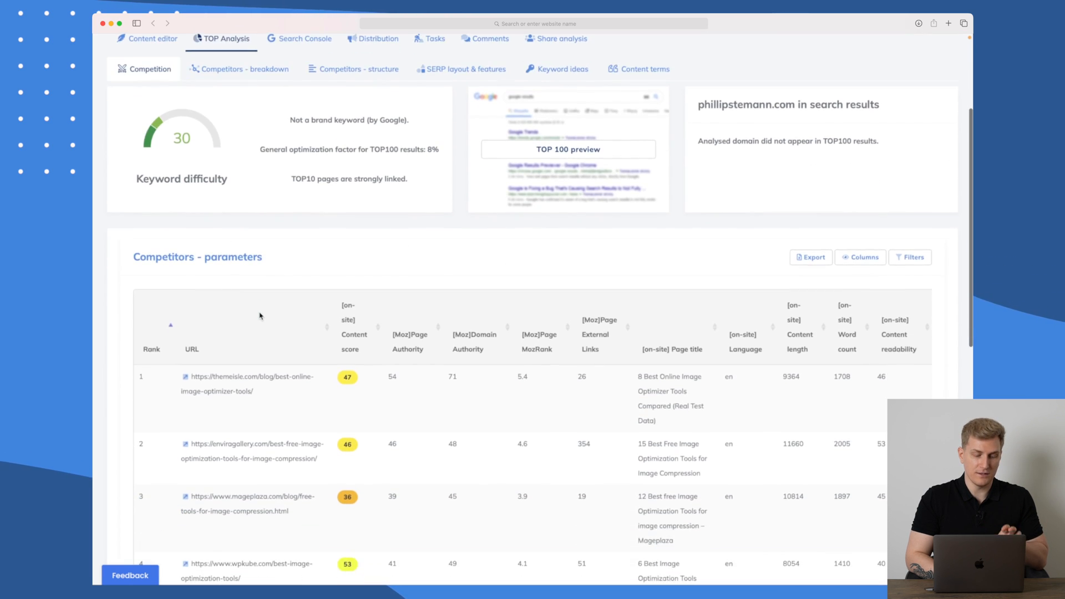
scroll(down, 3)
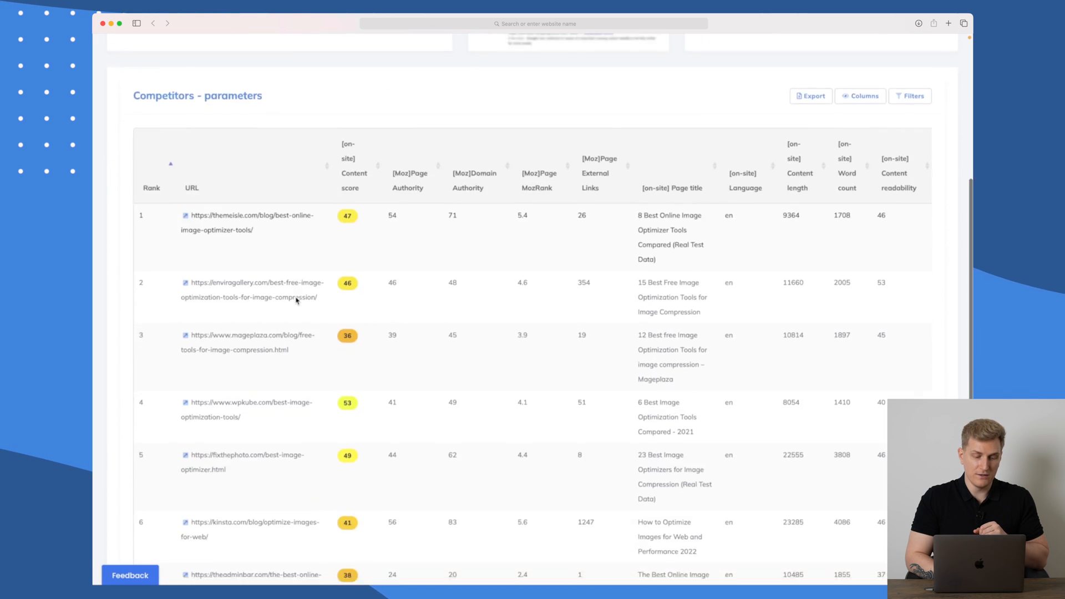
scroll(down, 3)
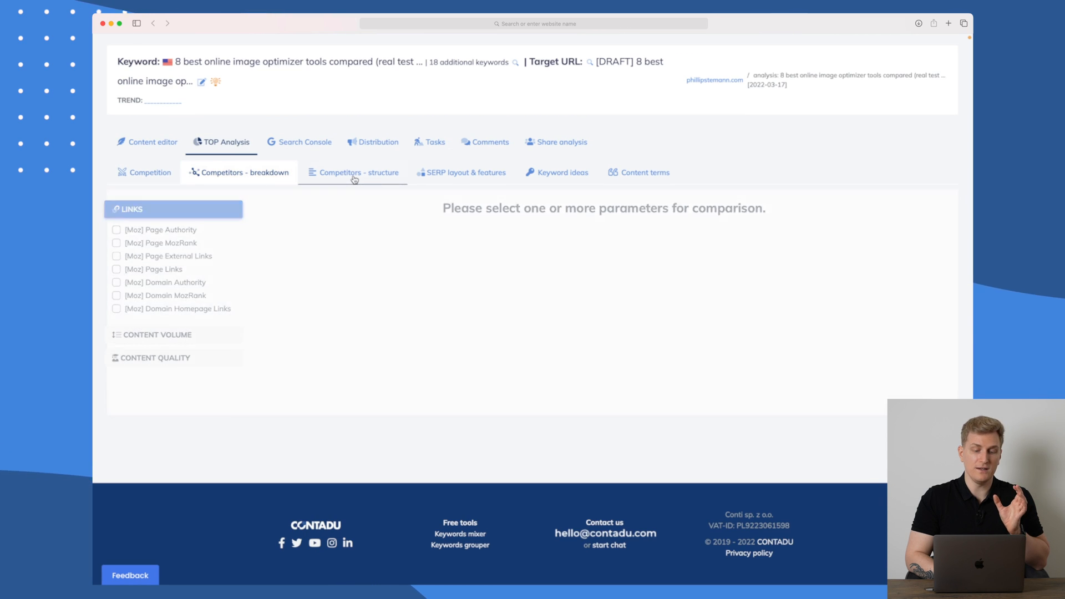
click(358, 172)
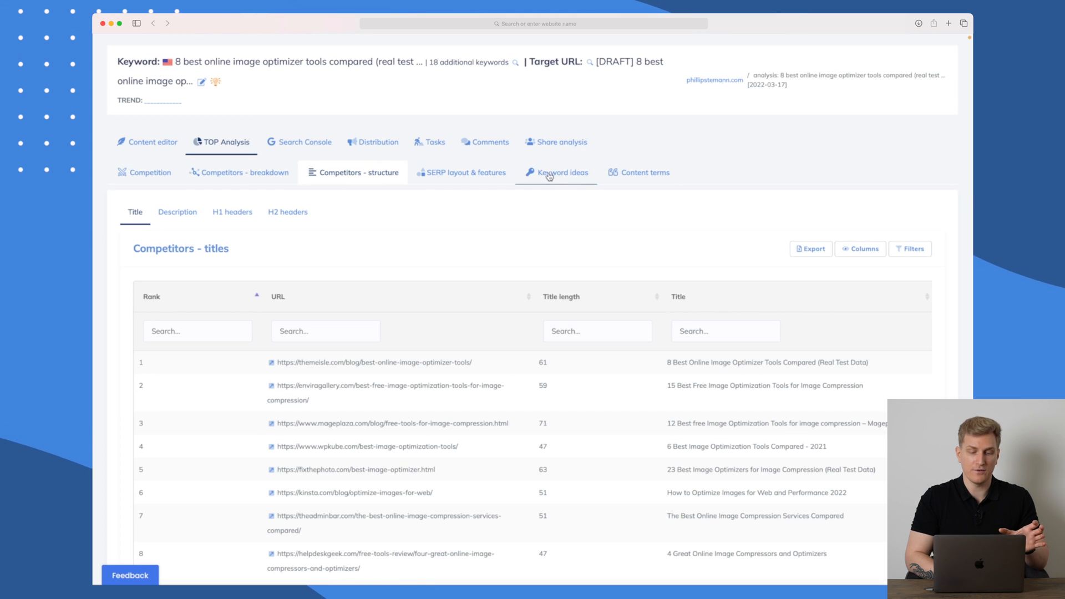
Check the content terms extracted from competitors and the keyword's Search Console visibility.
click(643, 172)
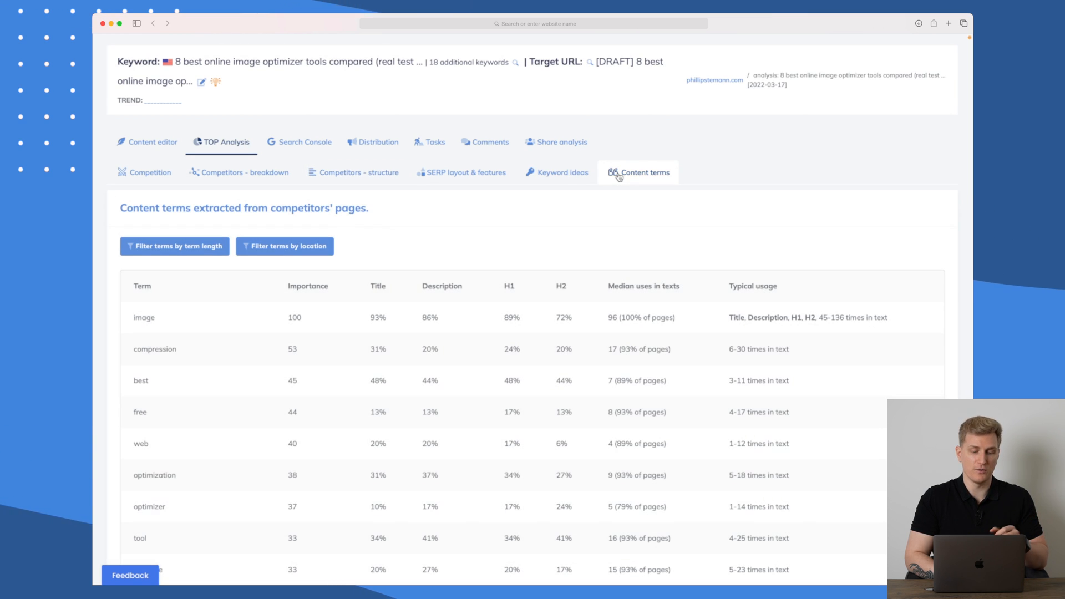
click(298, 142)
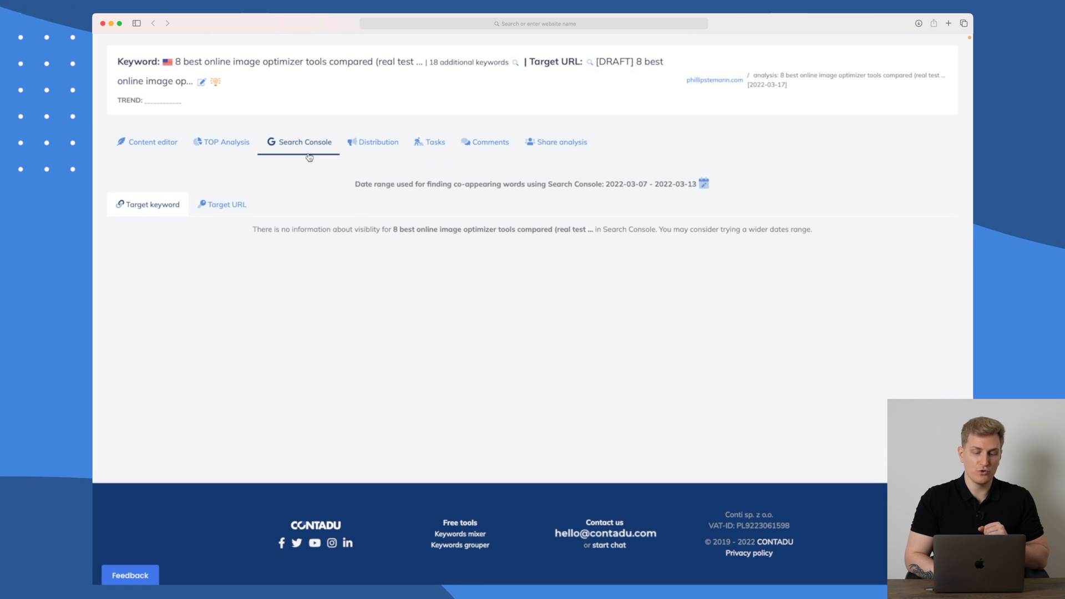
mouse_move(291, 231)
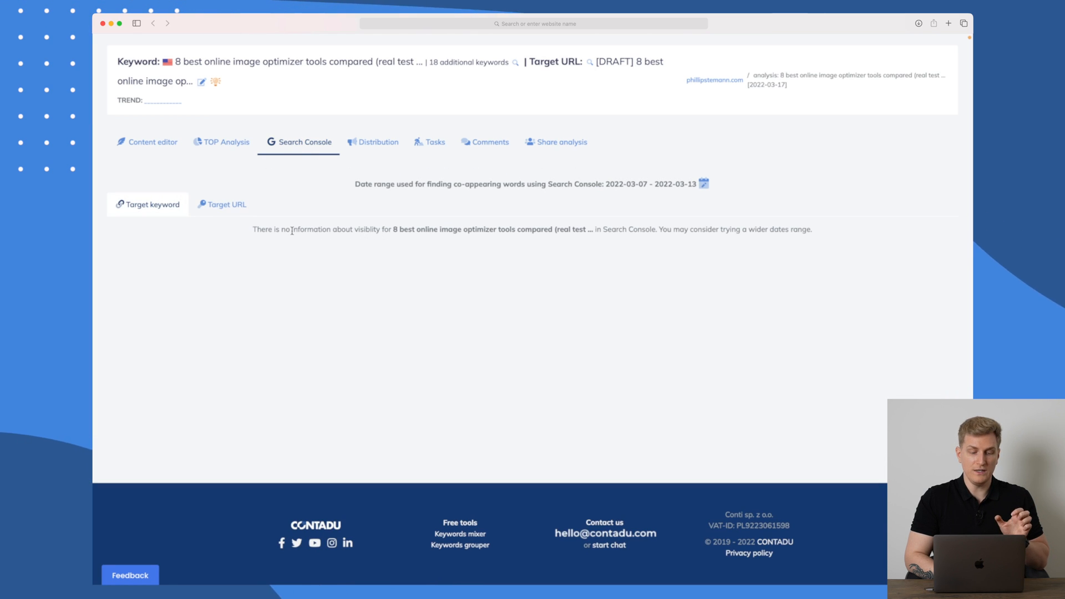
View the URL Search Console data, the distribution links section and the analysis tasks.
click(225, 204)
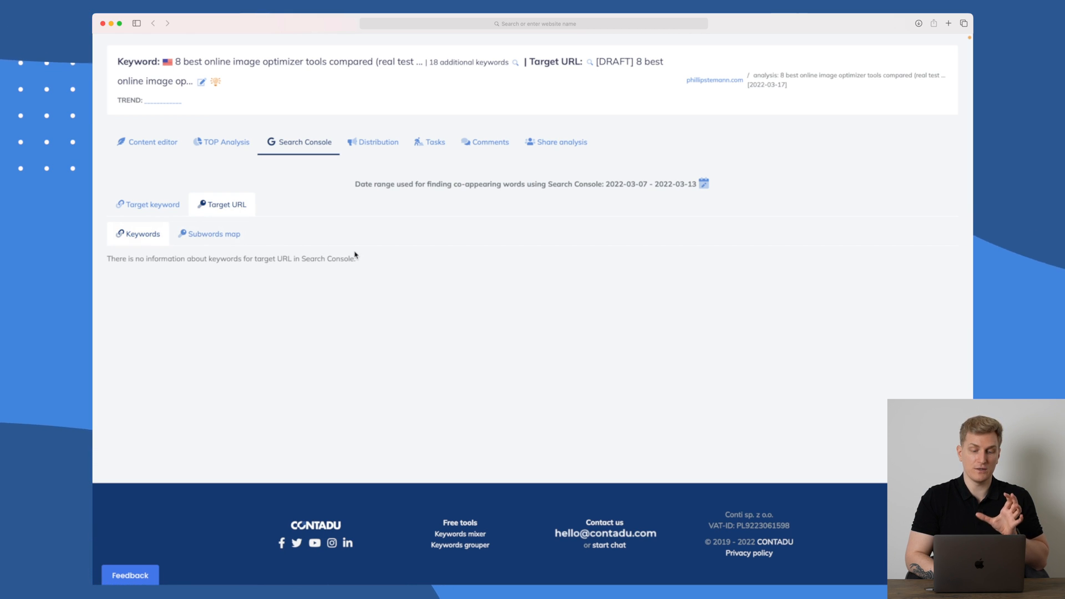
click(377, 142)
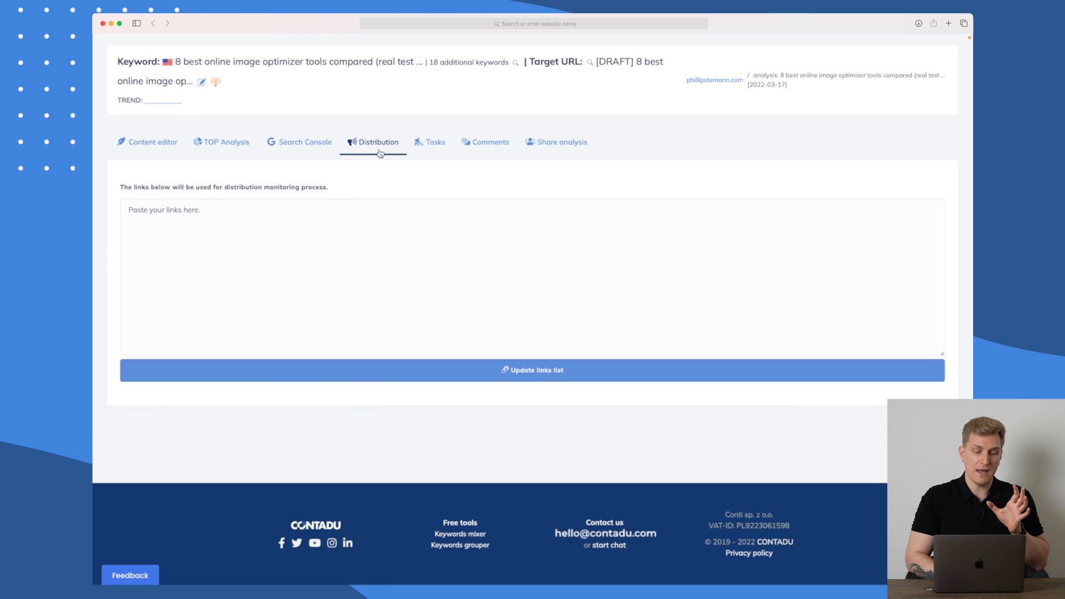
mouse_move(434, 142)
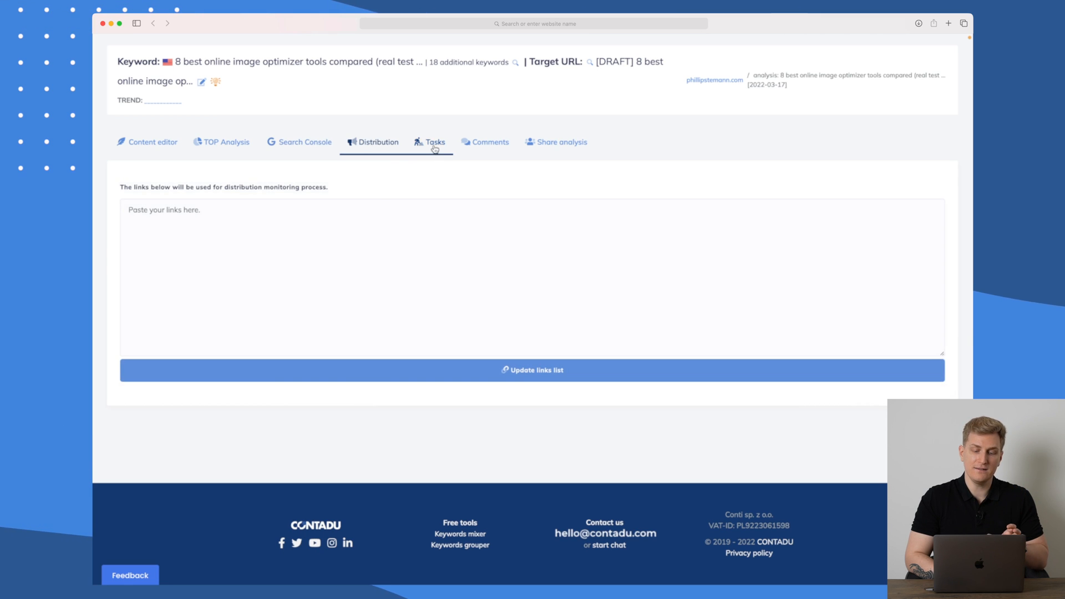
click(434, 141)
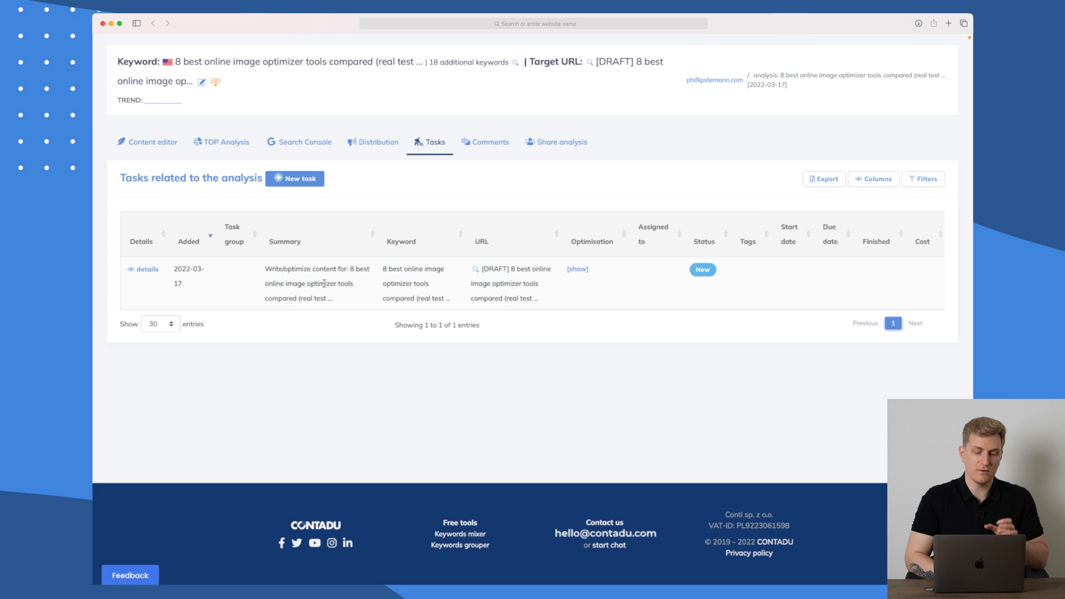
View the analysis comments and sharing access, then return to the content editor.
click(485, 142)
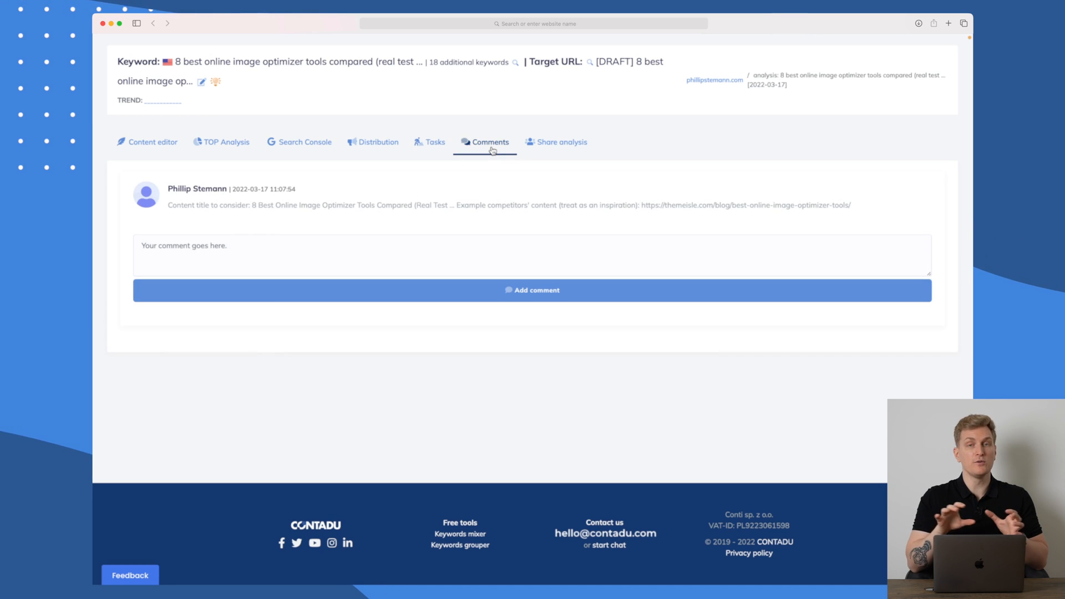
click(561, 142)
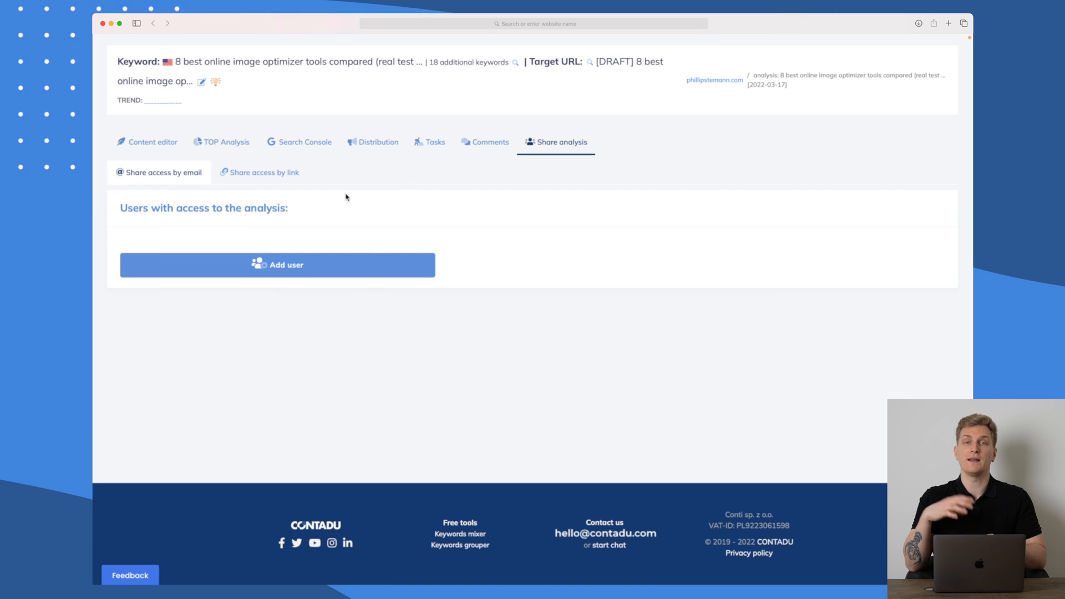
click(152, 142)
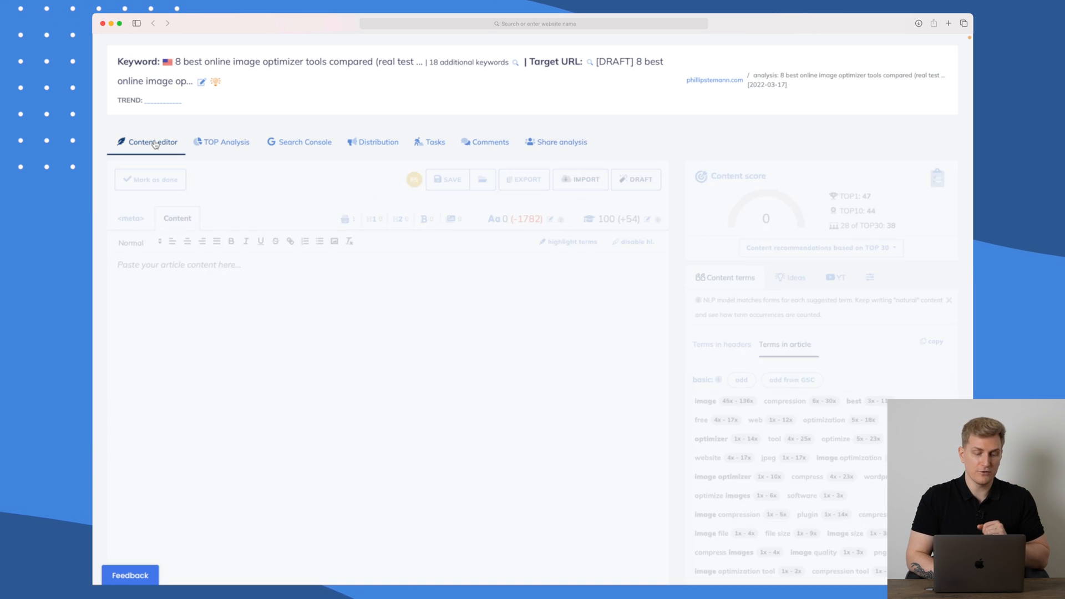
Launch the Content draft builder for the image optimizer tools article.
scroll(down, 3)
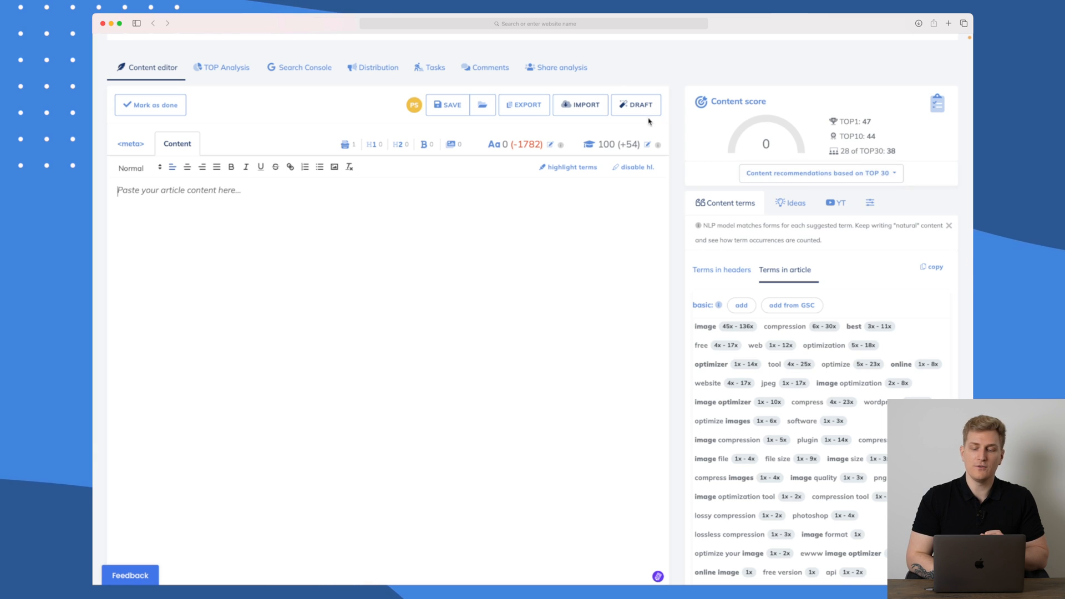
click(634, 105)
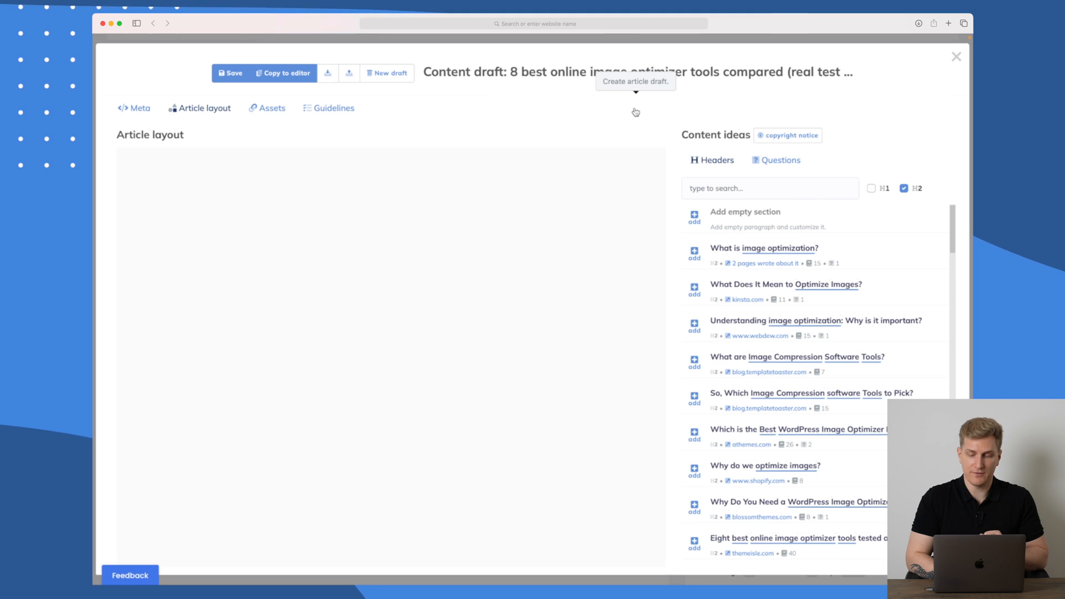
mouse_move(249, 216)
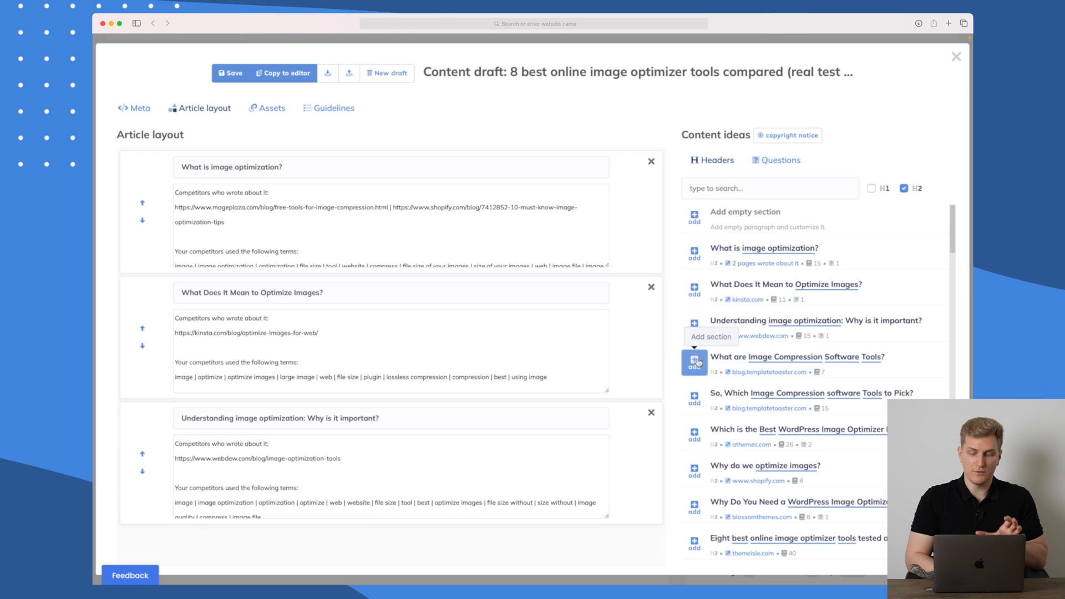
Add the Image Compression Software Tools header and competitor questions, then copy the draft to the editor.
click(694, 361)
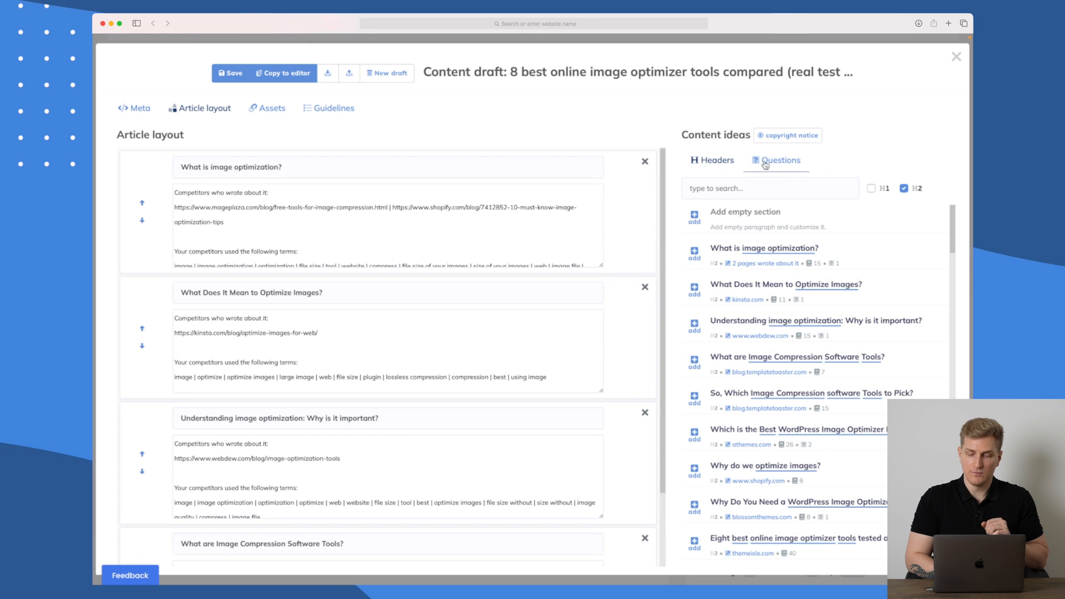
click(779, 160)
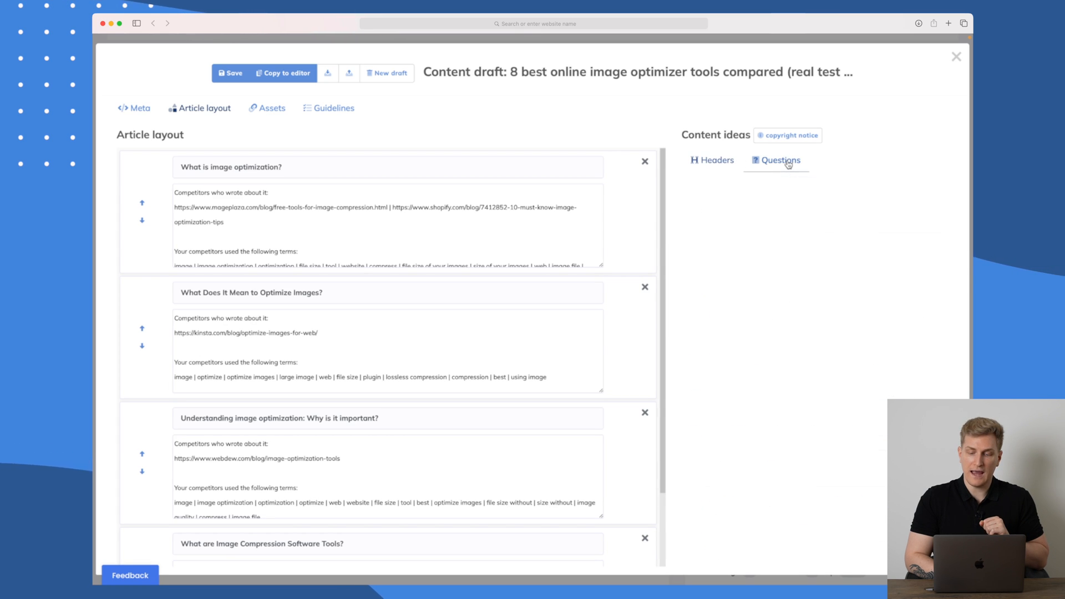
click(780, 159)
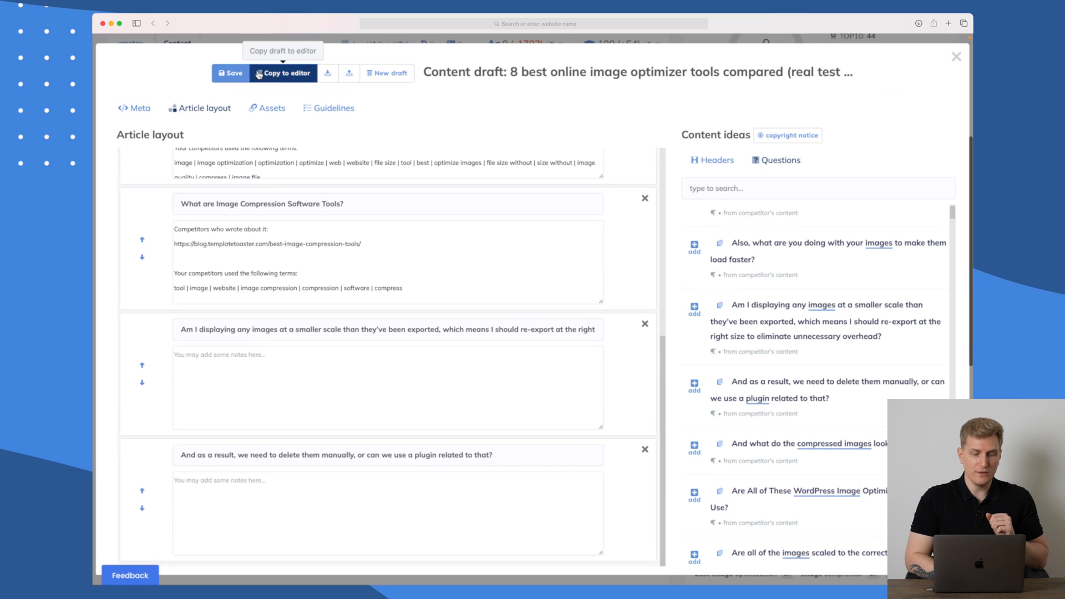
click(283, 73)
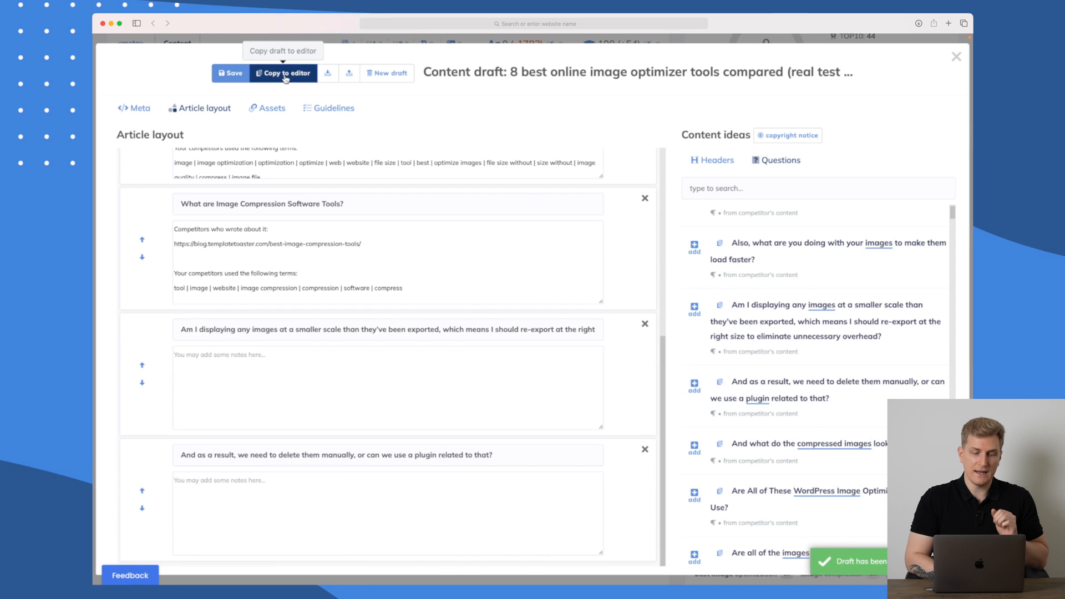
click(283, 74)
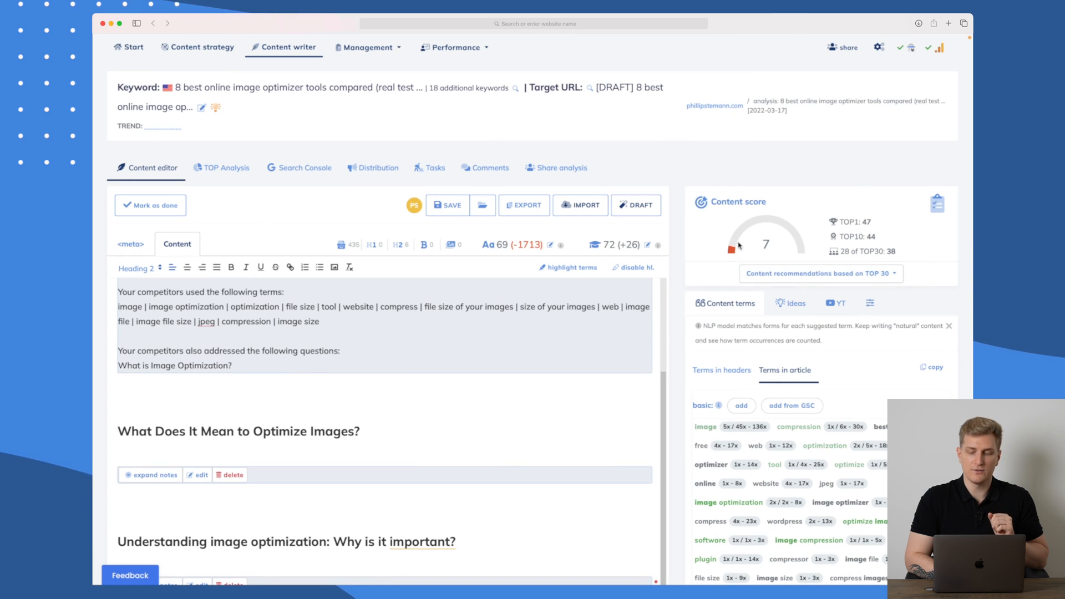
Add placeholder text 'dkfdu kf fduf id ufid' under the 'What is image optimization?' heading.
scroll(down, 3)
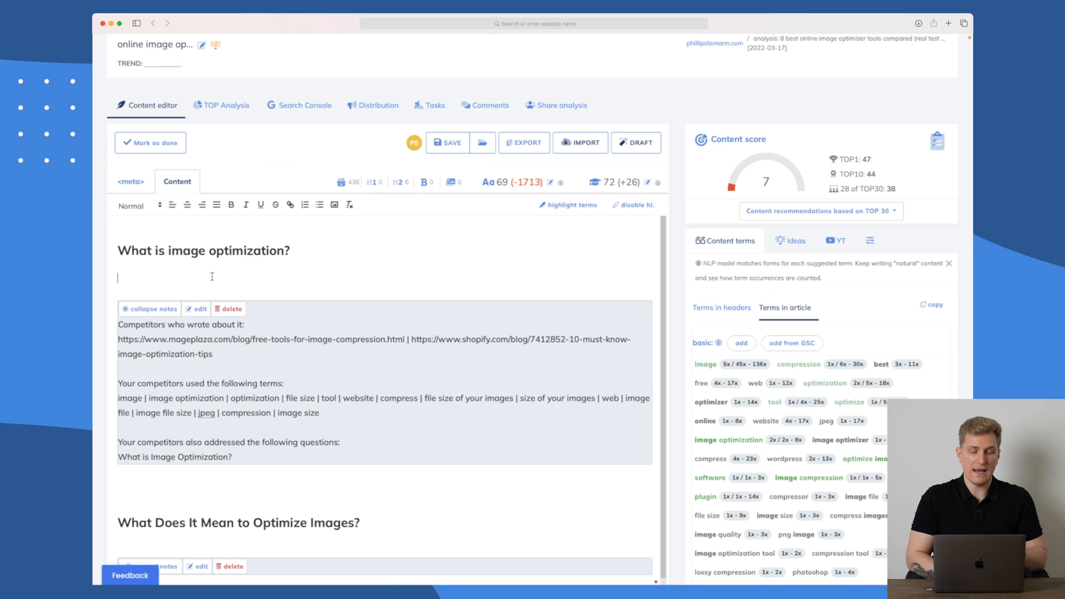
text(dkfdu kf fduf id ufidfui)
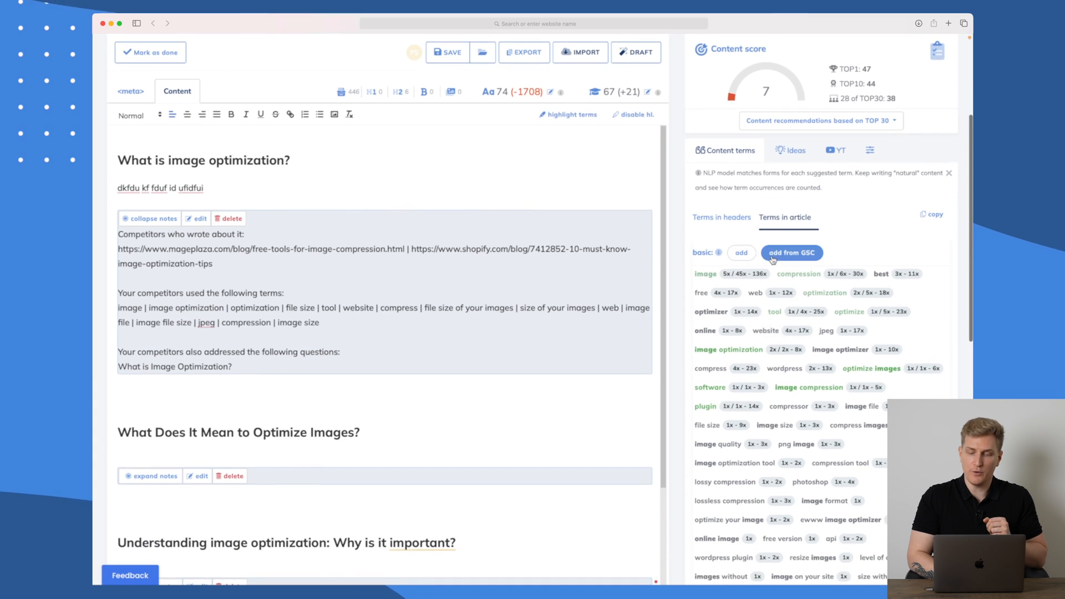
View header terms, fetch YouTube video ideas on image optimization, then show term visibility settings.
click(721, 216)
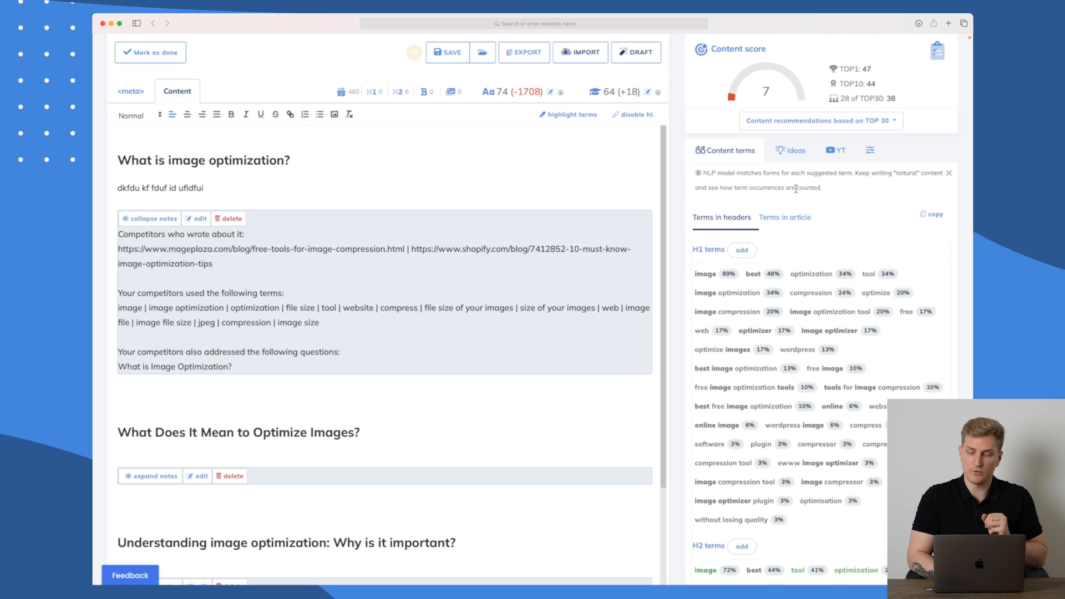
click(790, 150)
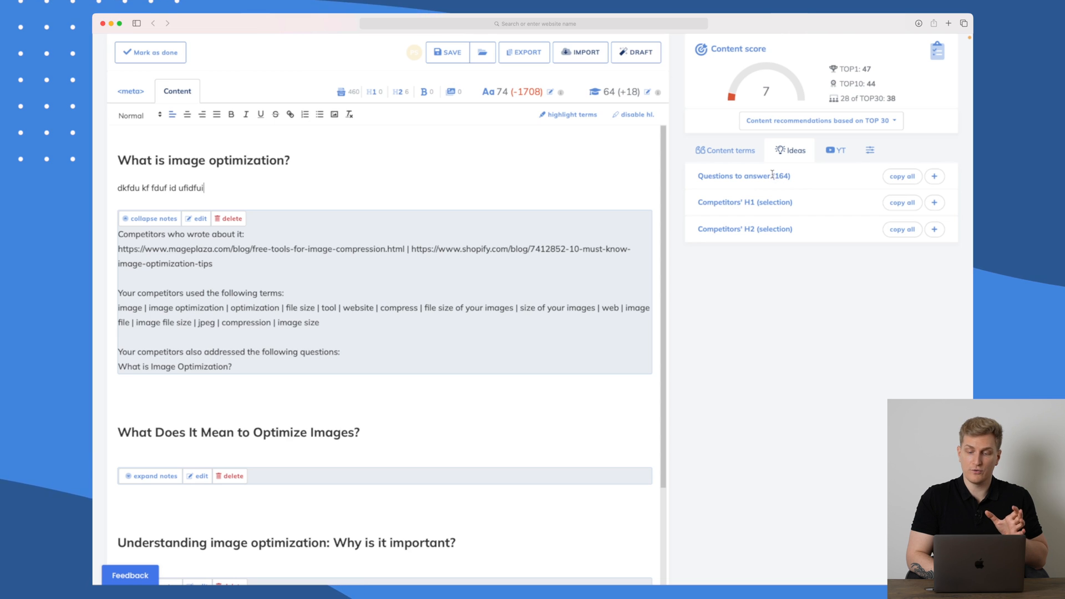
click(834, 150)
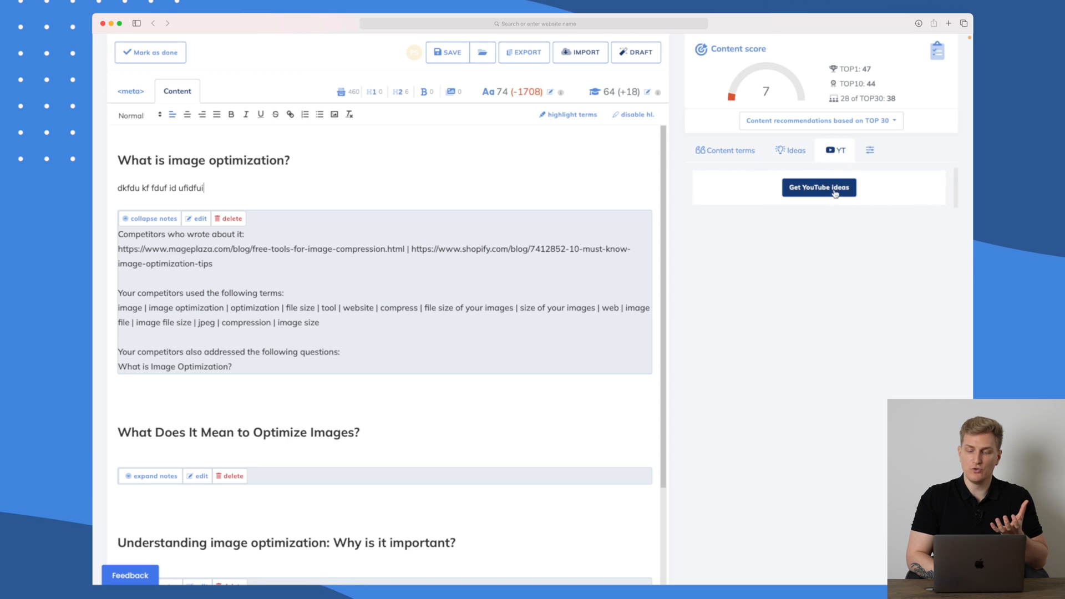
click(819, 186)
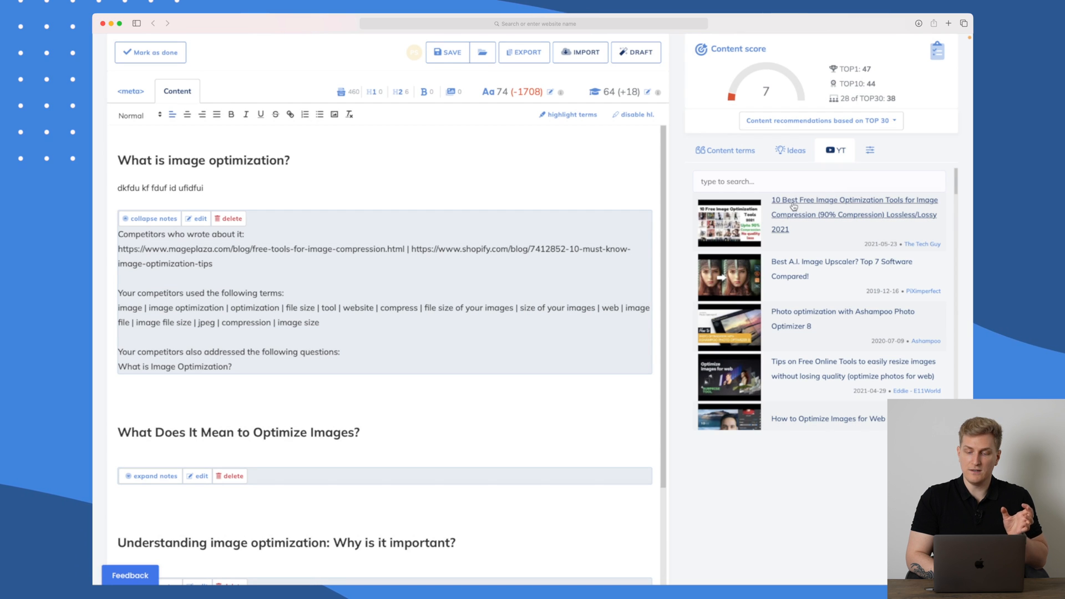
scroll(down, 3)
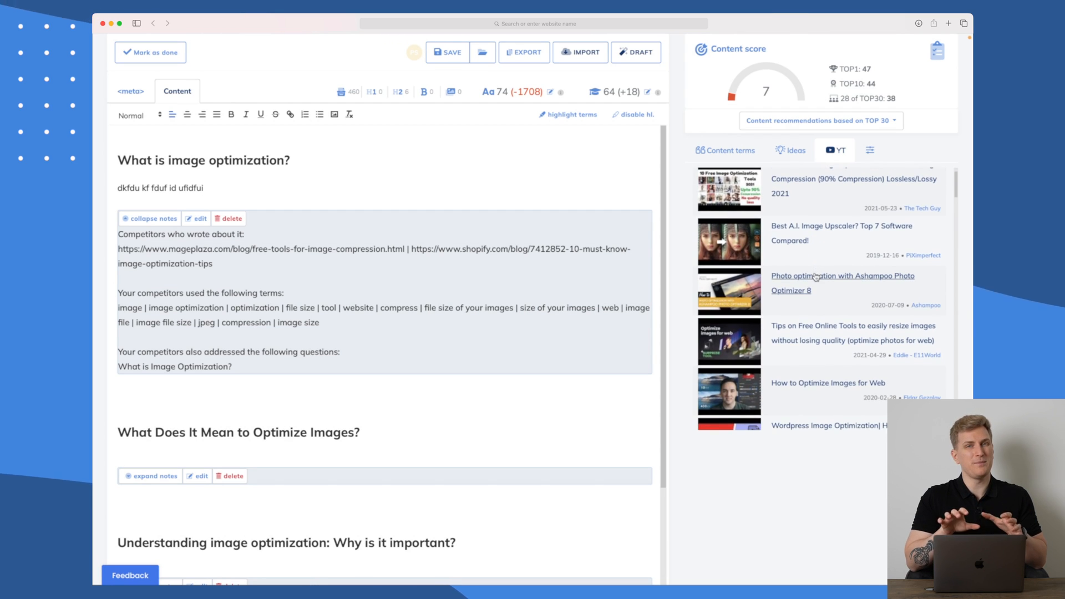
mouse_move(808, 289)
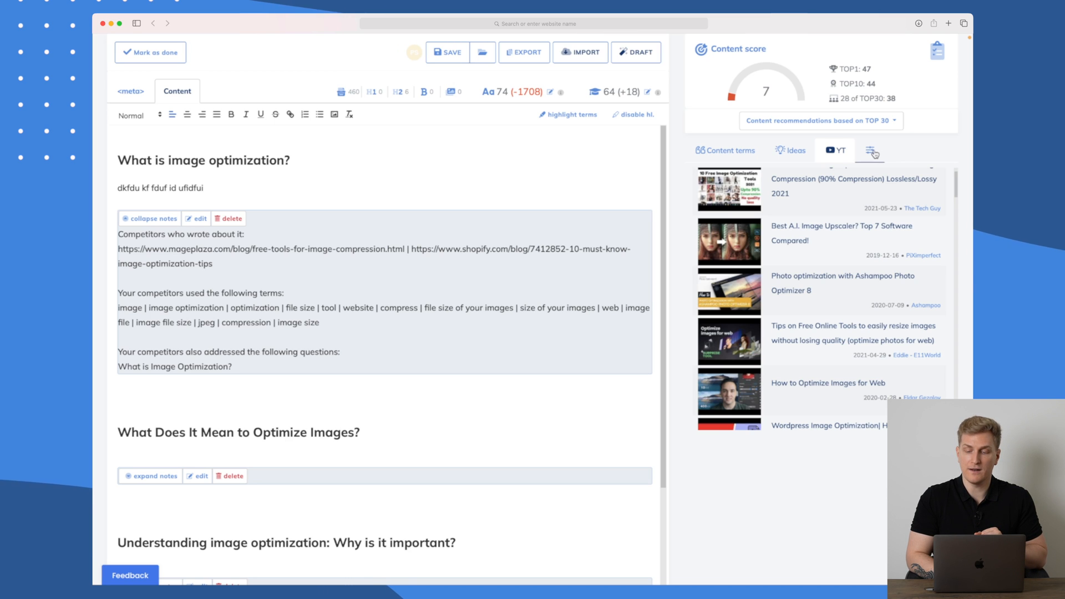
click(870, 149)
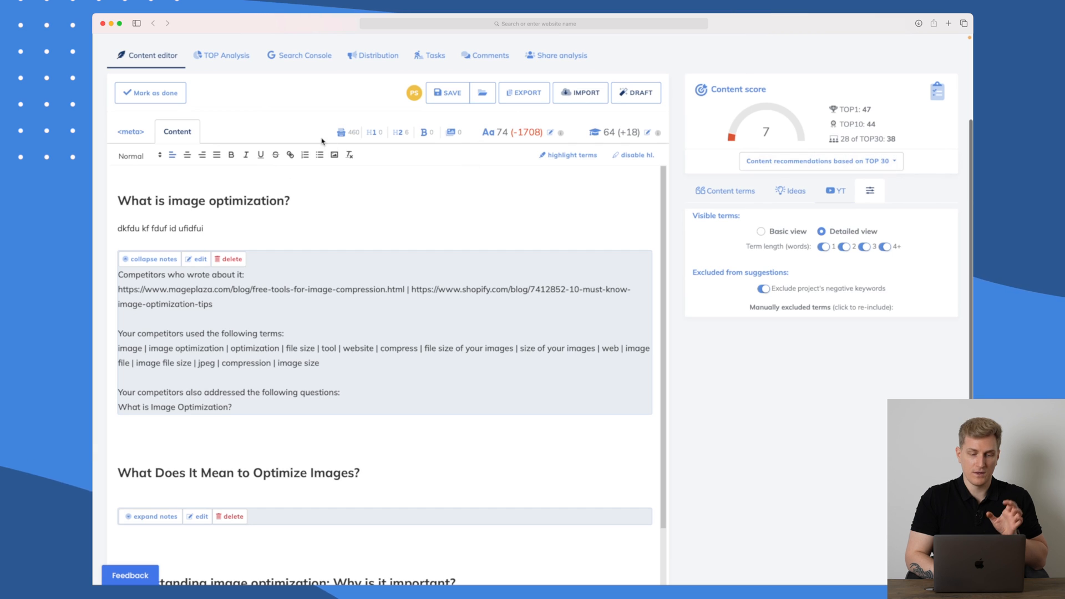
Show the meta title and description fields with the image term options and competitors' example descriptions.
click(130, 131)
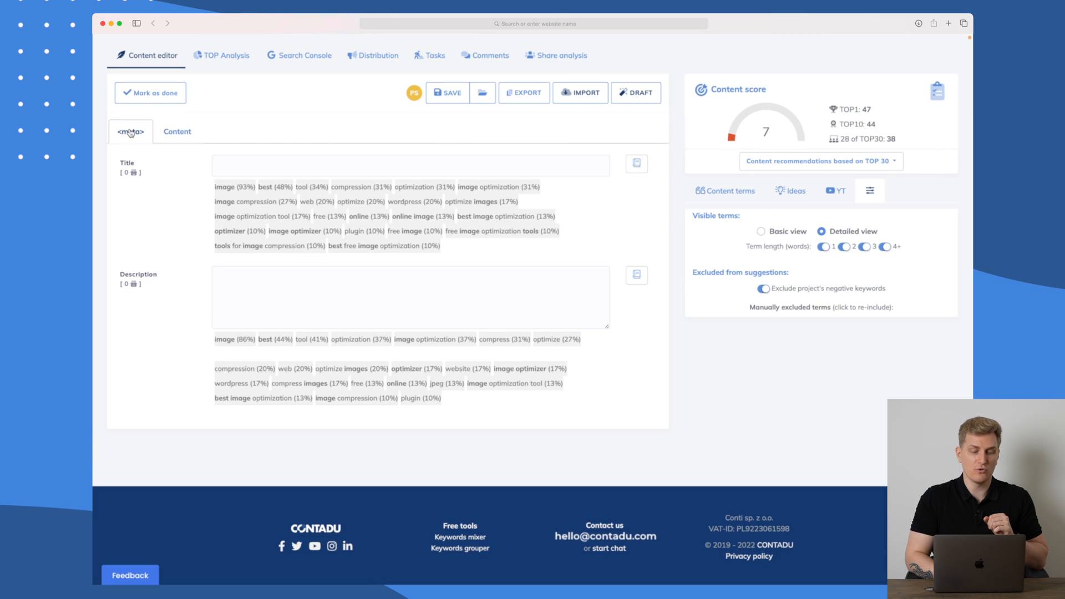
click(411, 165)
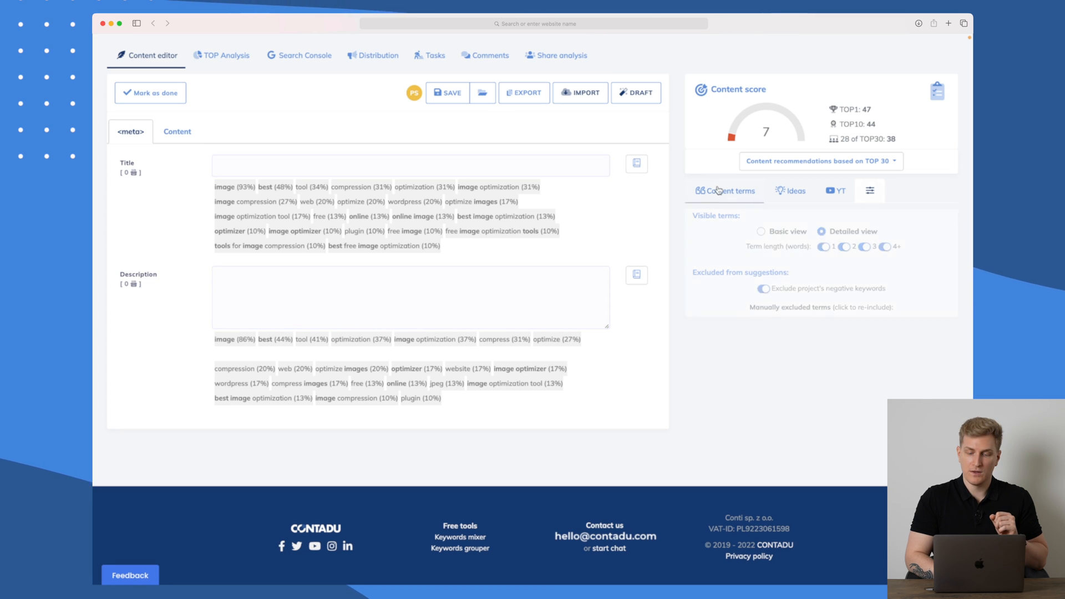
scroll(down, 3)
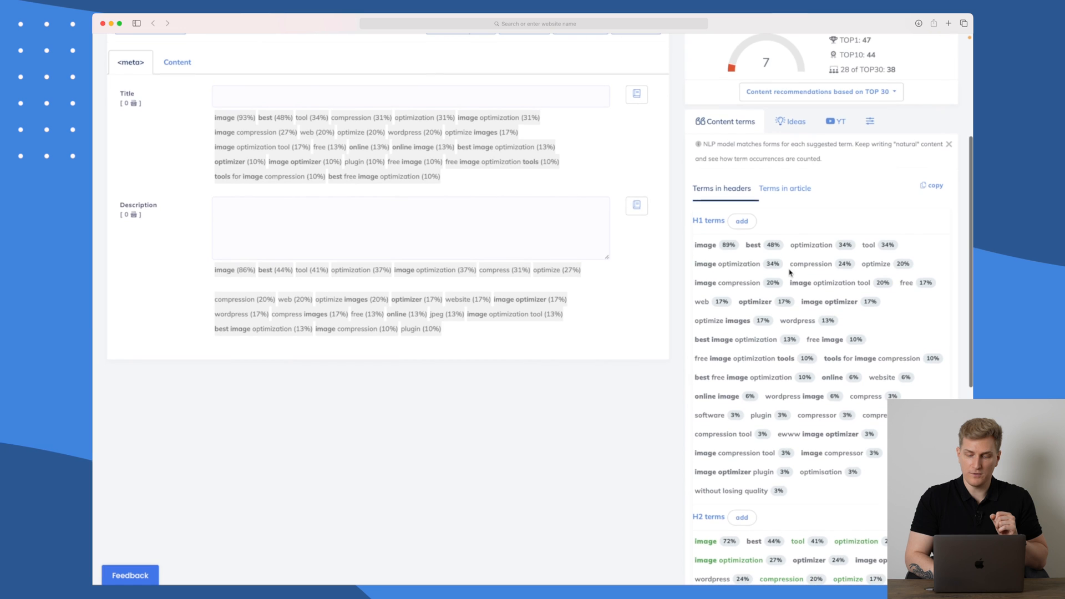
click(410, 96)
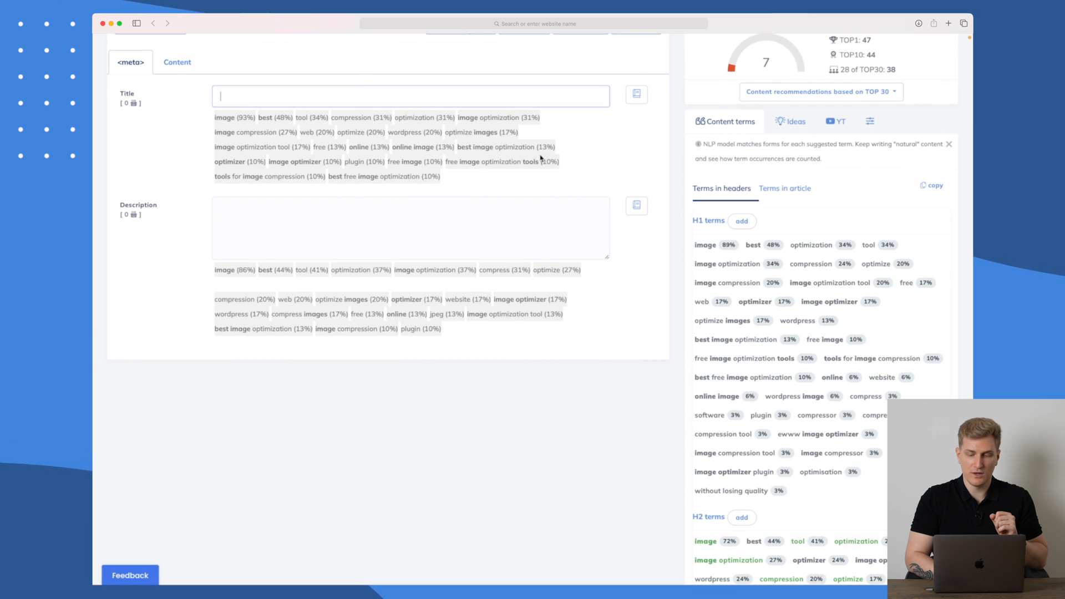
click(752, 244)
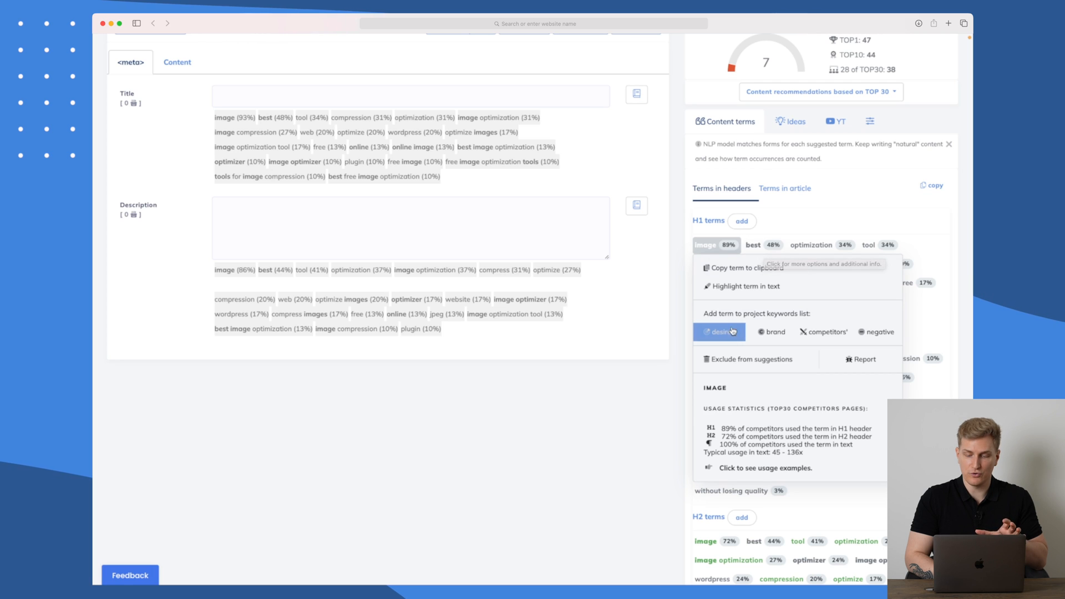
mouse_move(761, 386)
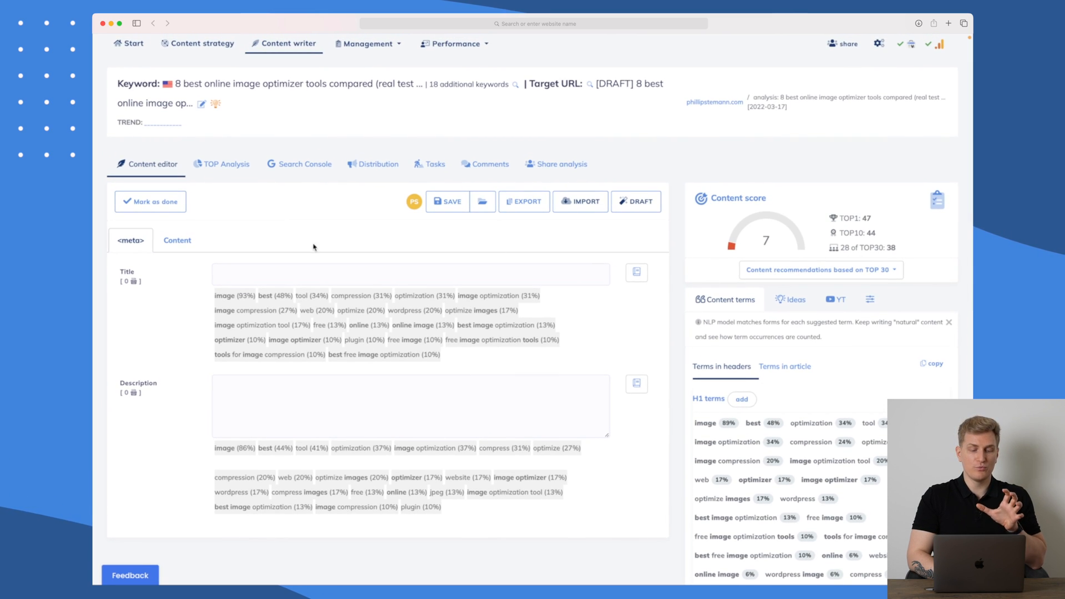
mouse_move(308, 246)
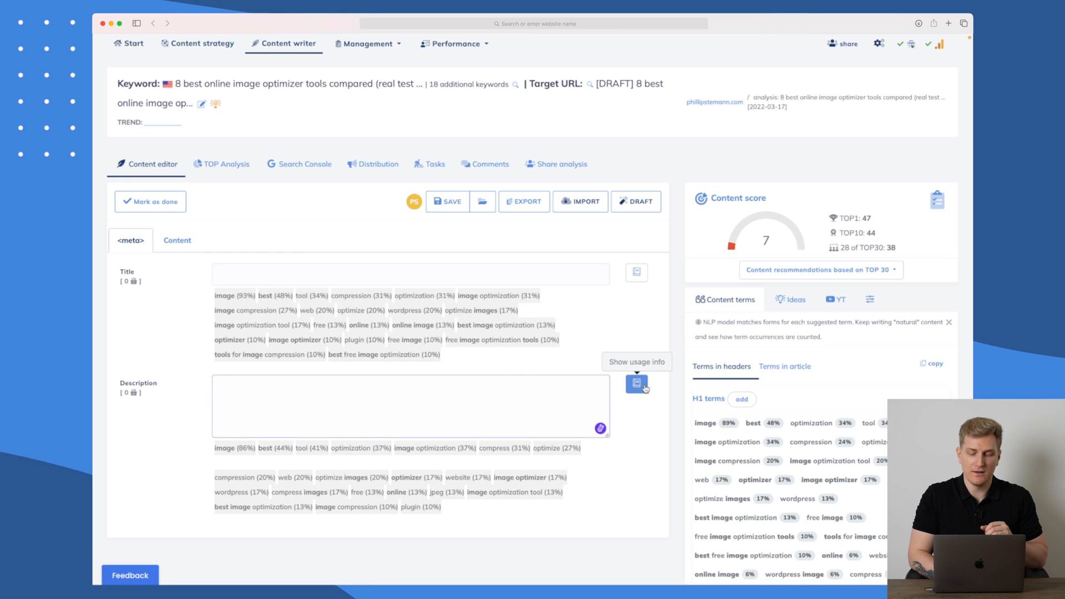
click(637, 386)
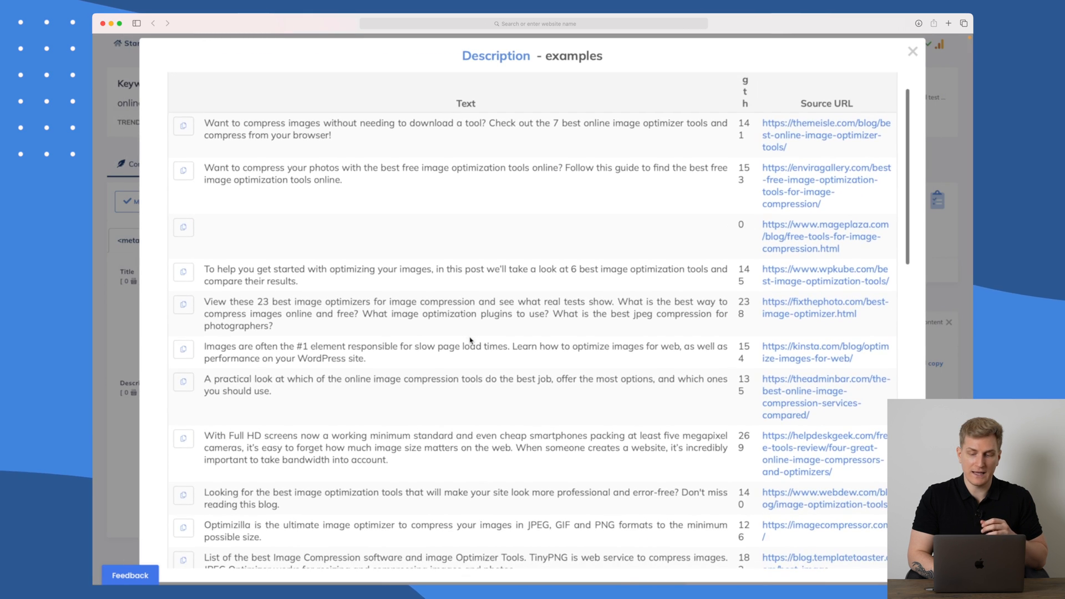